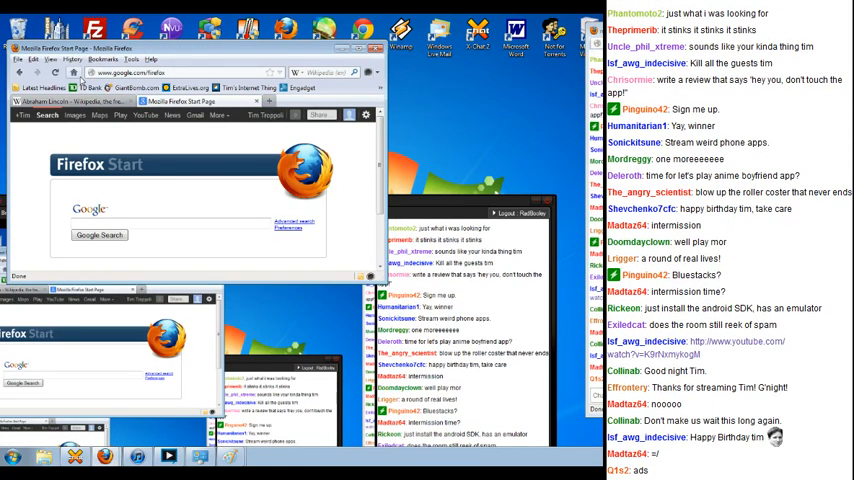
# Search Google for 'sleepy time boyfriend kazuya'.
pyautogui.write('sleepy time')
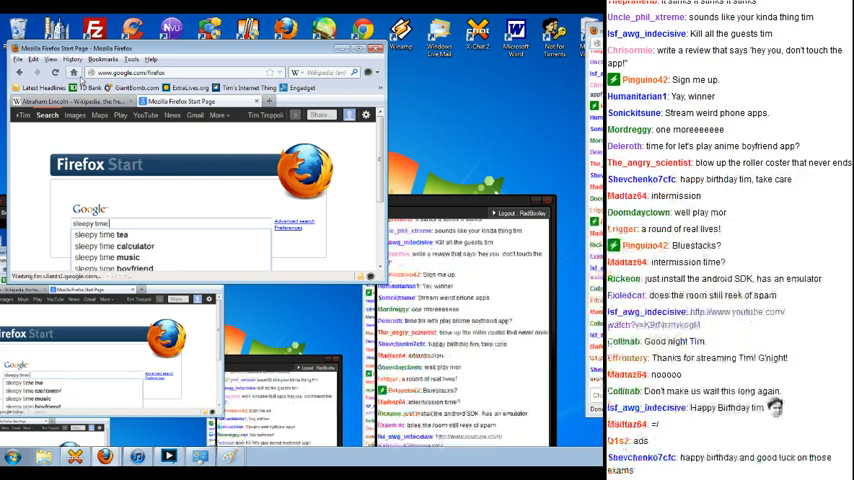
pyautogui.write('boyfriend kazuya')
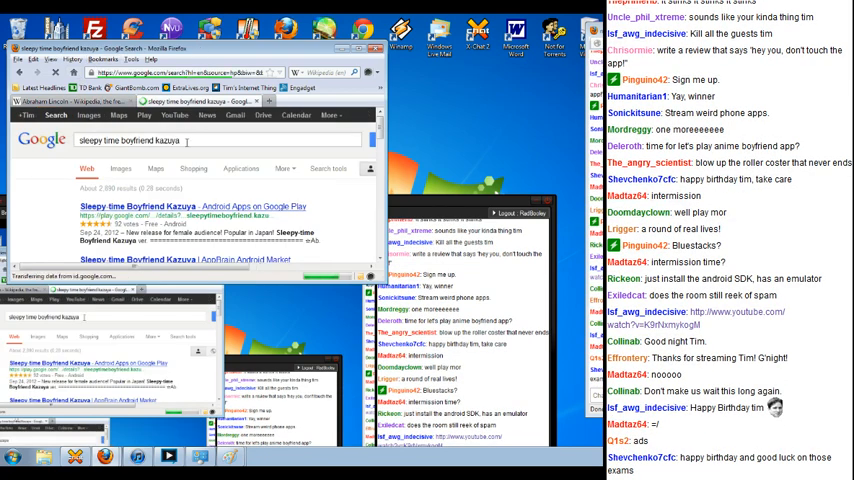
# Open the Sleepy-time Boyfriend Kazuya Google Play result and read down its description and screenshots.
pyautogui.click(184, 206)
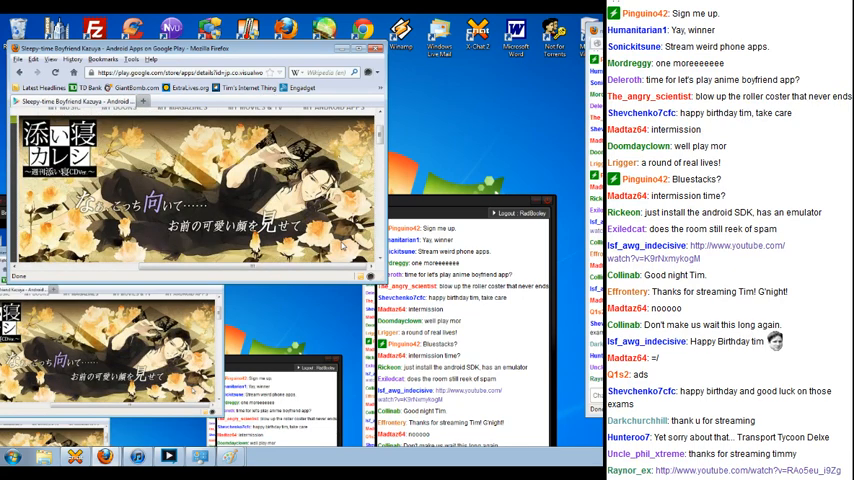
pyautogui.scroll(-3)
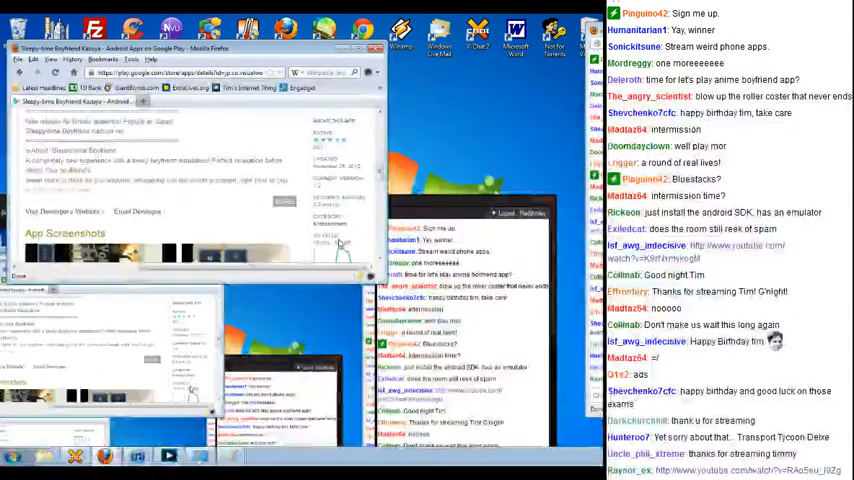
pyautogui.scroll(-3)
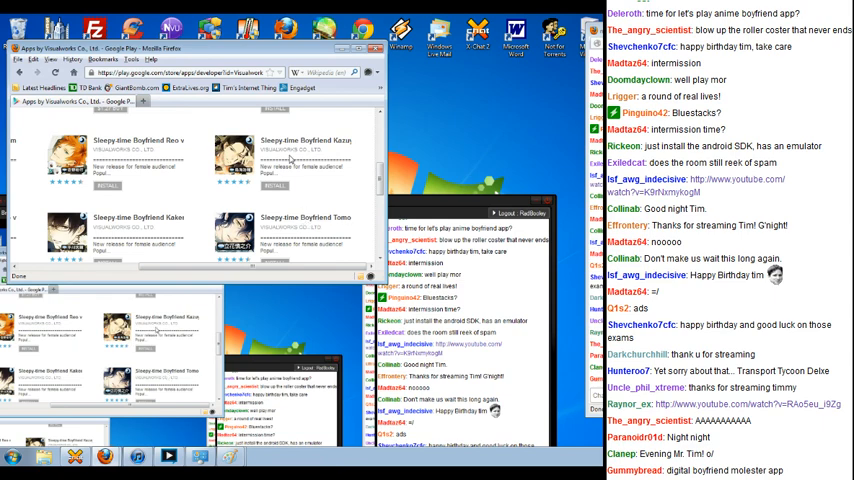
# Browse the Visualworks Co., Ltd. app grid to see the Sleepy-time Boyfriend and Soine Kareshi titles.
pyautogui.scroll(3)
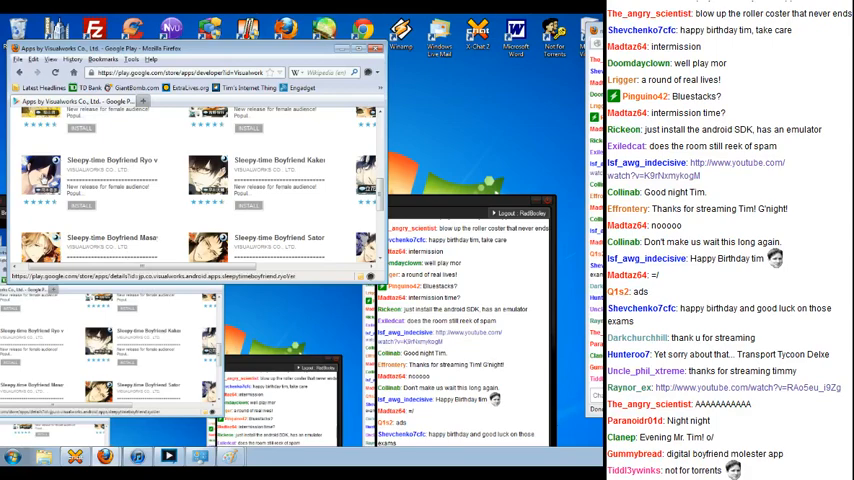
pyautogui.scroll(-3)
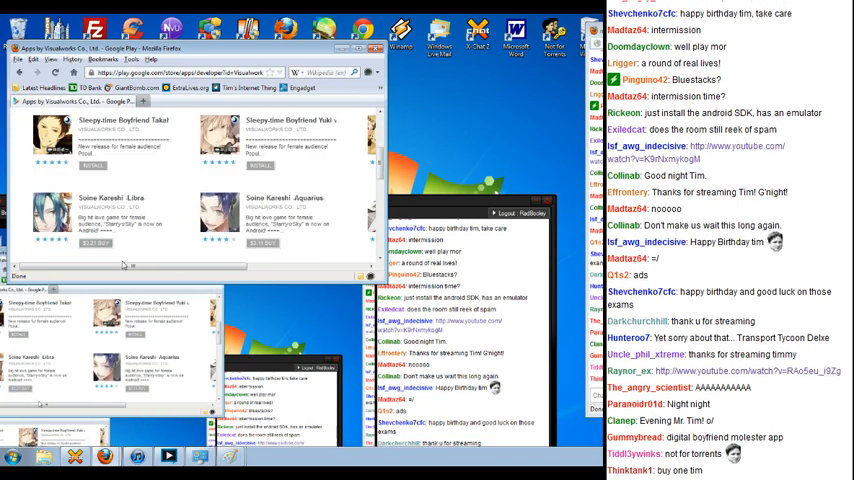
pyautogui.hscroll(3)
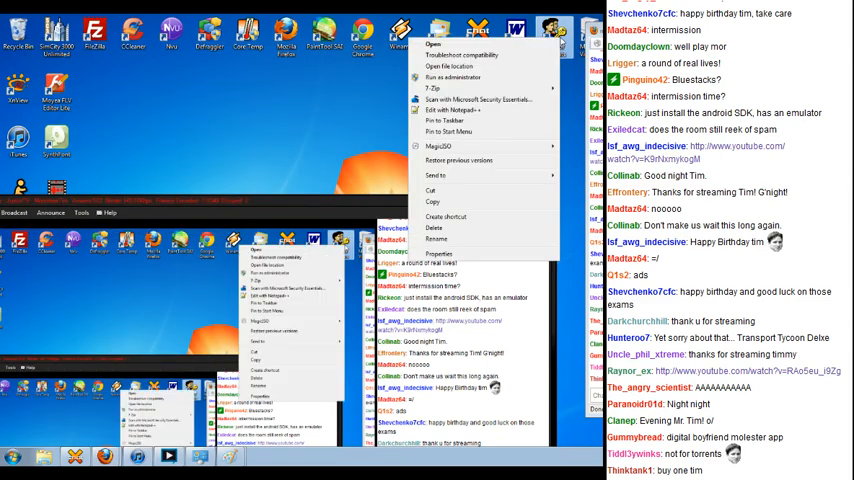
# Bring up the context menu of a desktop shortcut icon.
pyautogui.click(439, 128)
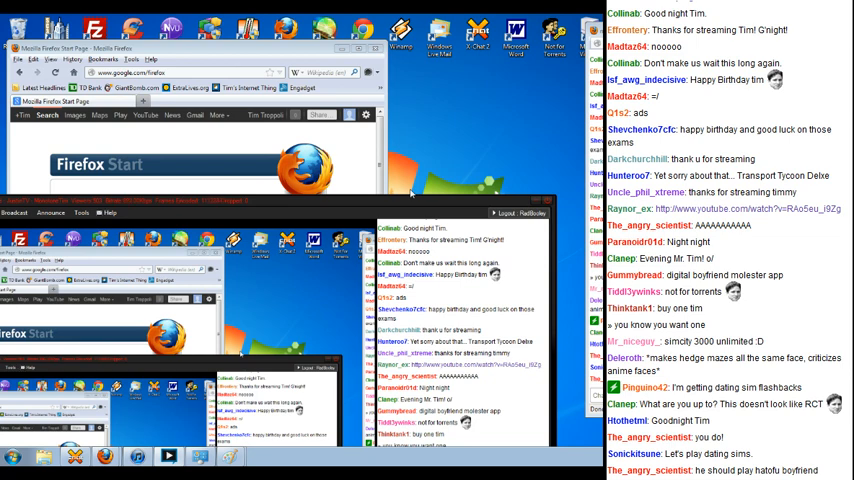
pyautogui.scroll(-3)
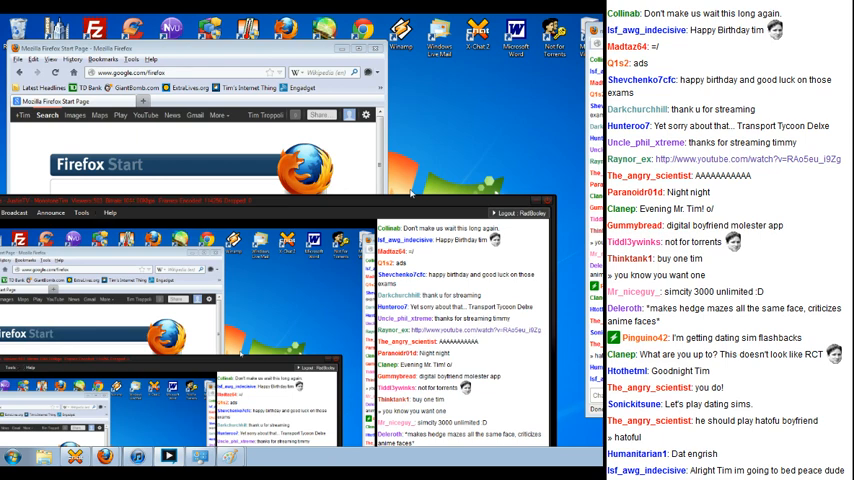
pyautogui.scroll(-3)
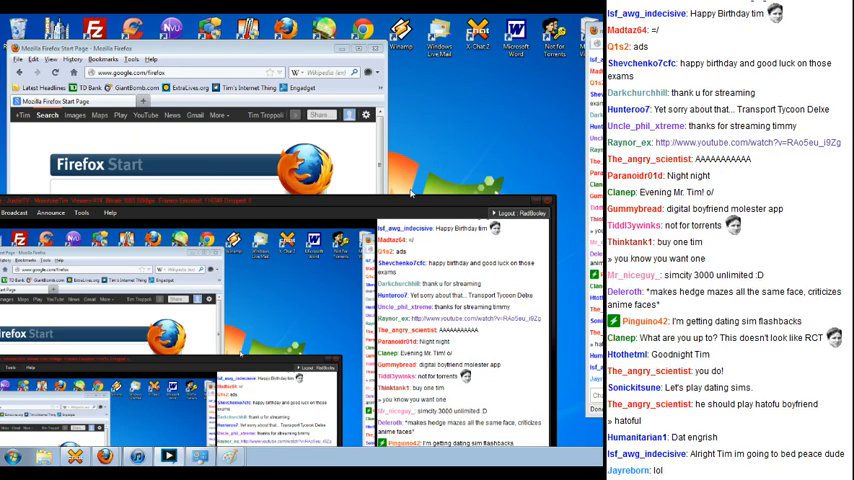
pyautogui.scroll(-3)
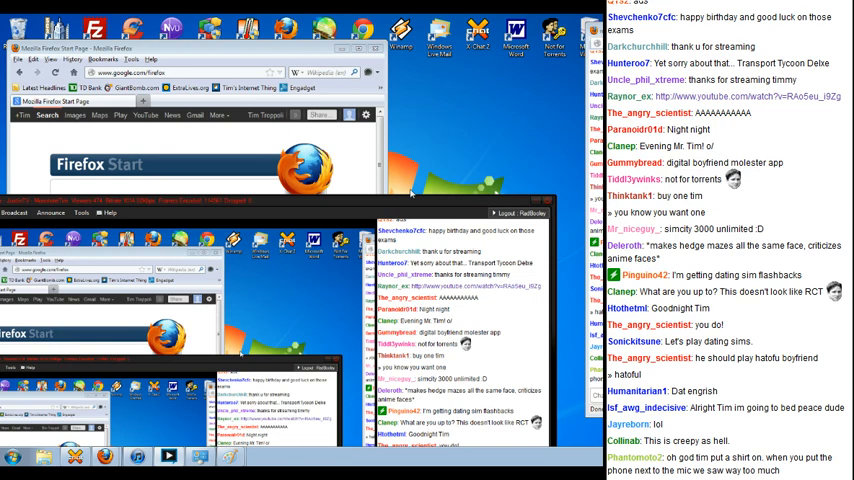
pyautogui.scroll(-3)
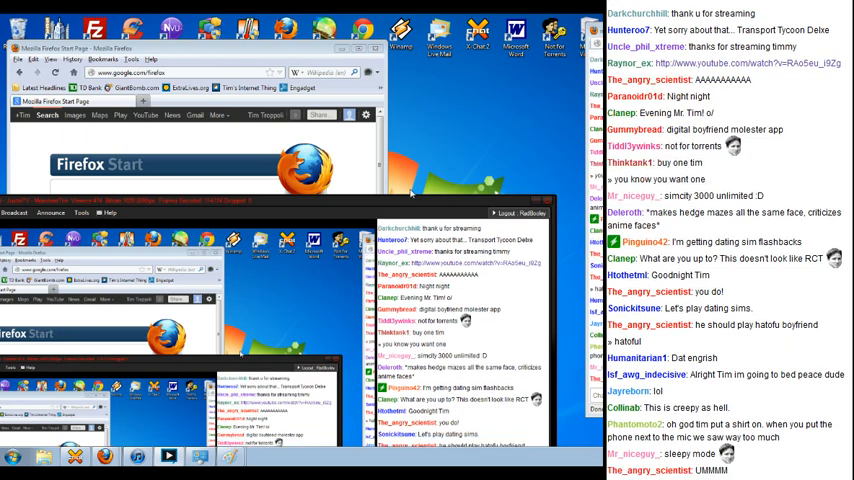
pyautogui.scroll(-3)
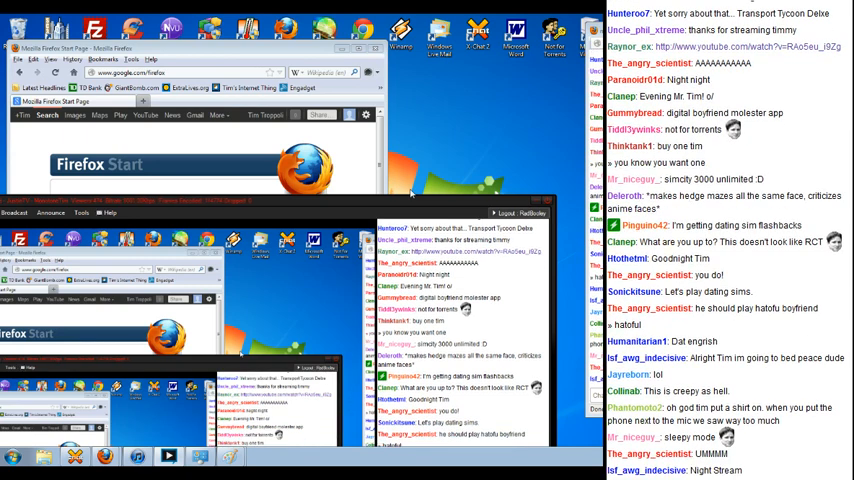
pyautogui.scroll(-3)
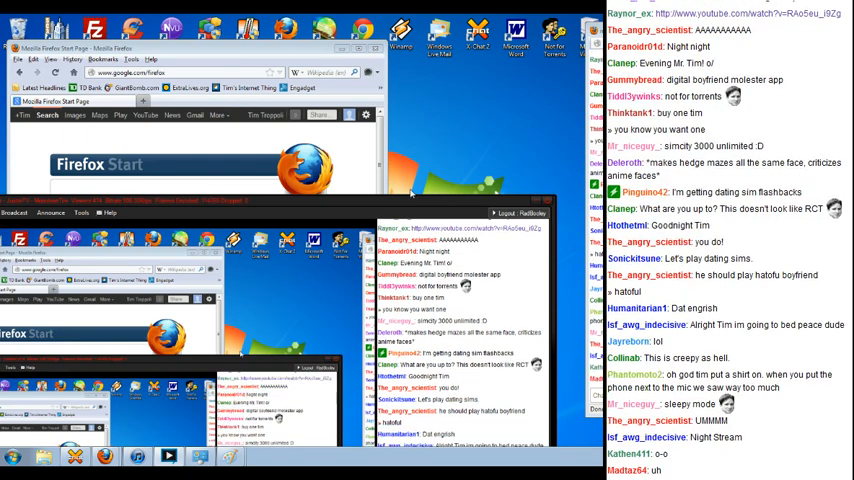
pyautogui.scroll(-3)
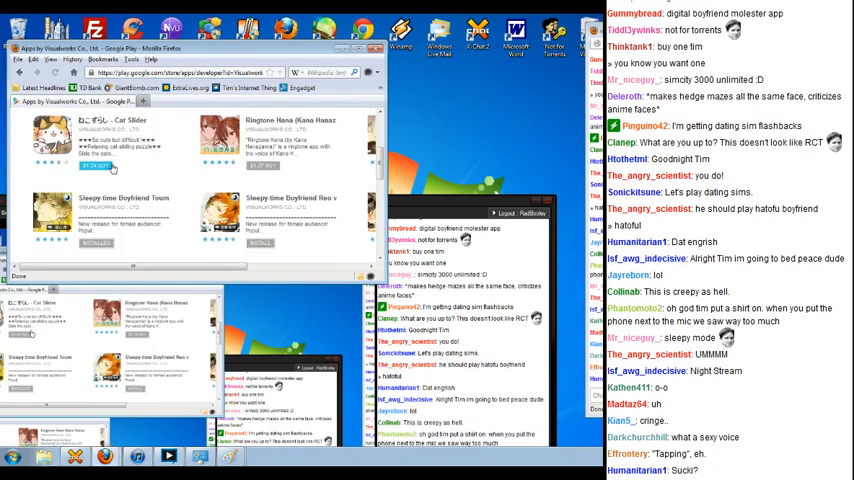
# Dismiss the Firefox window showing the Visualworks apps so the desktop is visible.
pyautogui.click(55, 210)
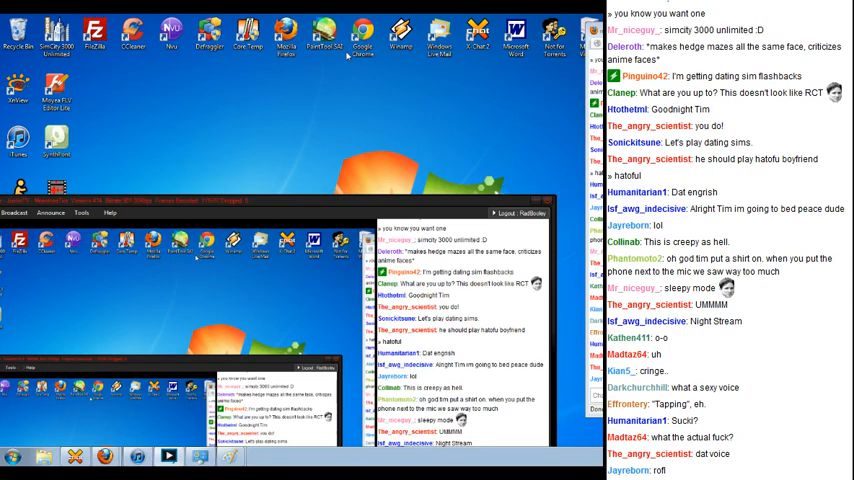
pyautogui.scroll(-3)
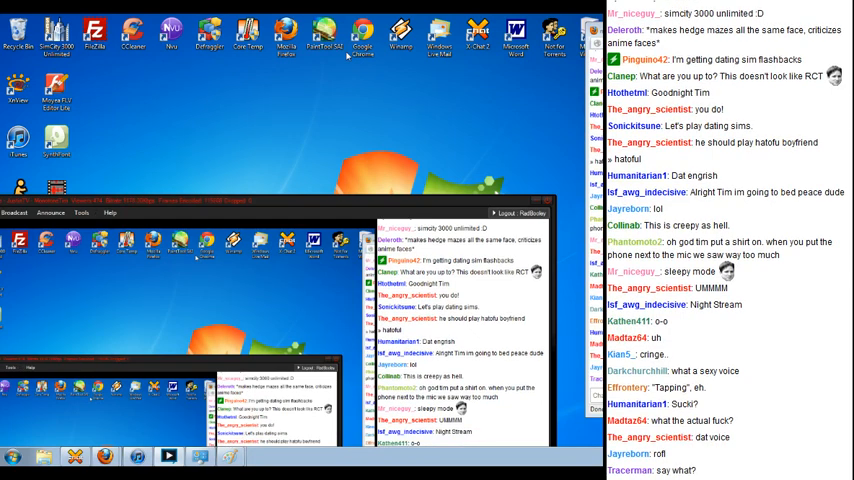
pyautogui.scroll(-3)
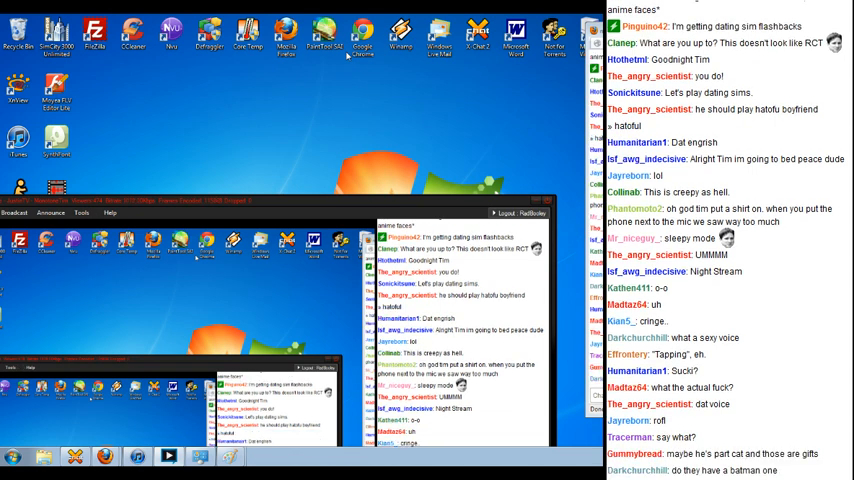
pyautogui.scroll(-3)
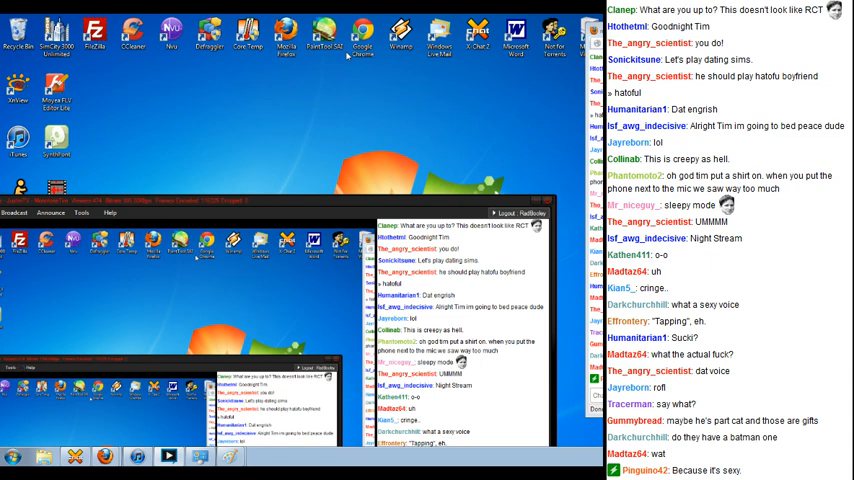
pyautogui.scroll(-3)
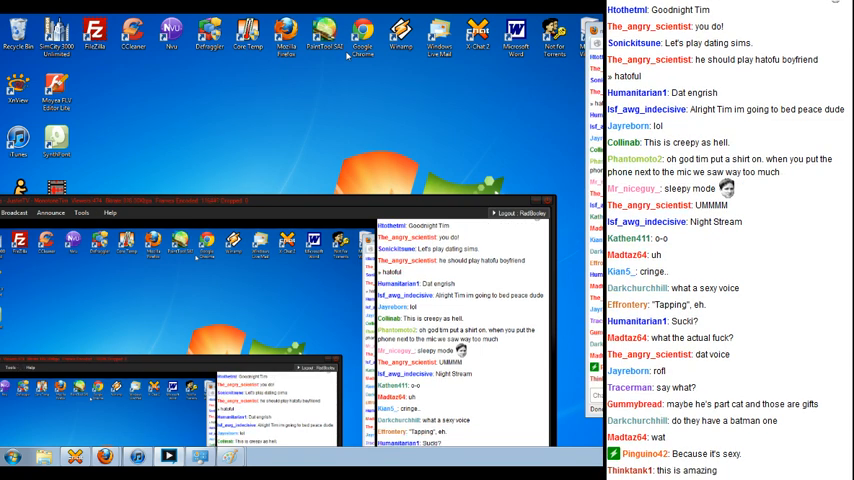
pyautogui.scroll(-3)
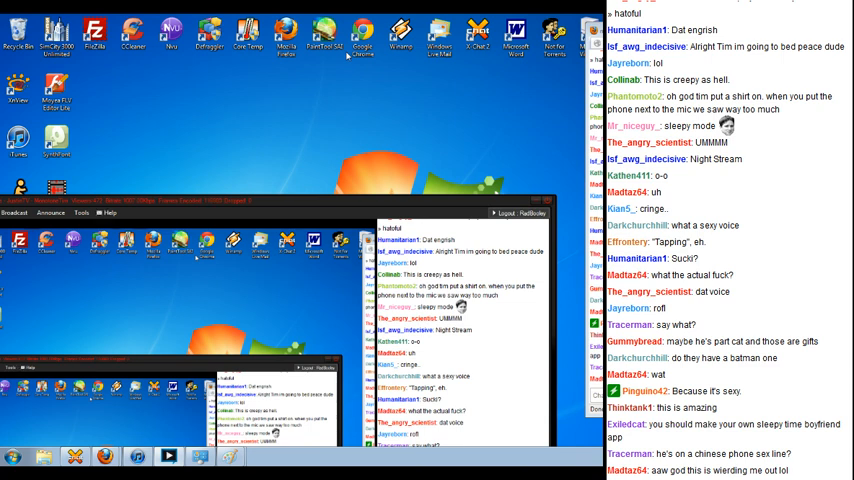
pyautogui.scroll(-3)
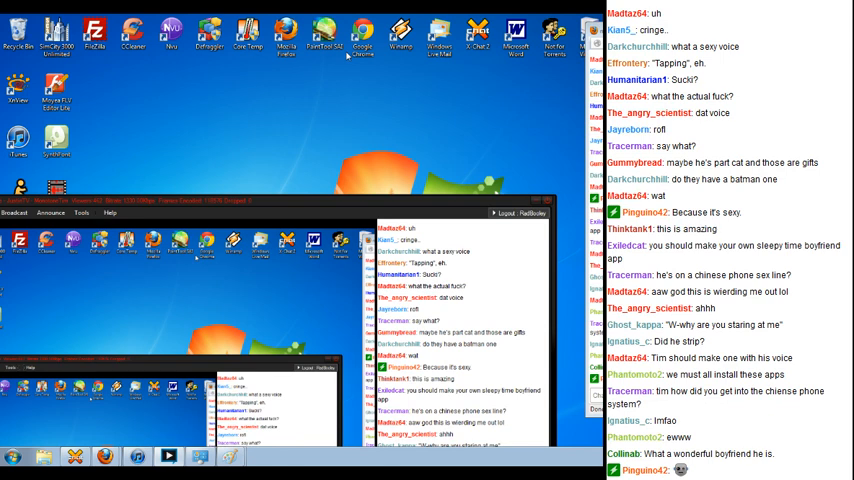
pyautogui.scroll(-3)
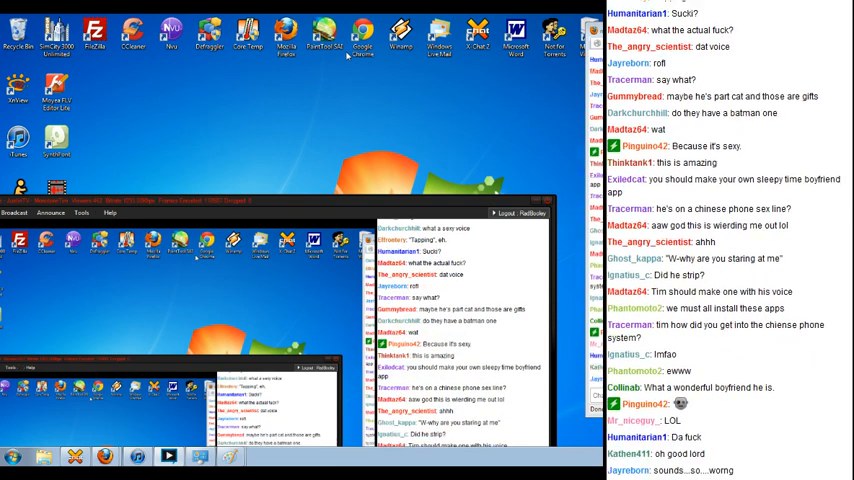
pyautogui.scroll(-3)
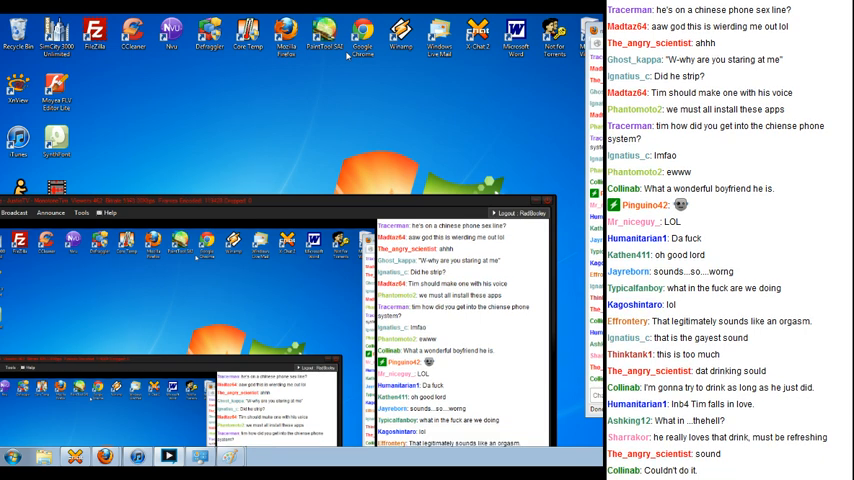
pyautogui.scroll(-3)
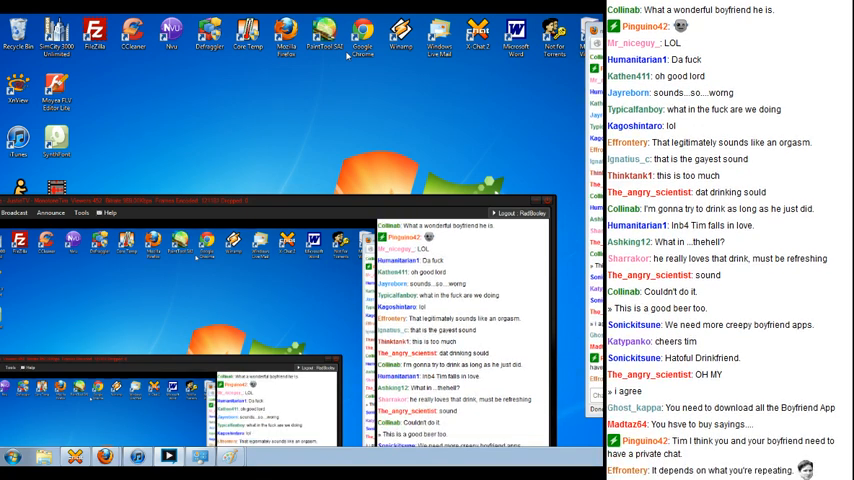
pyautogui.scroll(-3)
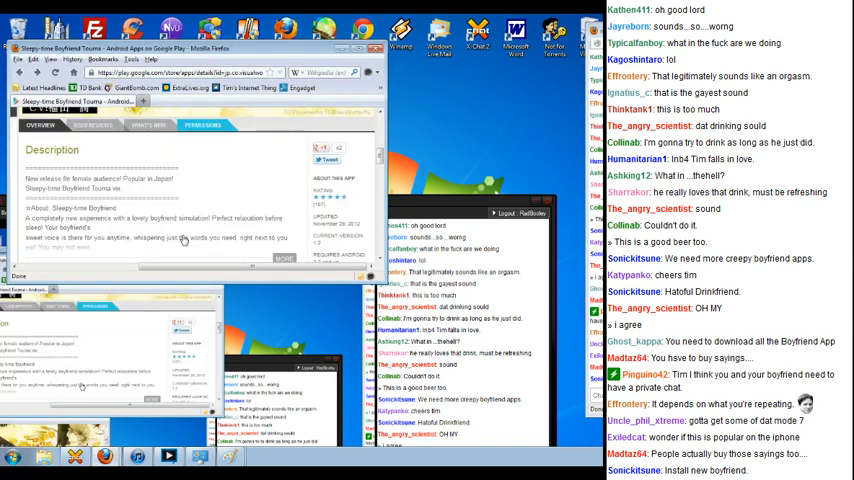
pyautogui.scroll(-3)
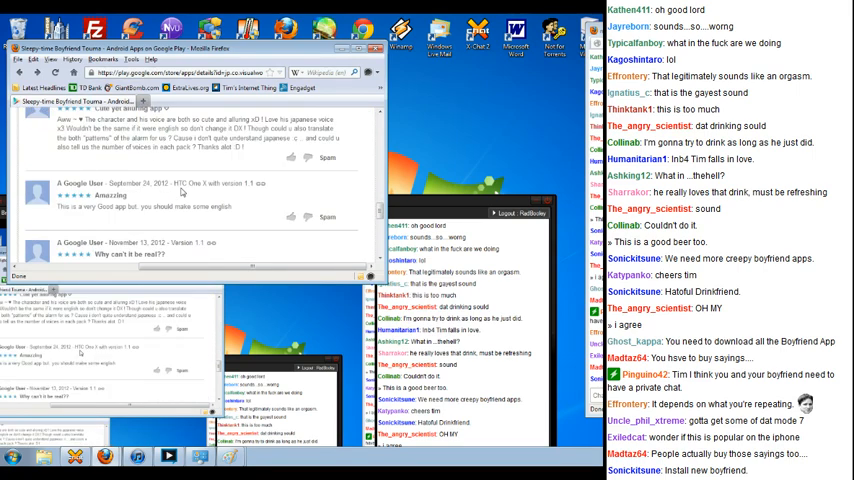
pyautogui.scroll(-3)
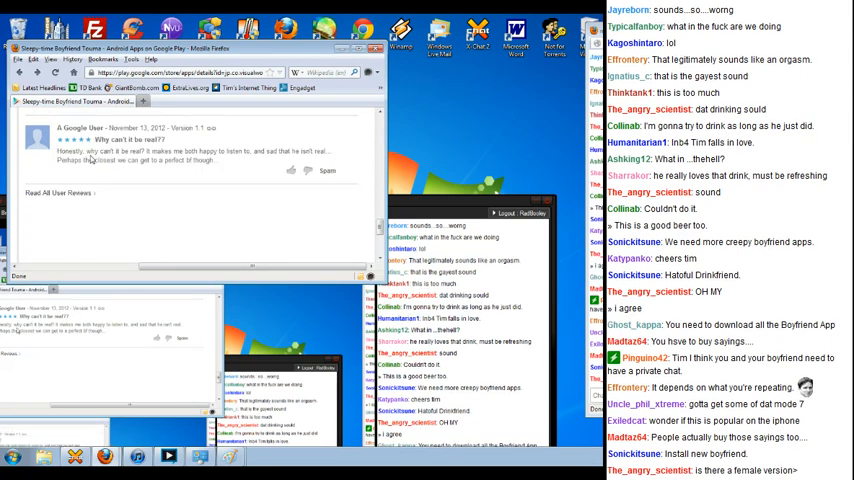
pyautogui.scroll(-3)
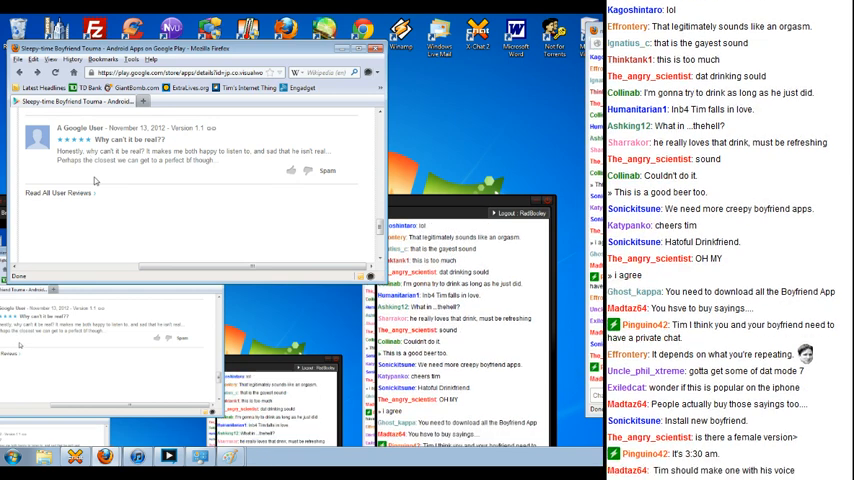
pyautogui.scroll(-3)
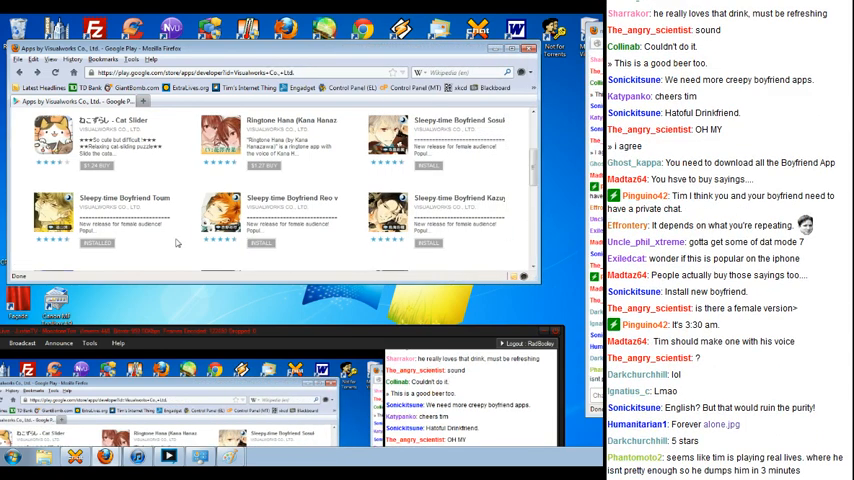
# Look through the first page of Visualworks' developer app listing.
pyautogui.scroll(-3)
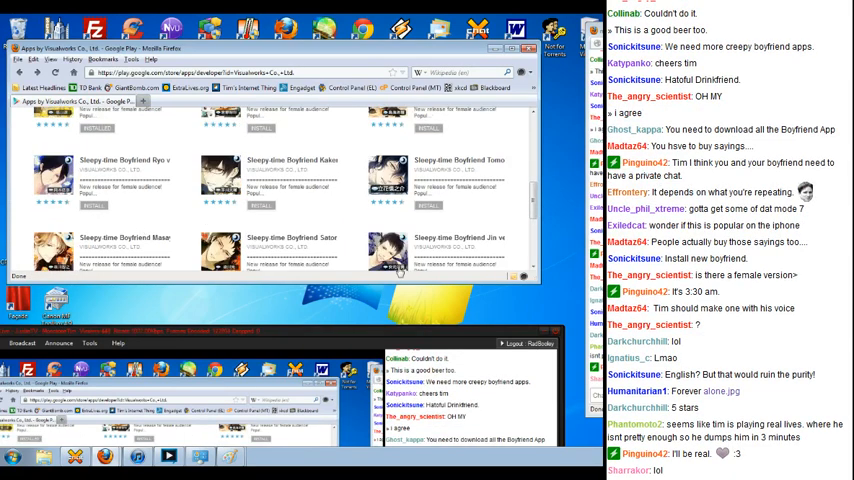
pyautogui.scroll(3)
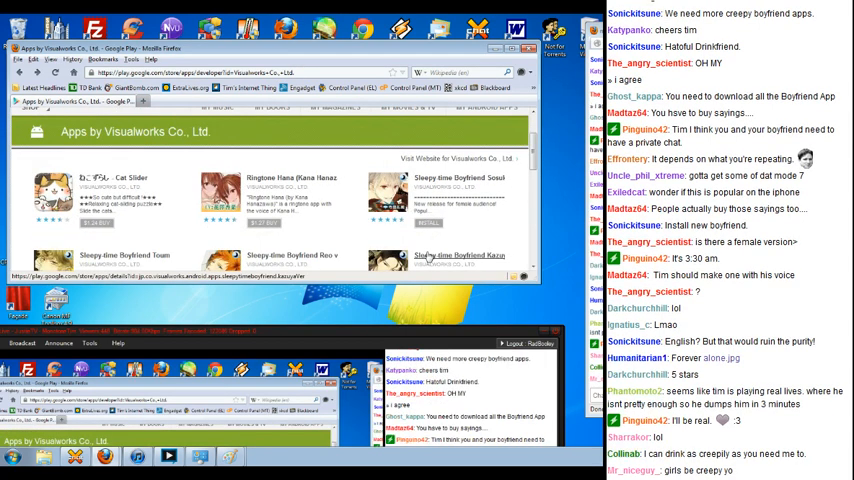
pyautogui.scroll(-3)
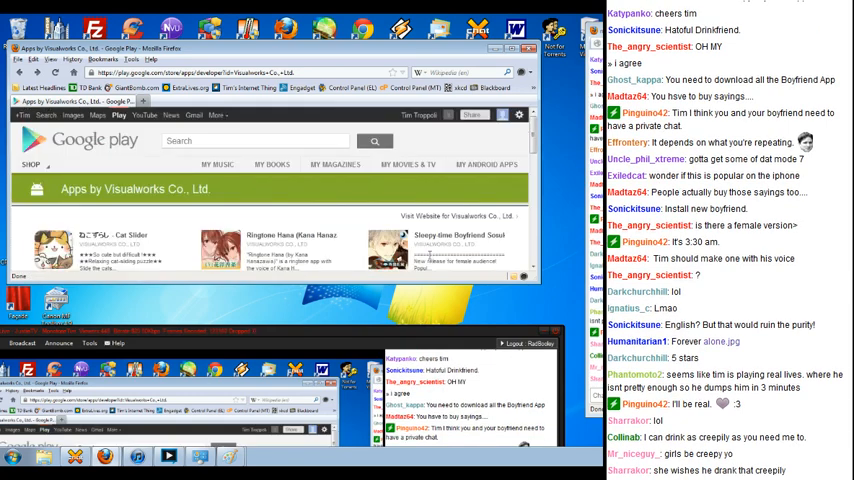
pyautogui.scroll(-3)
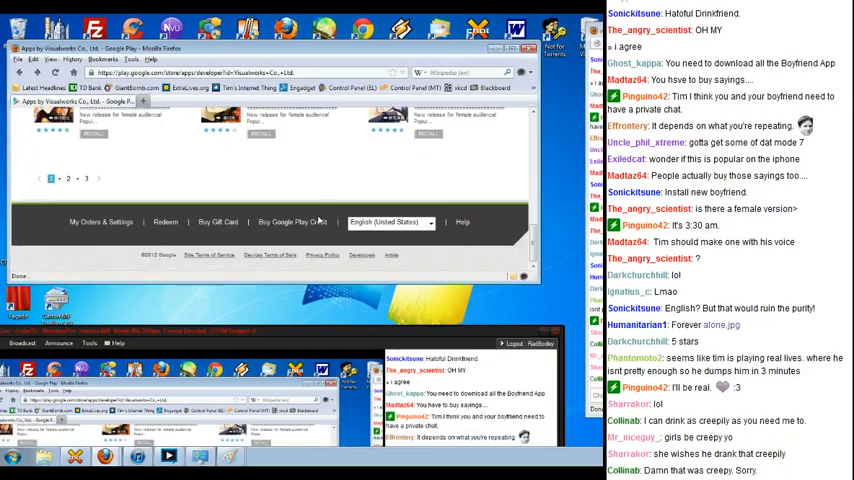
pyautogui.scroll(3)
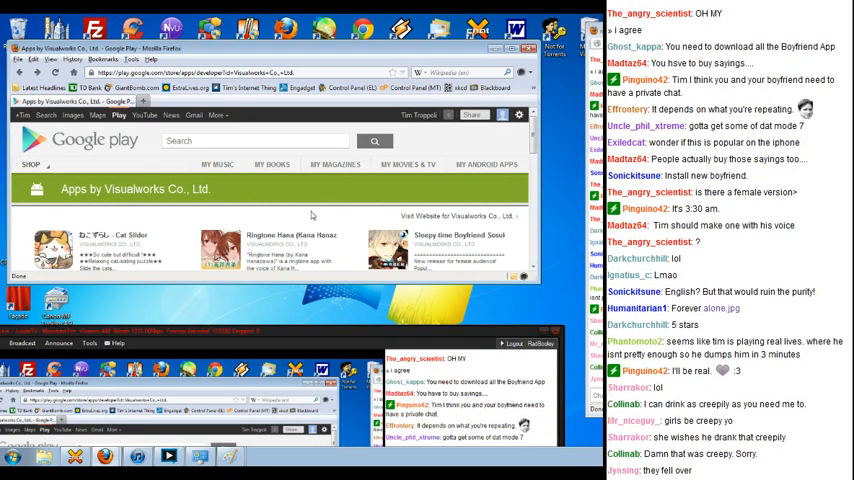
pyautogui.scroll(-3)
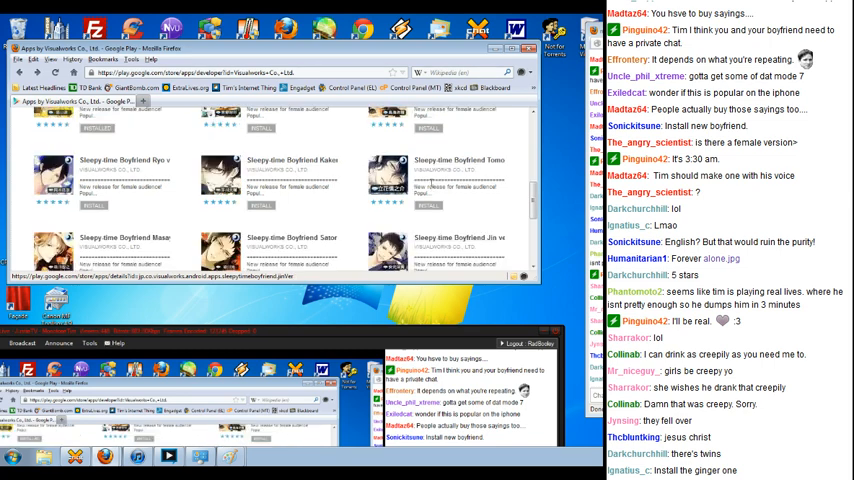
pyautogui.moveTo(458, 162)
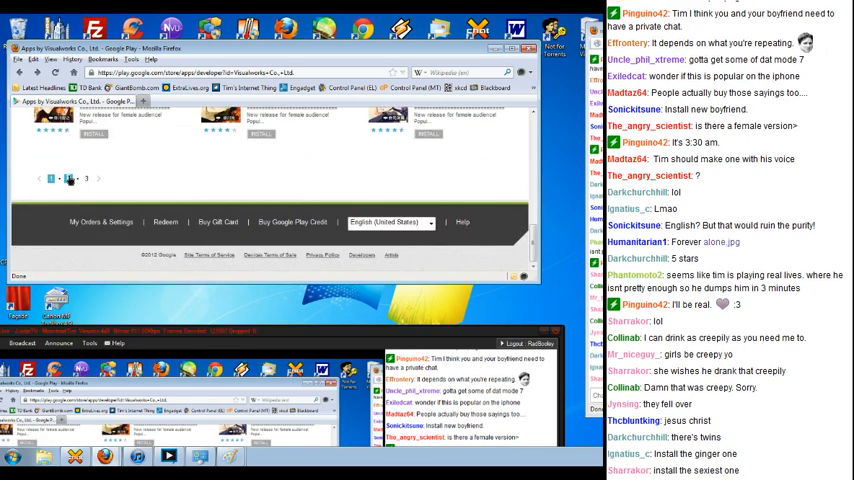
# Go to page 2 of Visualworks' apps and reach the Soine Kareshi -Pisces- listing.
pyautogui.click(68, 178)
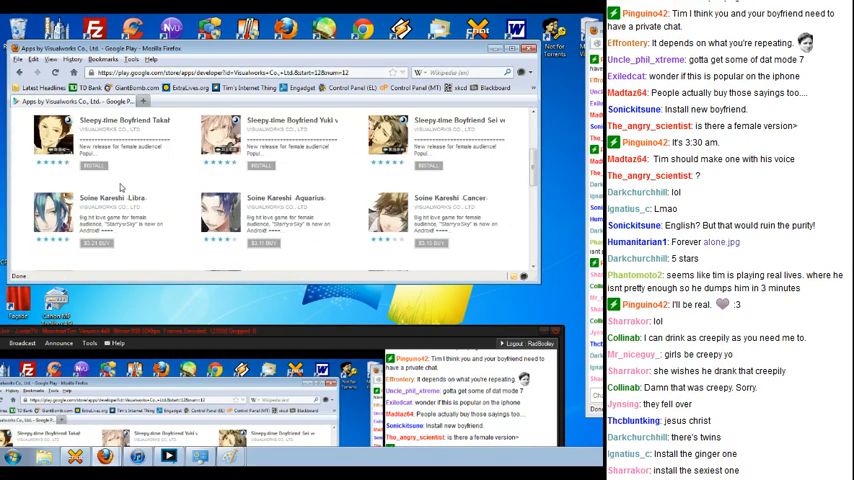
pyautogui.scroll(-3)
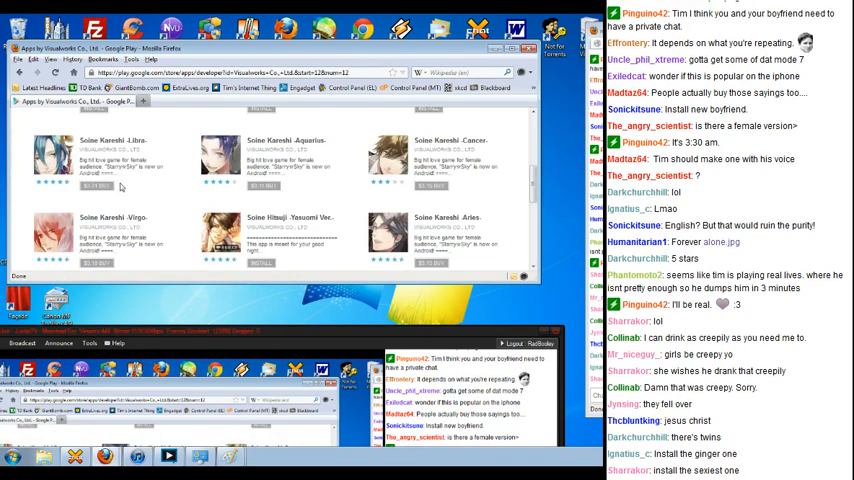
pyautogui.scroll(-3)
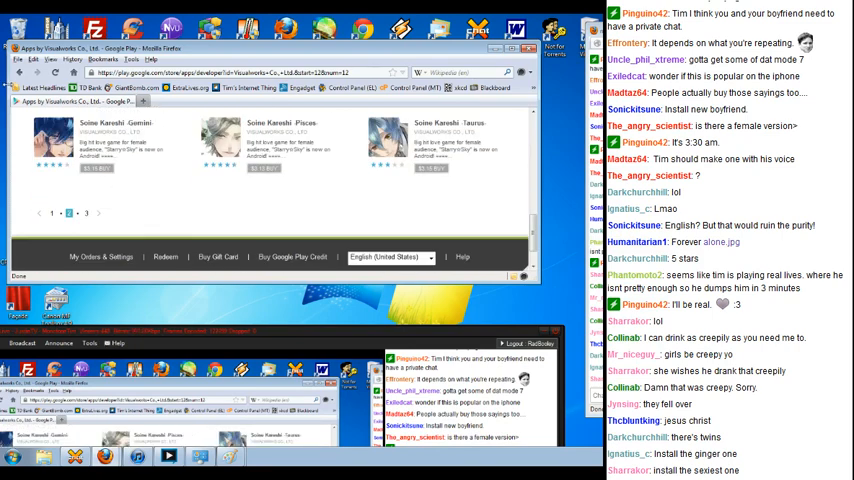
pyautogui.scroll(-3)
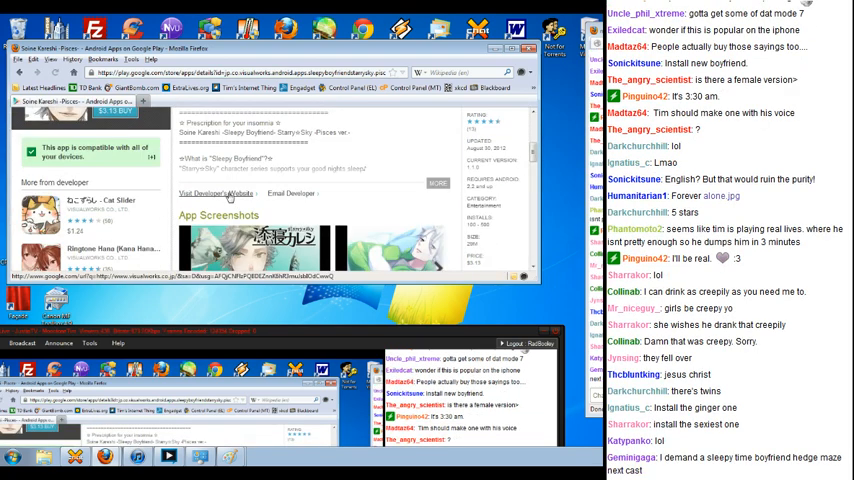
# Review the Pisces app's artwork and enlarge its first screenshot.
pyautogui.scroll(3)
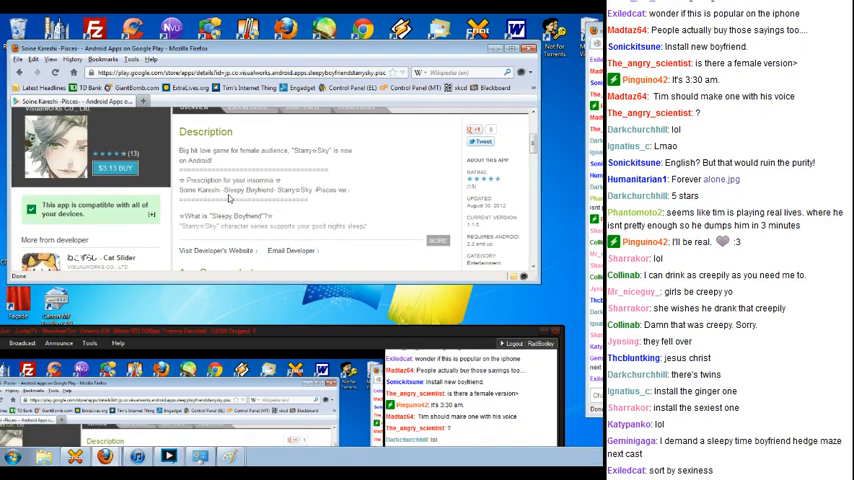
pyautogui.scroll(-3)
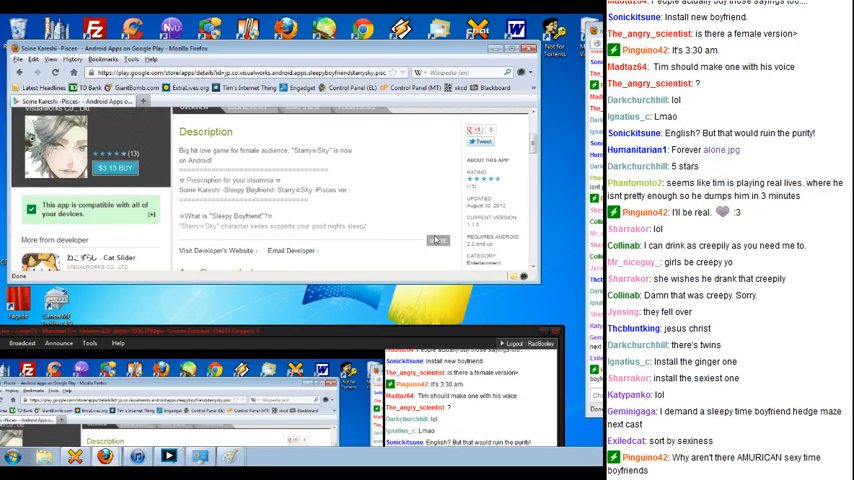
pyautogui.scroll(-3)
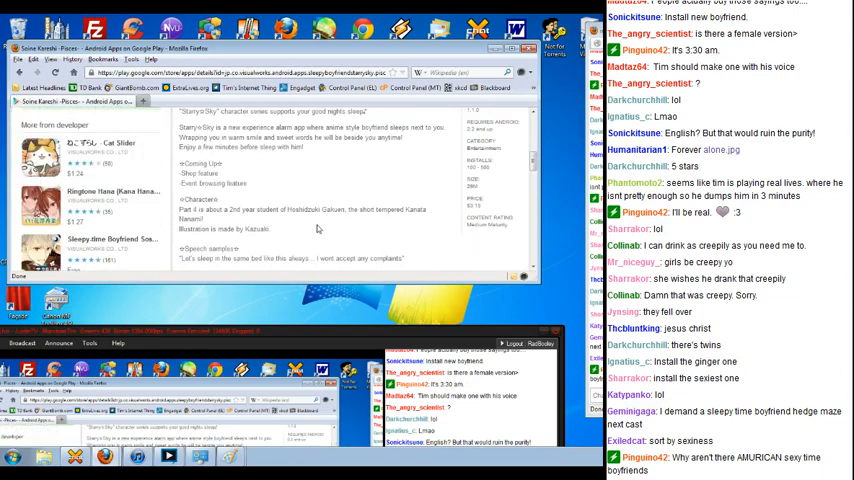
pyautogui.scroll(3)
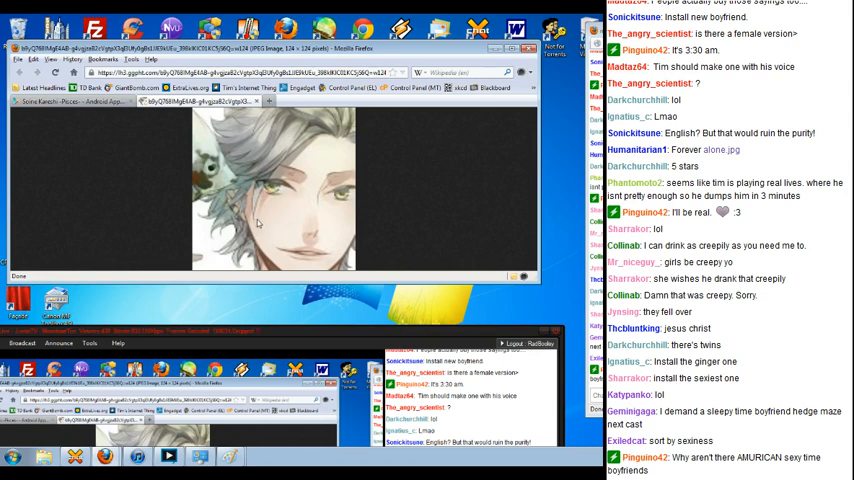
pyautogui.scroll(-3)
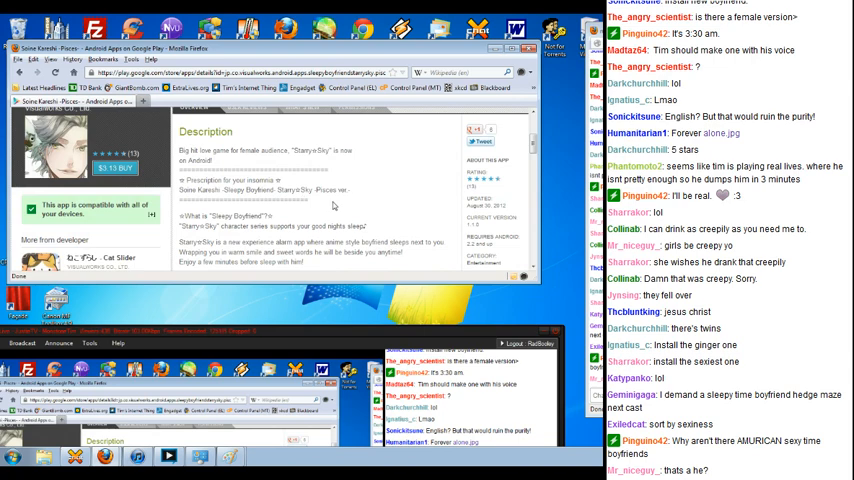
pyautogui.scroll(-3)
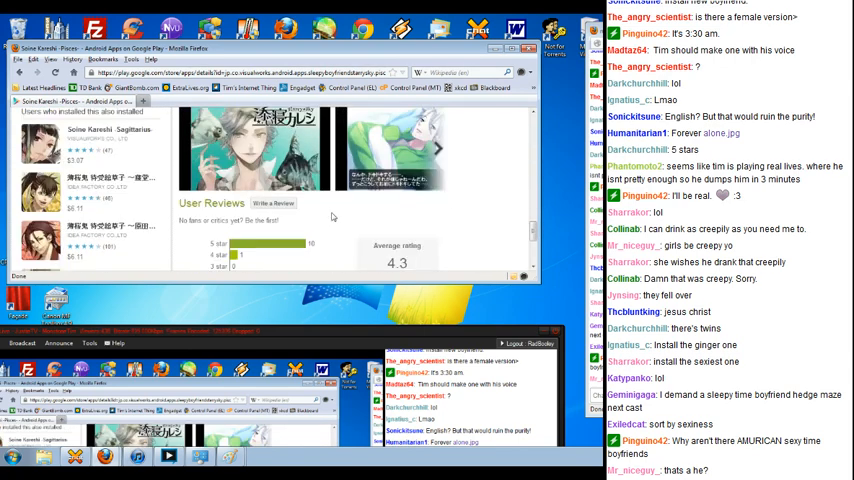
pyautogui.click(253, 150)
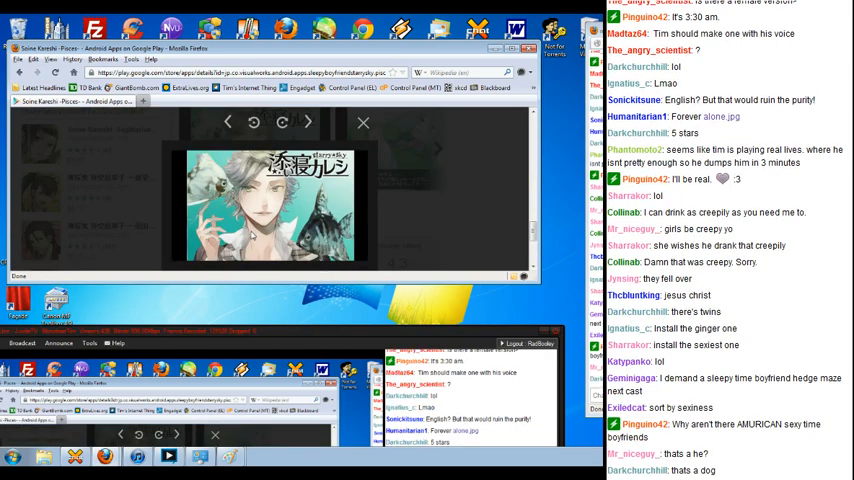
# Read the Pisces app's rating and reviews, then return to Visualworks' app list.
pyautogui.scroll(-3)
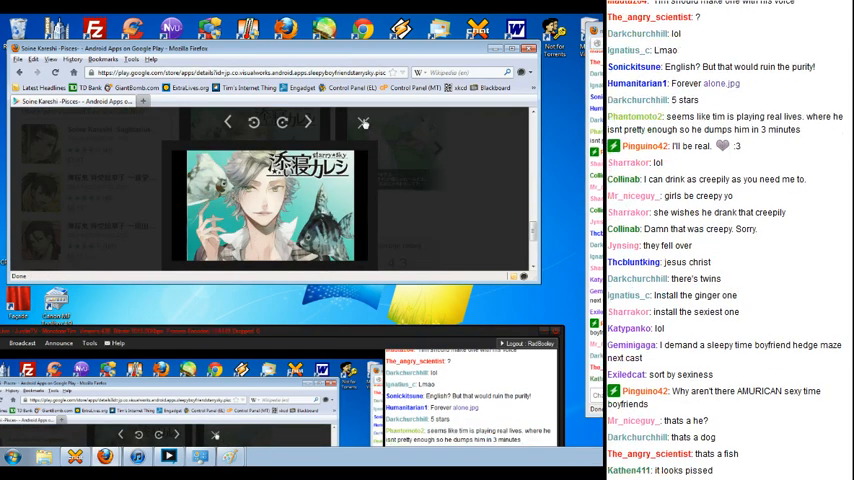
pyautogui.scroll(-3)
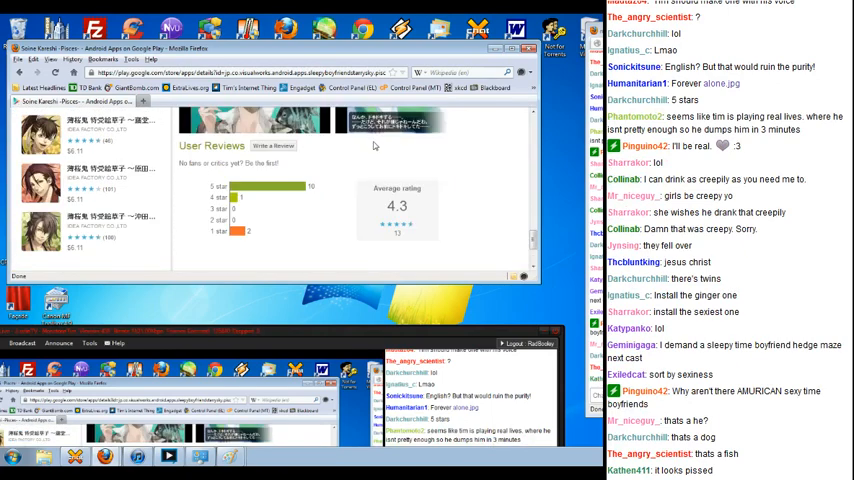
pyautogui.moveTo(354, 174)
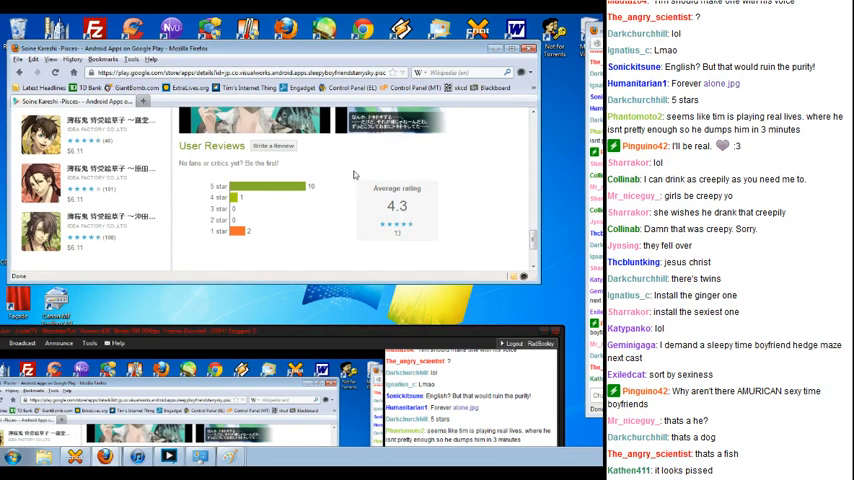
pyautogui.scroll(-3)
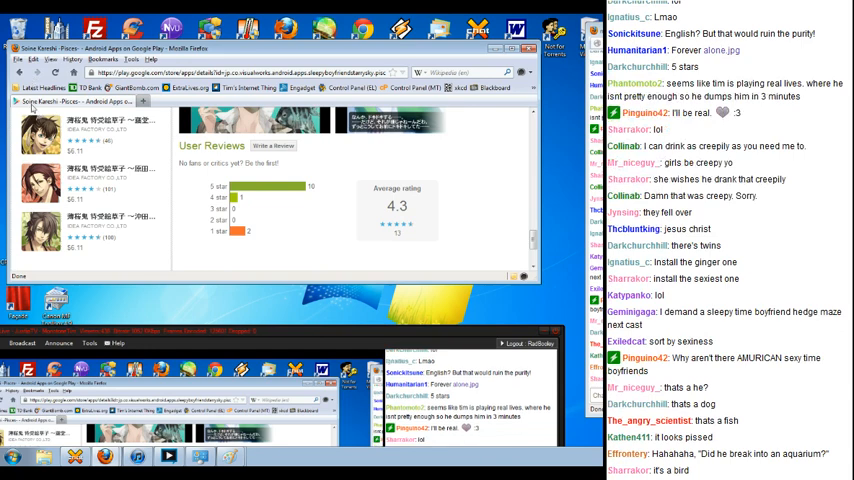
pyautogui.click(20, 73)
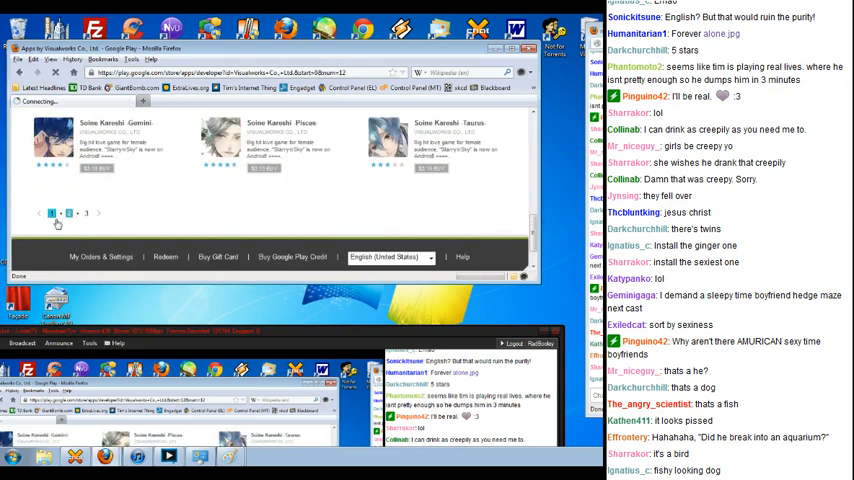
# From page 1 of Visualworks' apps, accept permissions and install Sleepy-time Boyfriend Satoru, confirming the download.
pyautogui.click(87, 213)
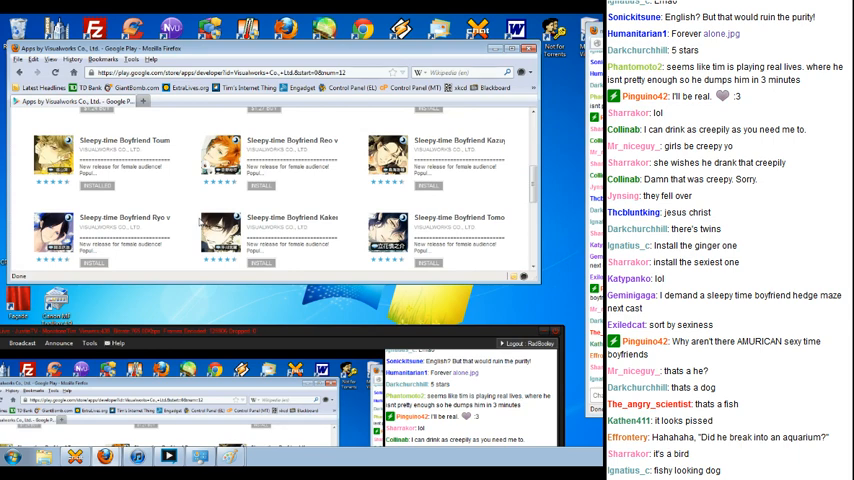
pyautogui.scroll(-3)
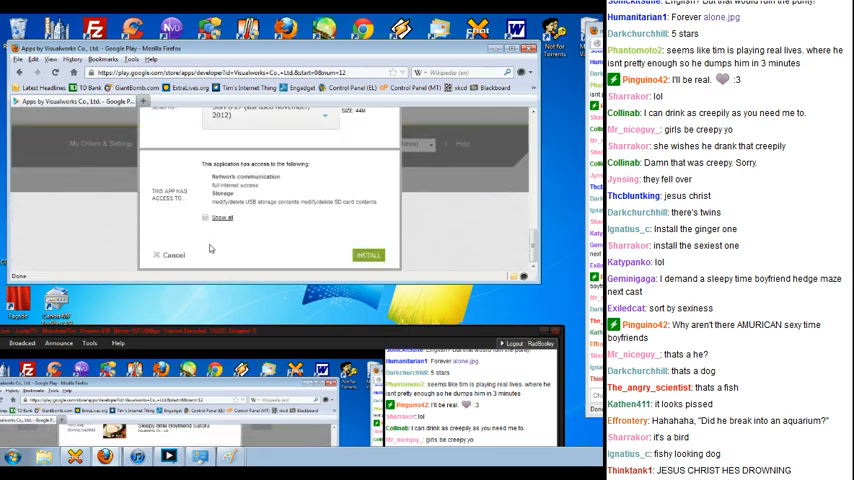
pyautogui.click(368, 254)
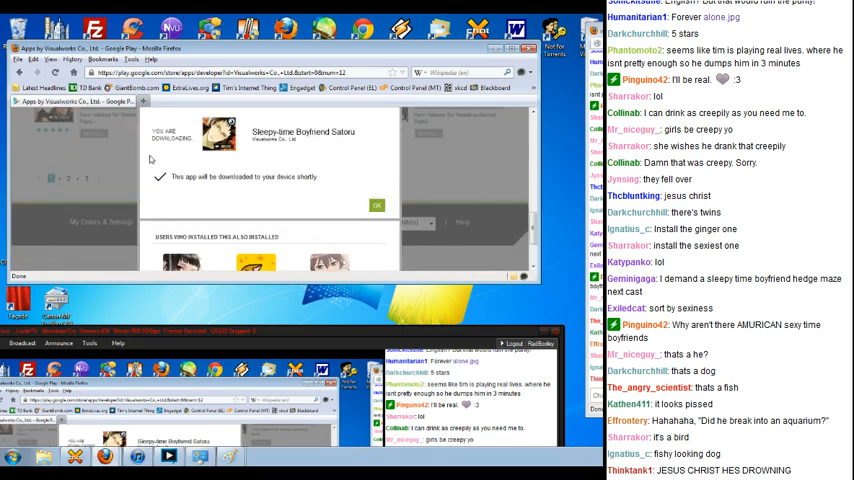
pyautogui.click(377, 205)
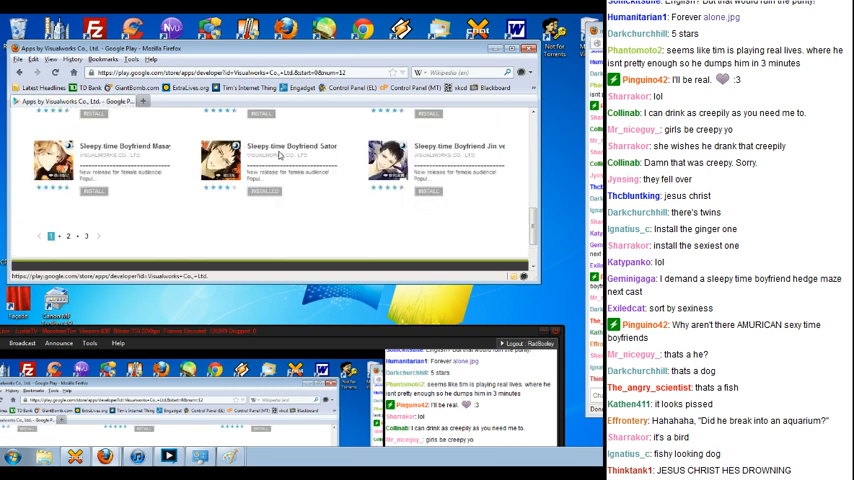
# Open the Sleepy-time Boyfriend Satoru page and expand its full list of user reviews.
pyautogui.click(290, 160)
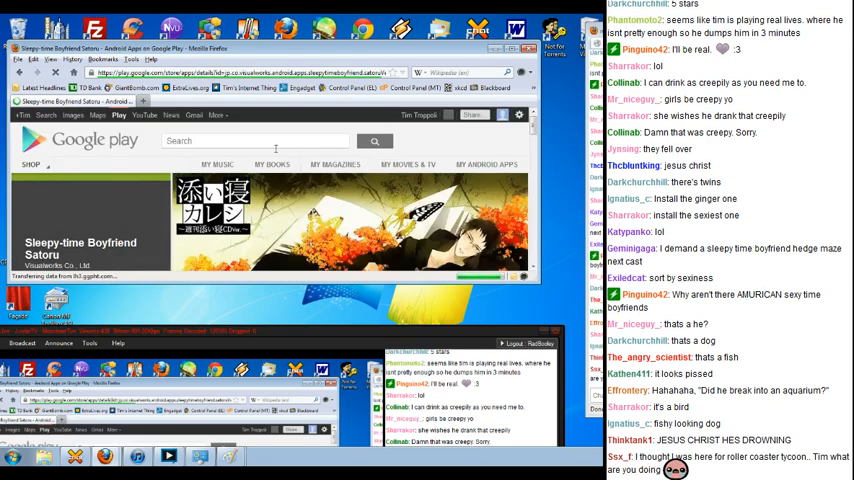
pyautogui.scroll(-3)
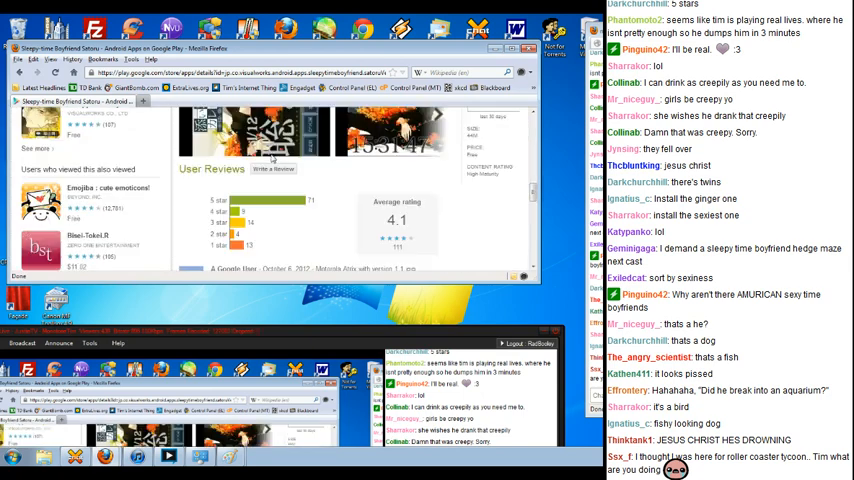
pyautogui.scroll(-3)
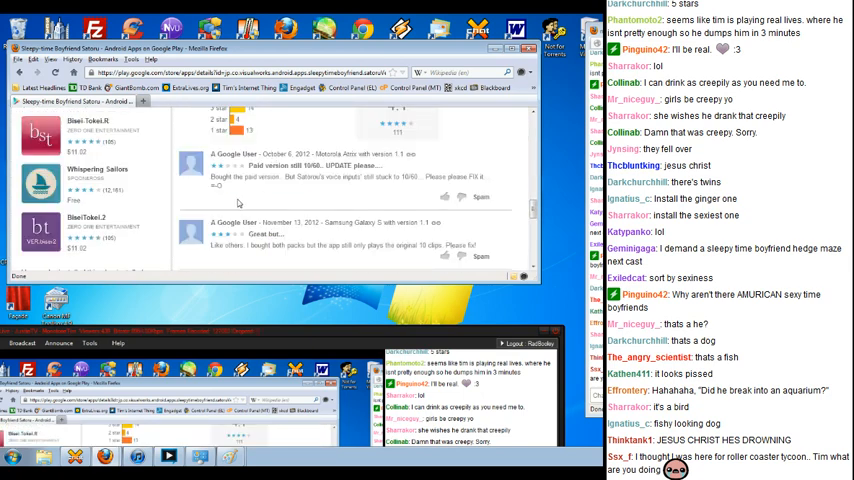
pyautogui.scroll(-3)
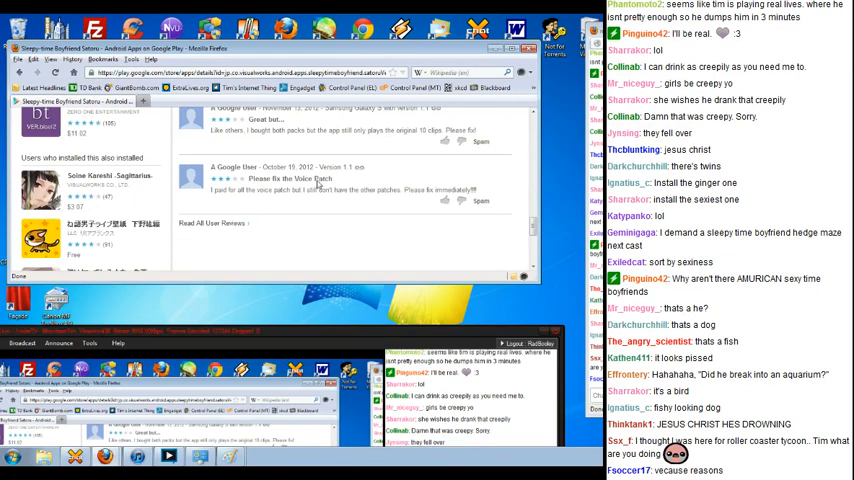
pyautogui.scroll(-3)
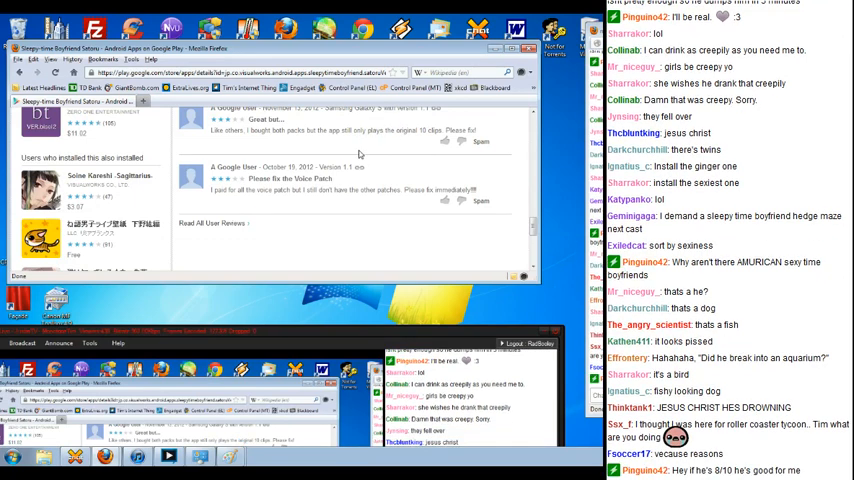
pyautogui.scroll(-3)
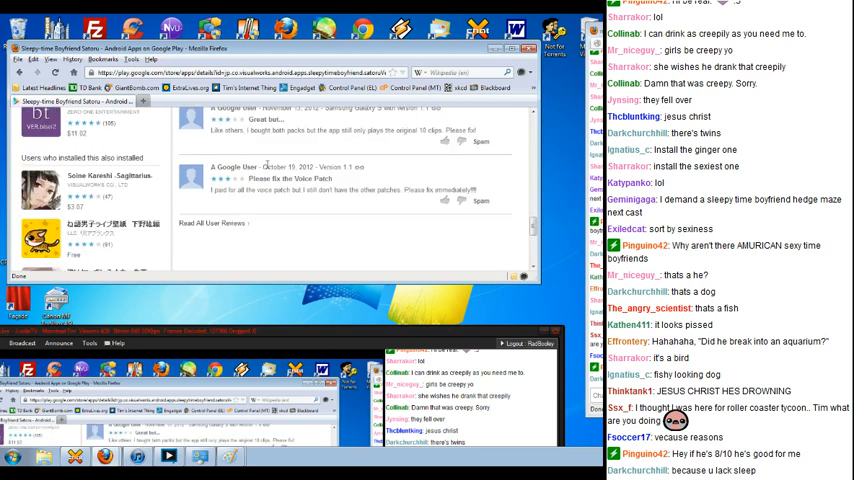
pyautogui.click(247, 113)
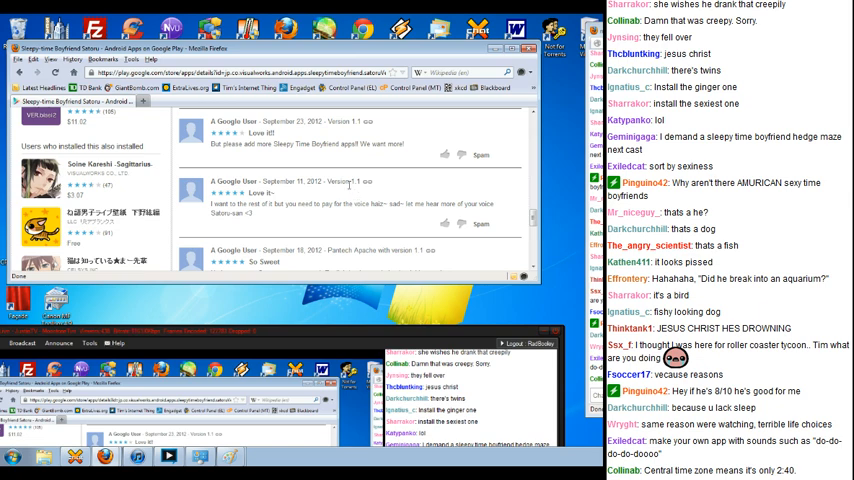
# Read through the first batch of Satoru user reviews.
pyautogui.scroll(-3)
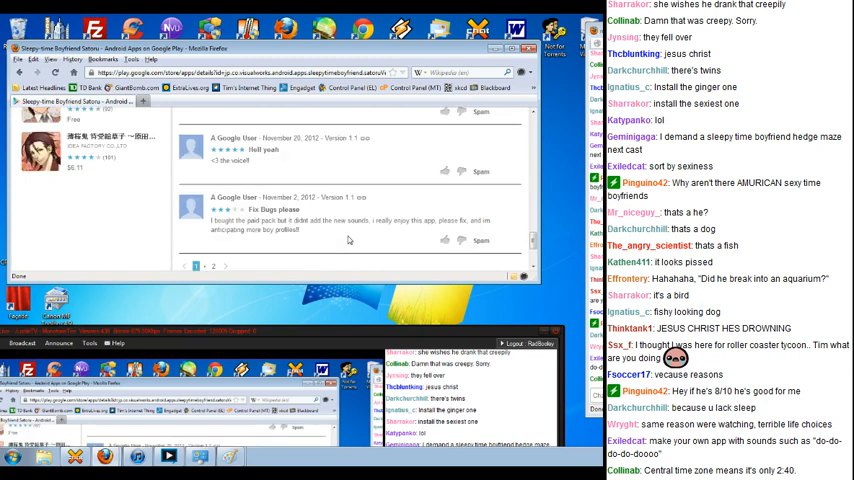
pyautogui.scroll(3)
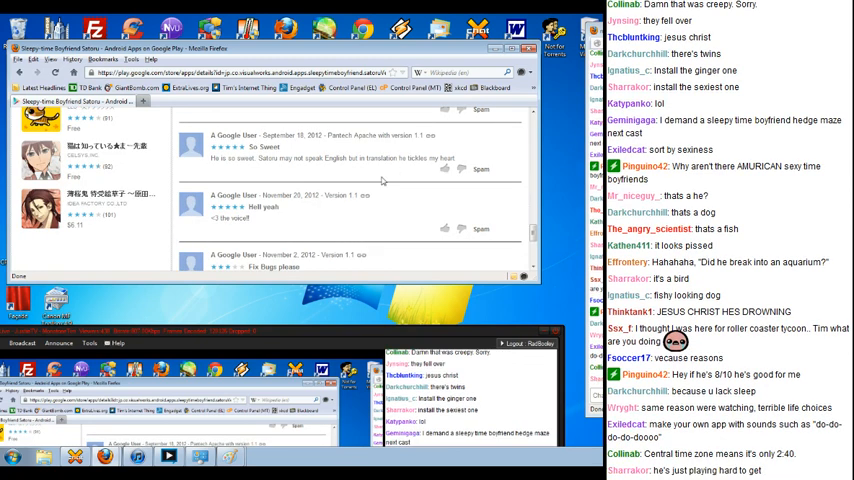
pyautogui.scroll(-3)
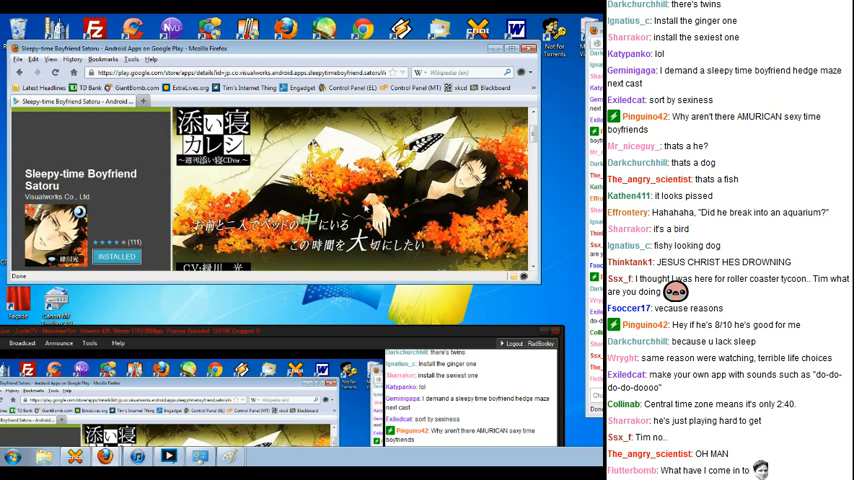
pyautogui.scroll(-3)
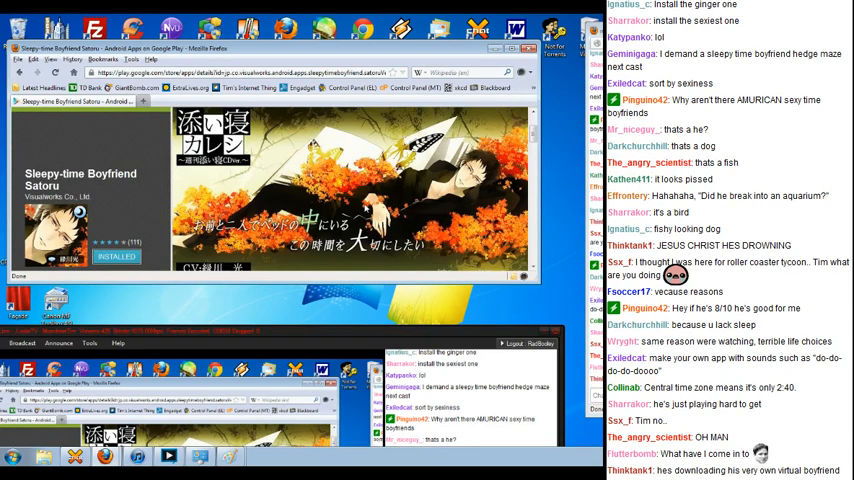
pyautogui.scroll(-3)
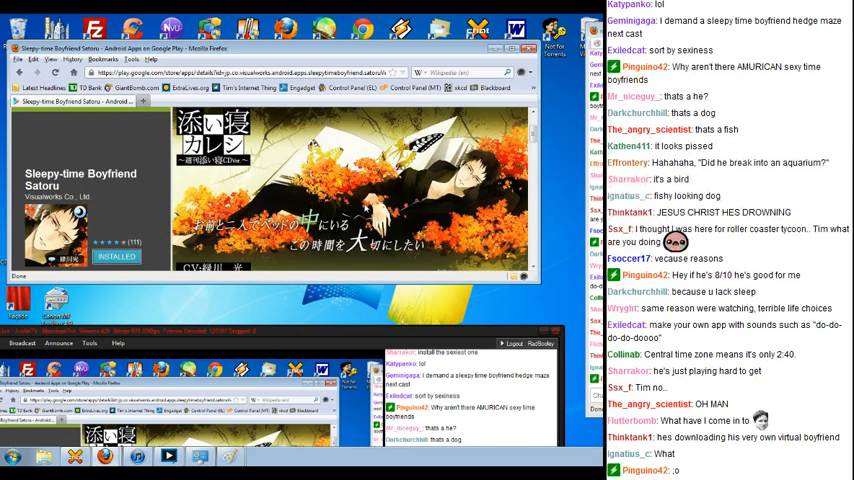
pyautogui.scroll(-3)
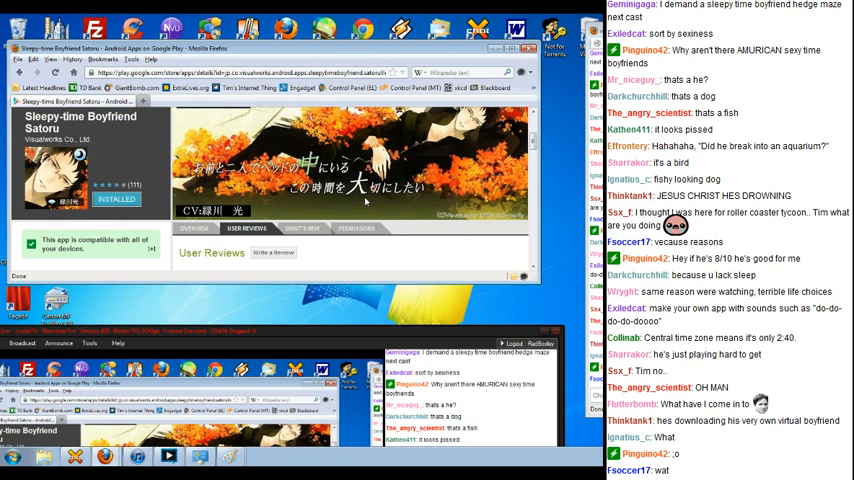
pyautogui.scroll(-3)
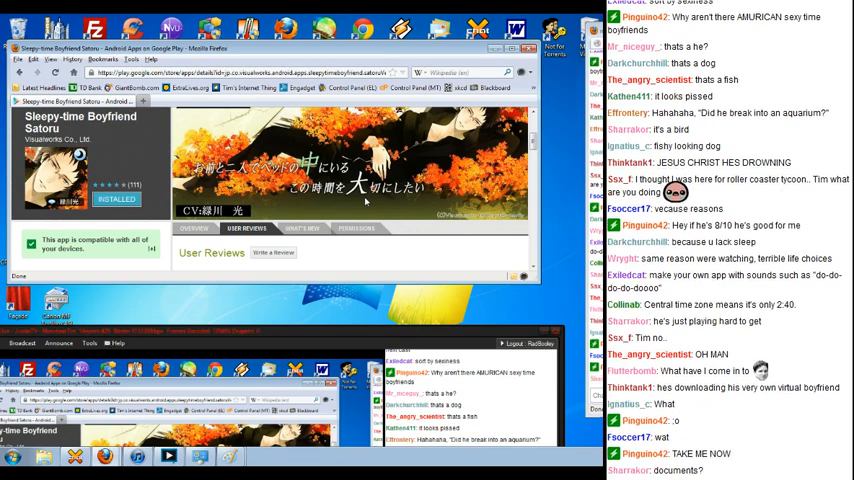
pyautogui.scroll(-3)
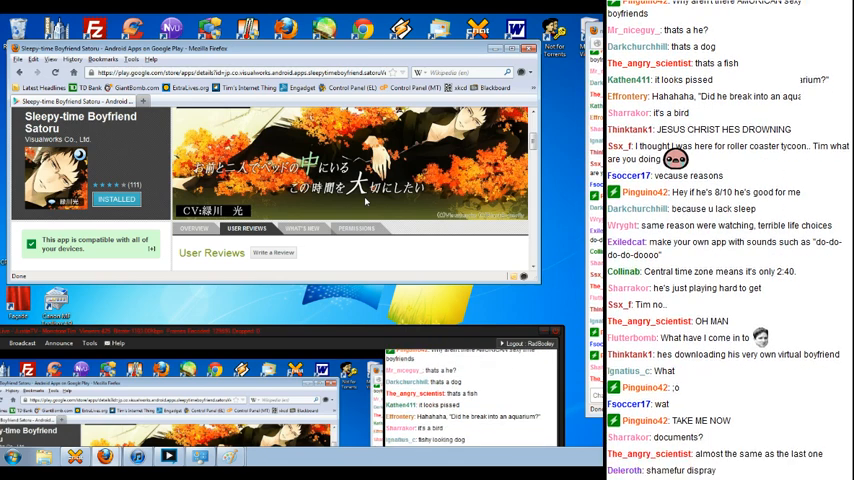
pyautogui.scroll(-3)
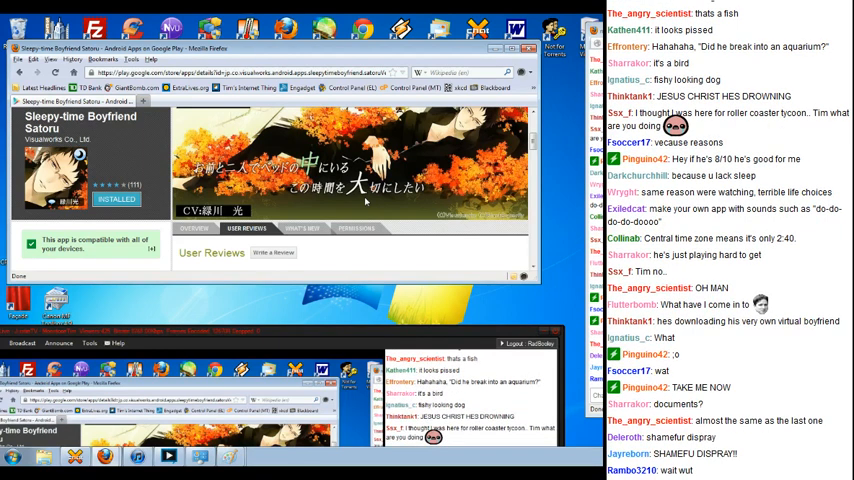
pyautogui.scroll(-3)
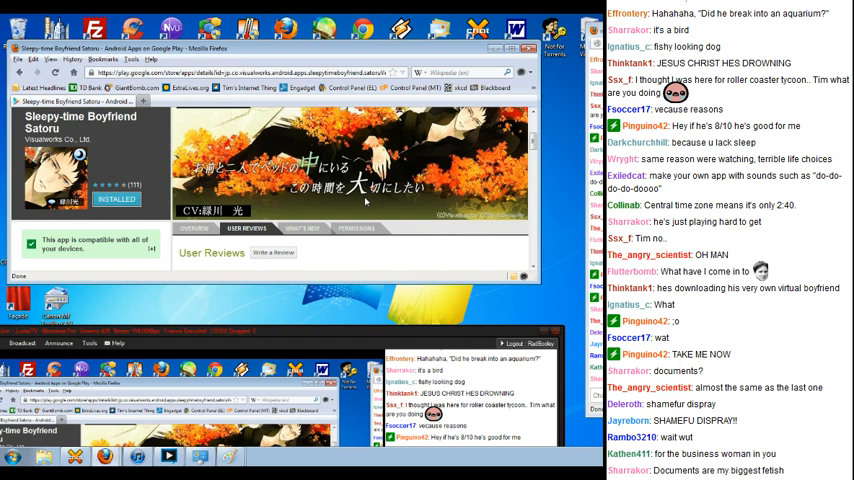
# Finish reading the Satoru reviews and open the Sleepy-time Boyfriend Kazuya app page.
pyautogui.scroll(-3)
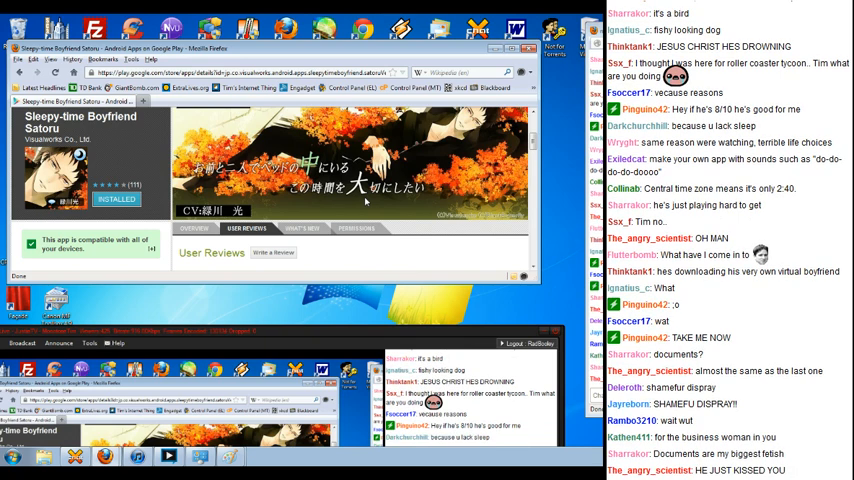
pyautogui.scroll(-3)
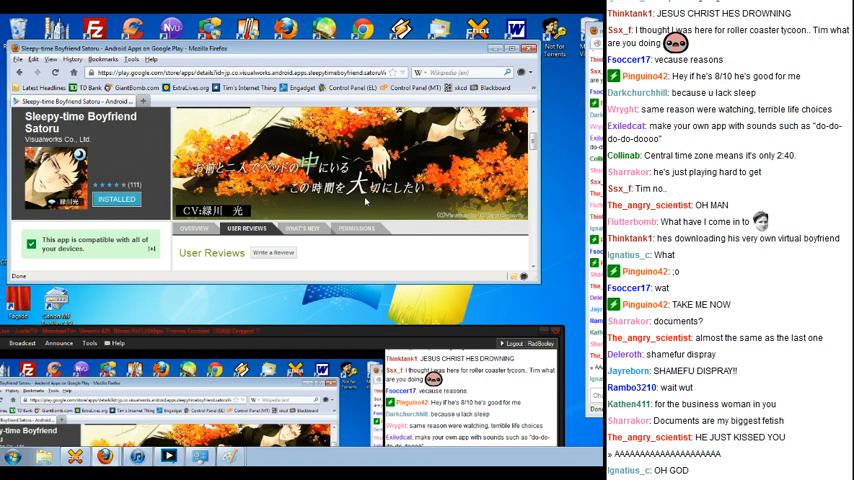
pyautogui.scroll(-3)
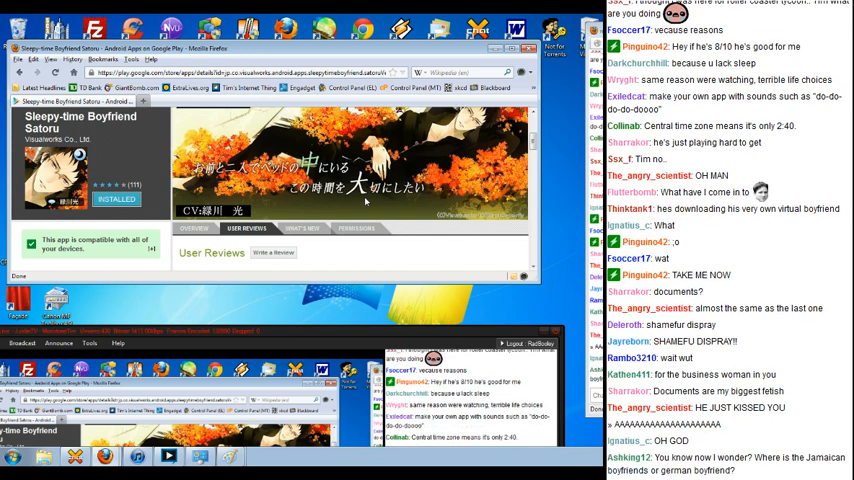
pyautogui.scroll(-3)
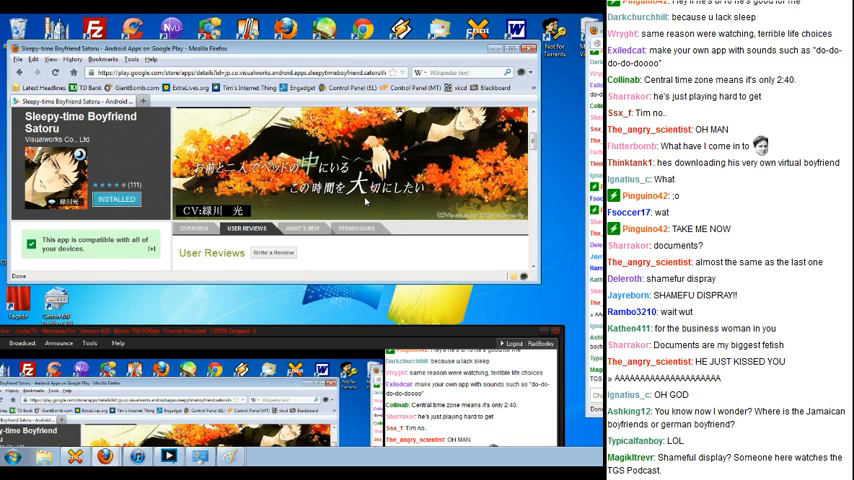
pyautogui.scroll(-3)
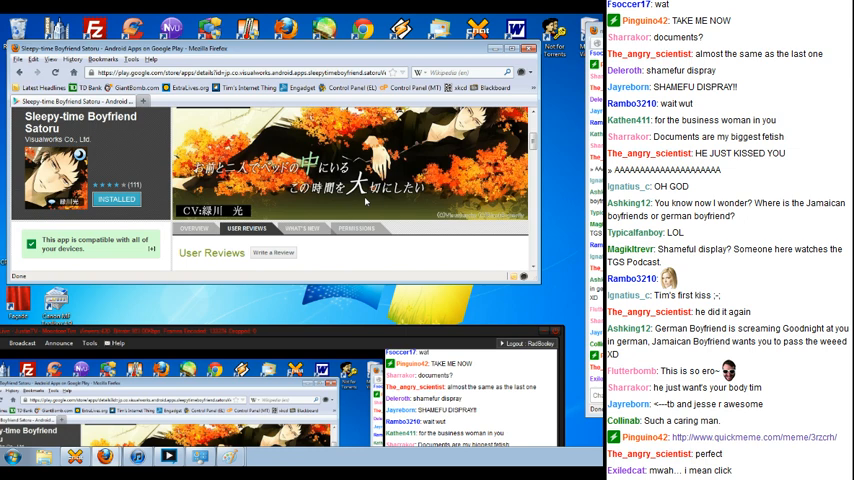
pyautogui.scroll(-3)
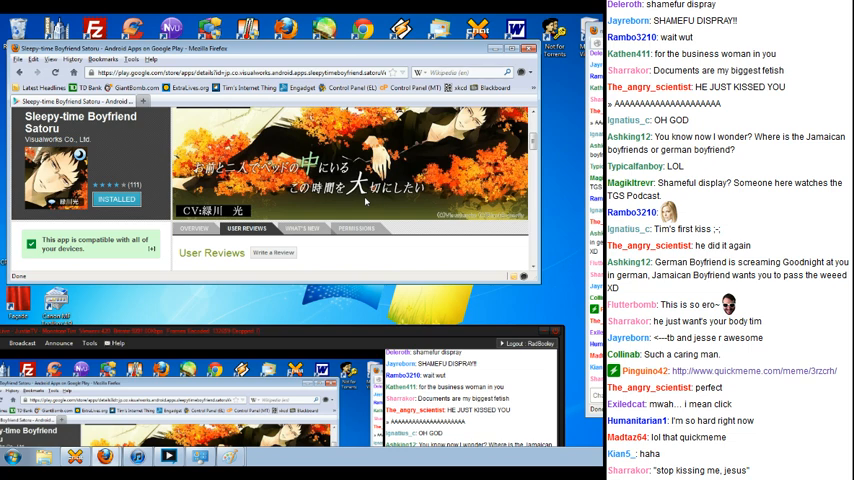
pyautogui.scroll(-3)
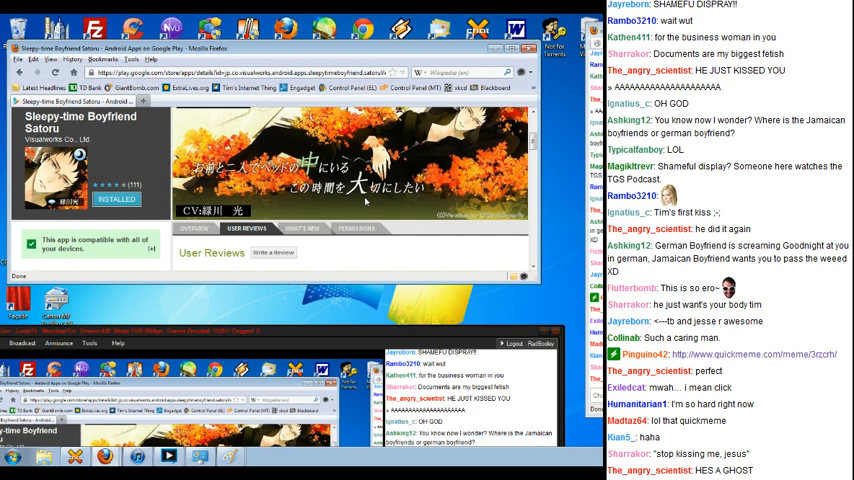
pyautogui.scroll(-3)
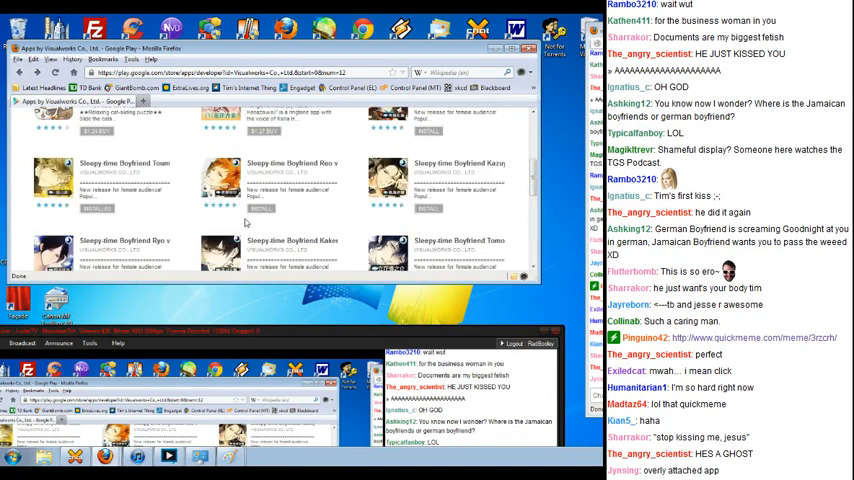
pyautogui.scroll(3)
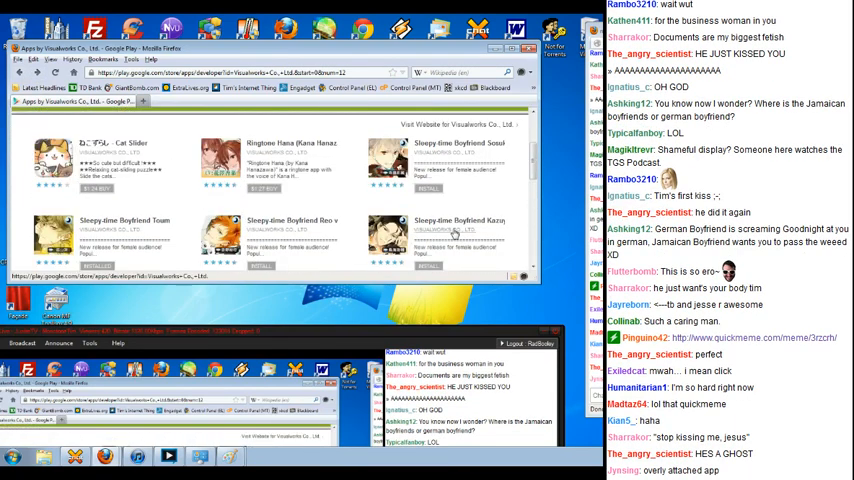
pyautogui.click(459, 238)
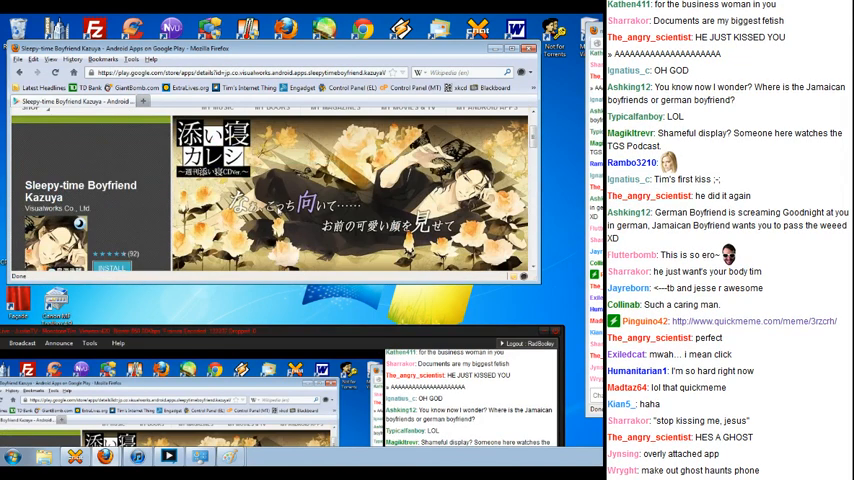
pyautogui.scroll(-3)
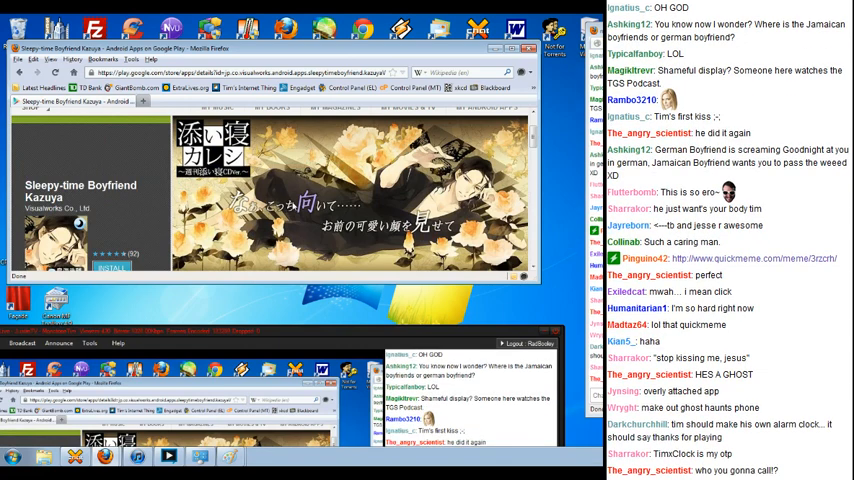
pyautogui.click(111, 267)
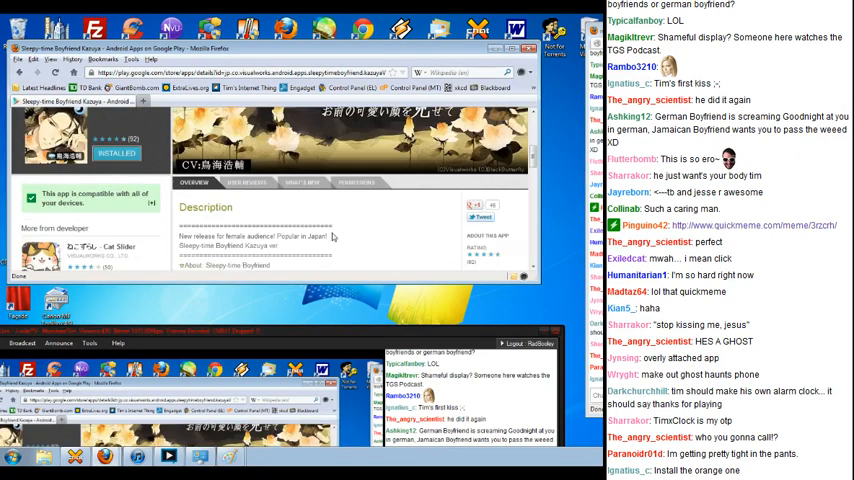
pyautogui.scroll(-3)
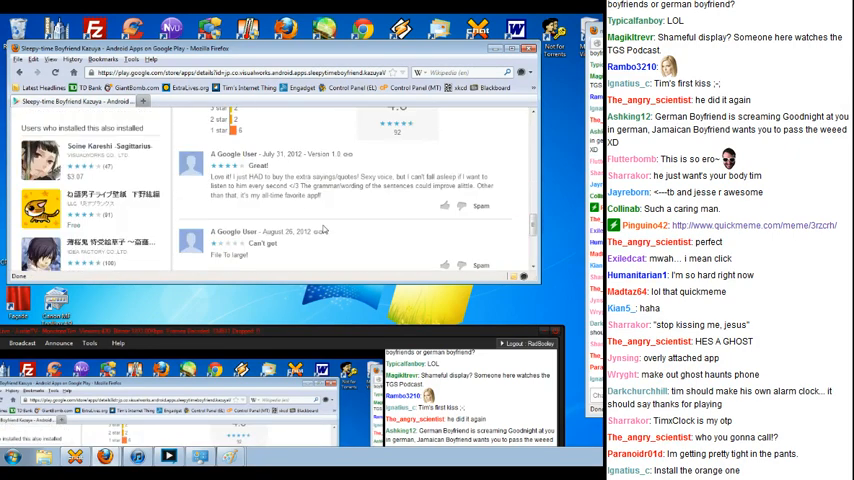
pyautogui.scroll(-3)
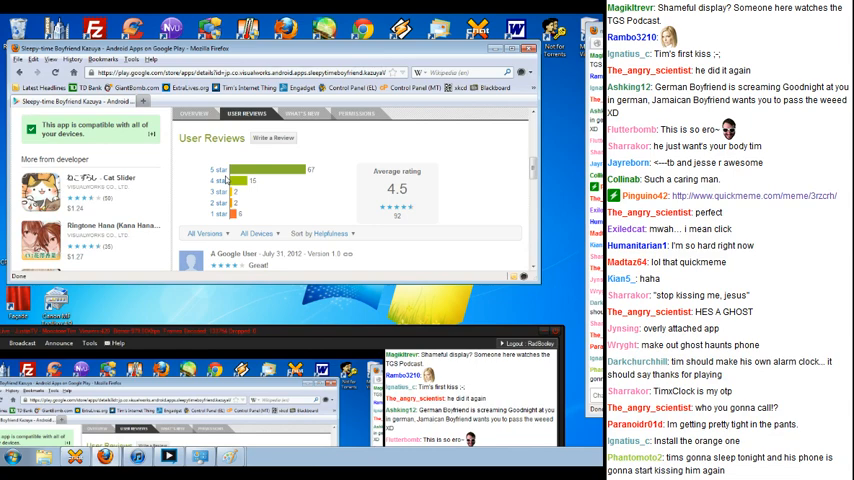
pyautogui.scroll(-3)
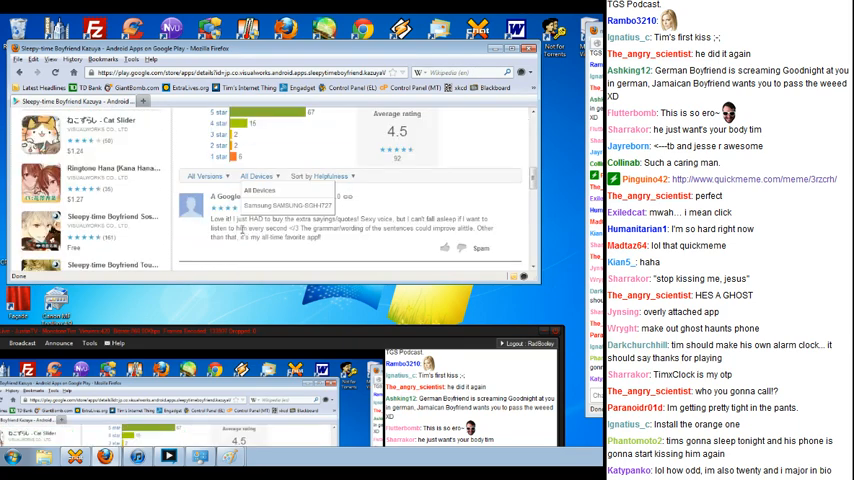
pyautogui.scroll(-3)
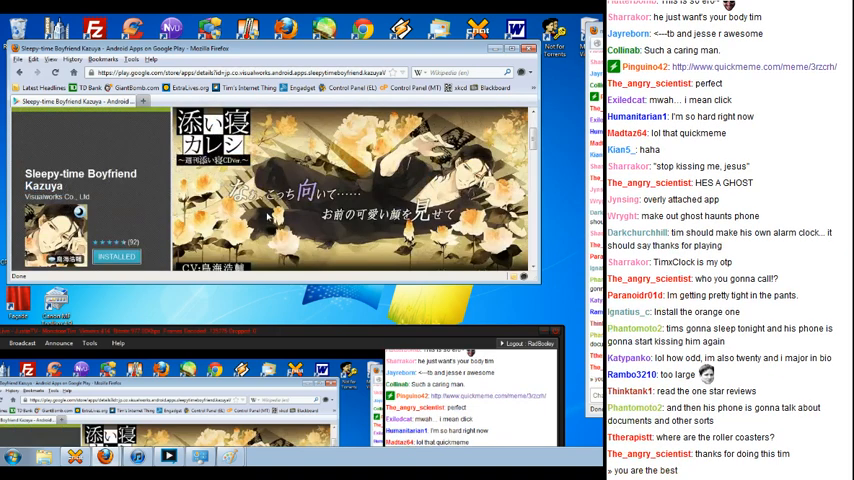
# Read down the Kazuya app page's description and reviews before returning to Visualworks' listing.
pyautogui.scroll(3)
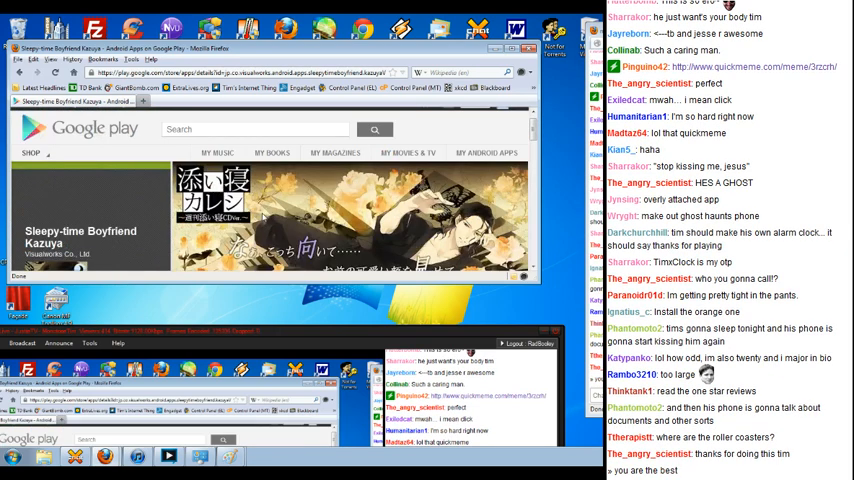
pyautogui.scroll(-3)
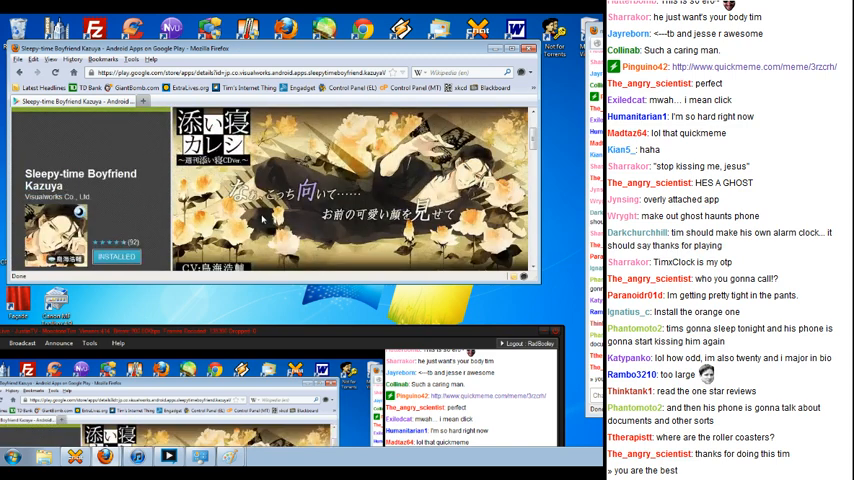
pyautogui.scroll(-3)
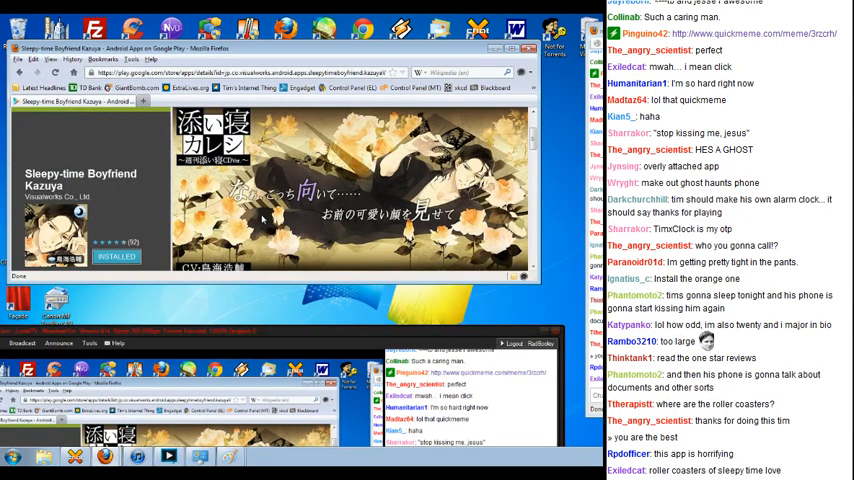
pyautogui.scroll(-3)
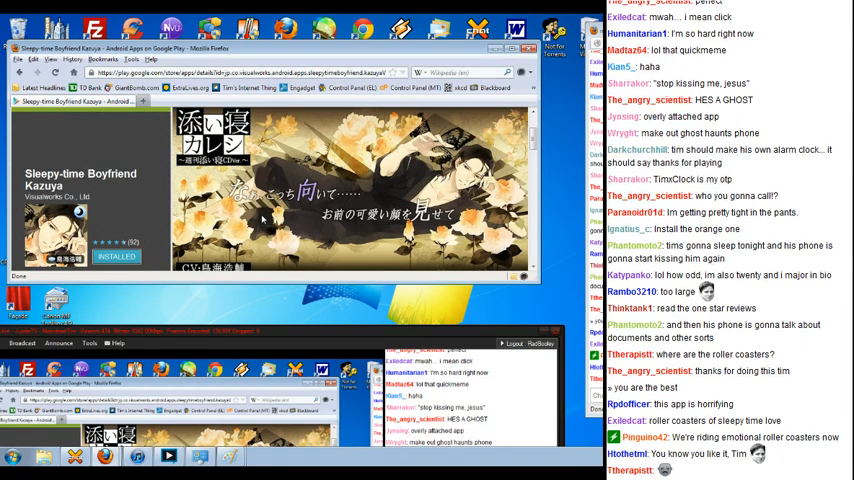
pyautogui.scroll(-3)
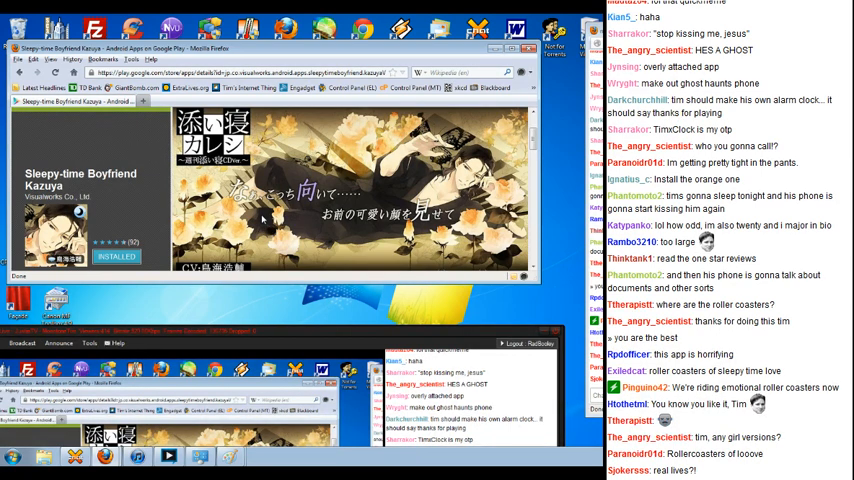
pyautogui.scroll(-3)
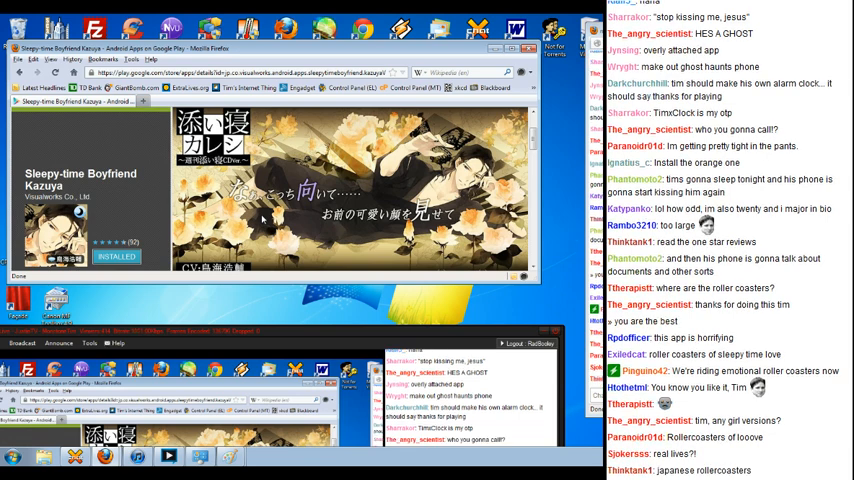
pyautogui.scroll(-3)
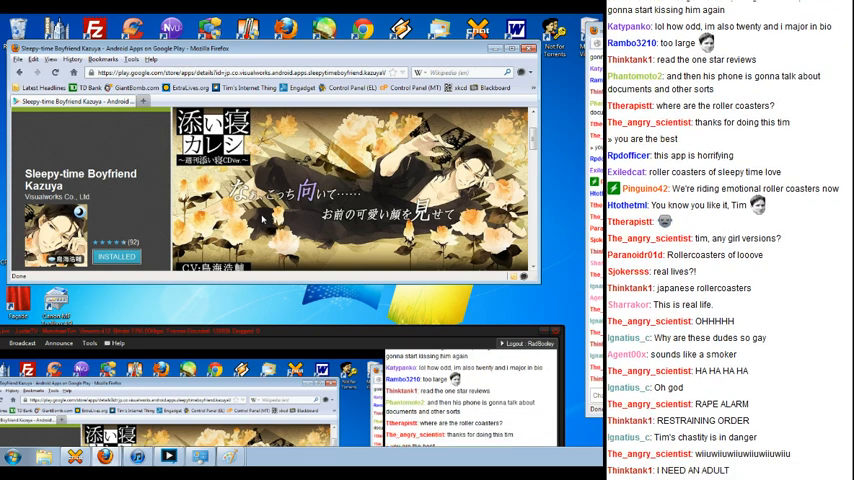
pyautogui.scroll(-3)
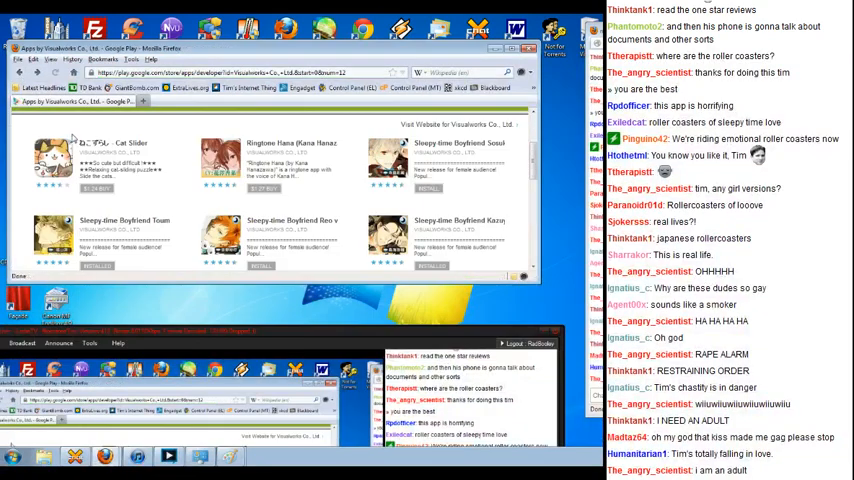
# Scroll down the Sagittarius app page through its description, screenshots and user reviews.
pyautogui.scroll(-3)
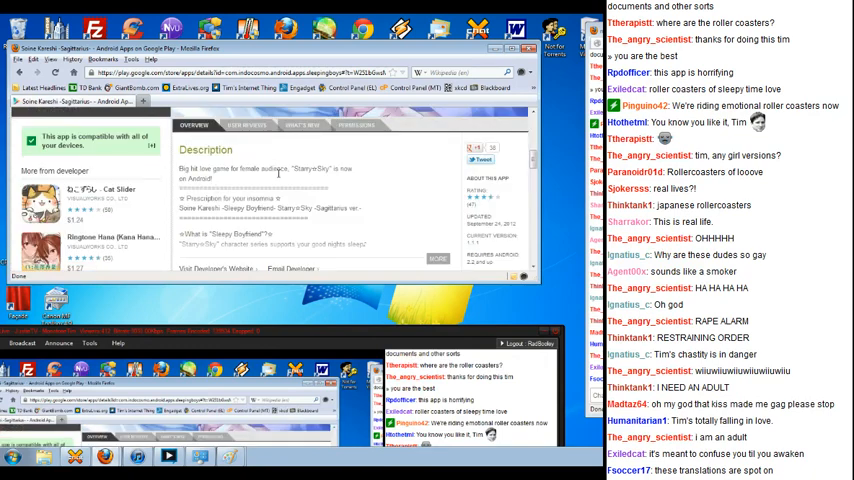
pyautogui.scroll(-3)
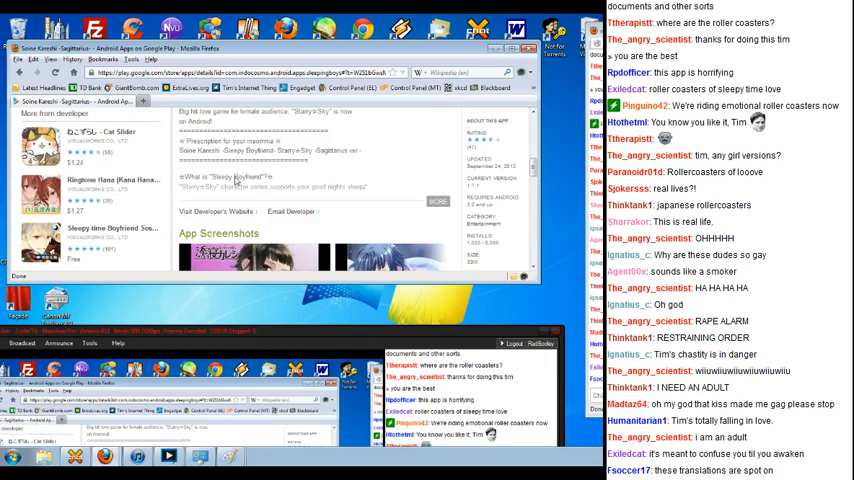
pyautogui.scroll(-3)
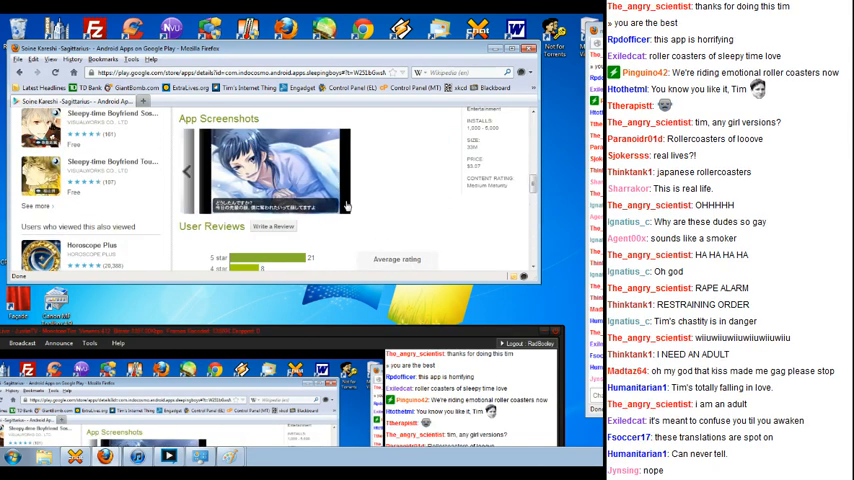
pyautogui.scroll(-3)
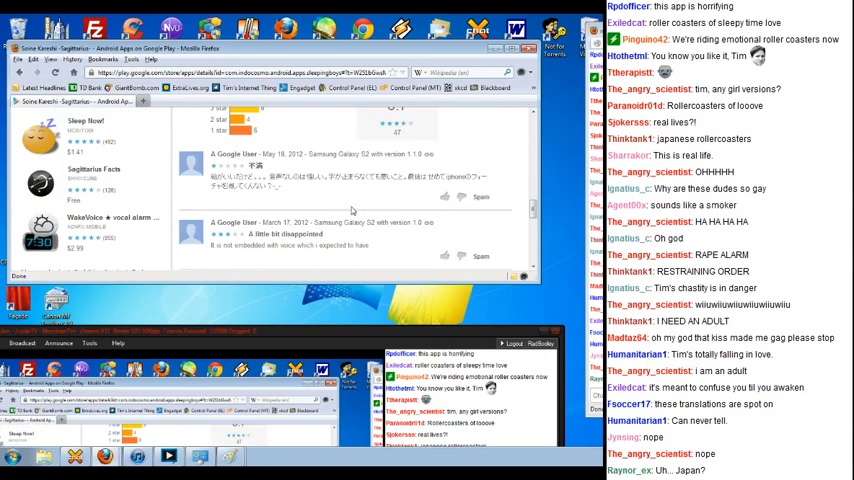
pyautogui.scroll(-3)
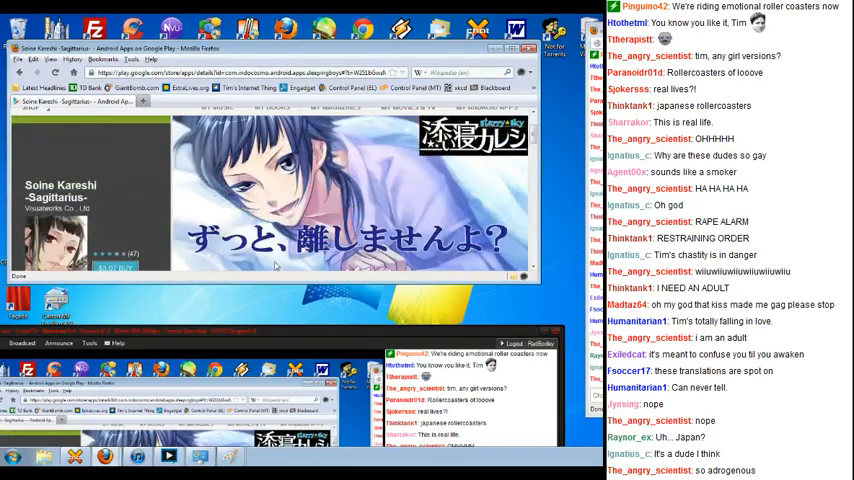
pyautogui.scroll(-3)
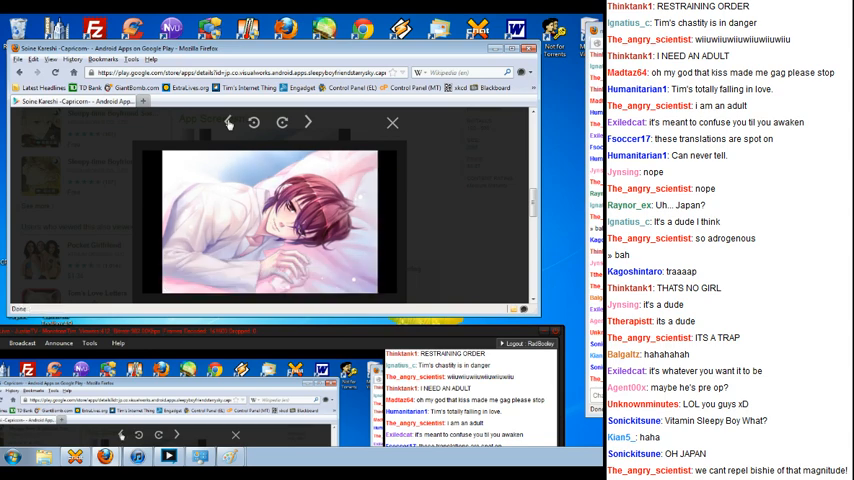
# Flip through Capricorn's enlarged screenshots, close the viewer and glance at its user reviews.
pyautogui.click(307, 121)
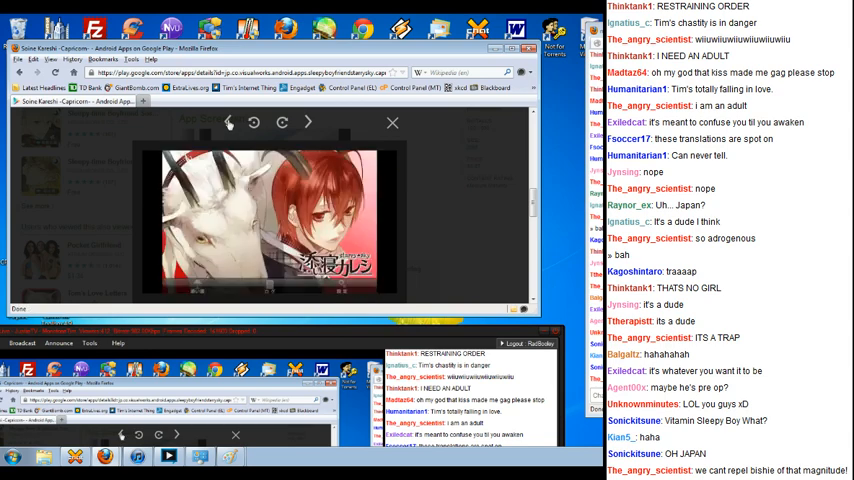
pyautogui.click(392, 123)
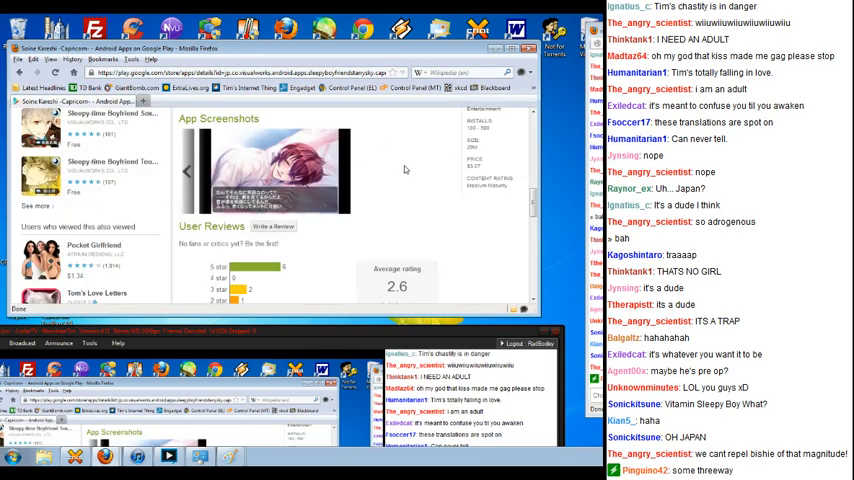
pyautogui.scroll(-3)
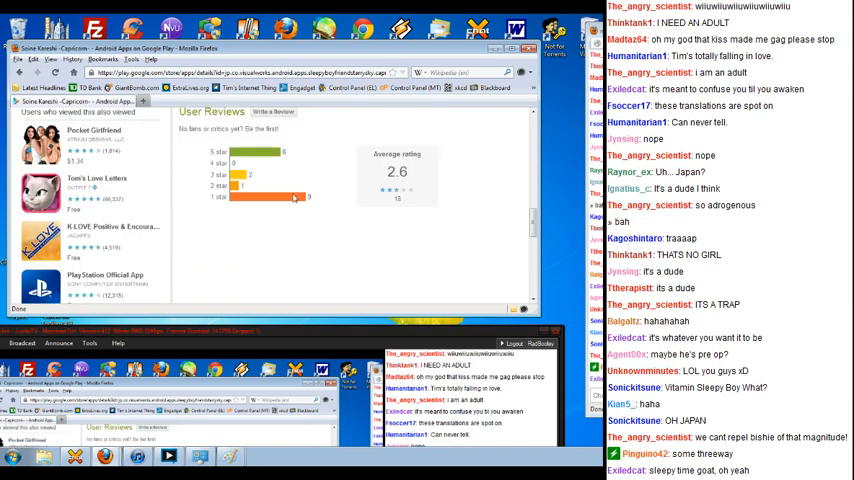
pyautogui.scroll(3)
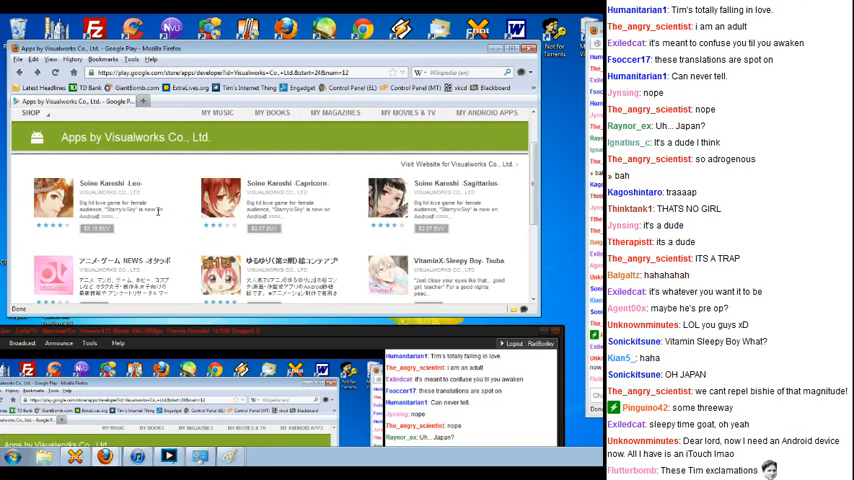
# Open the VitaminX-Sleepy Boy- Tsubasa app page and scroll to its Description section.
pyautogui.scroll(-3)
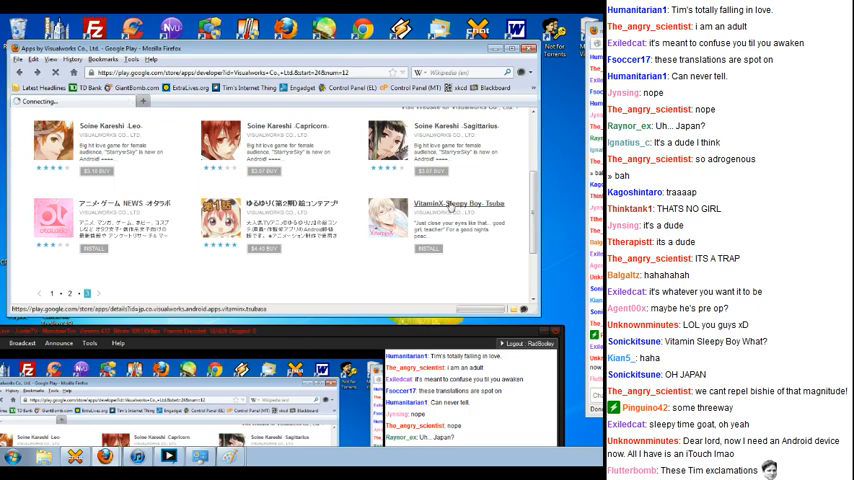
pyautogui.click(457, 203)
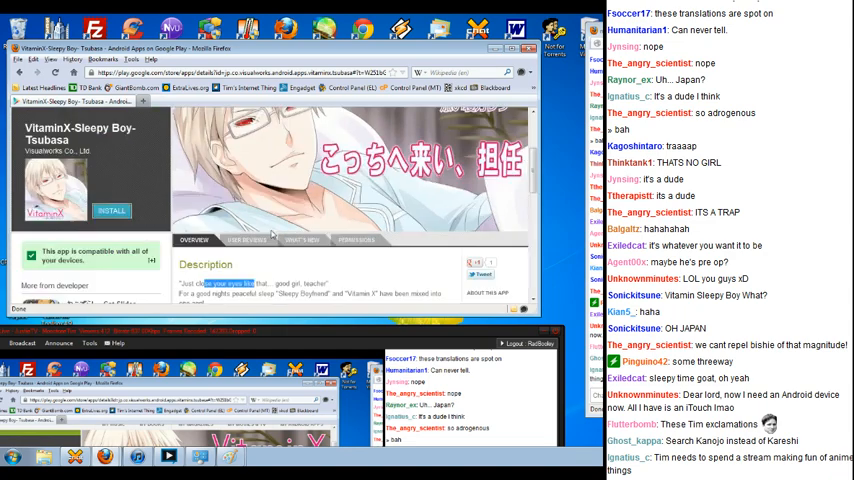
pyautogui.scroll(3)
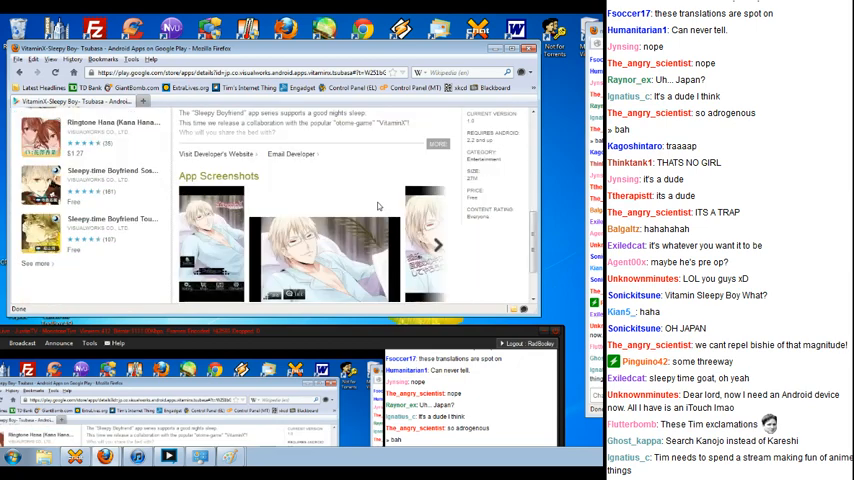
pyautogui.scroll(-3)
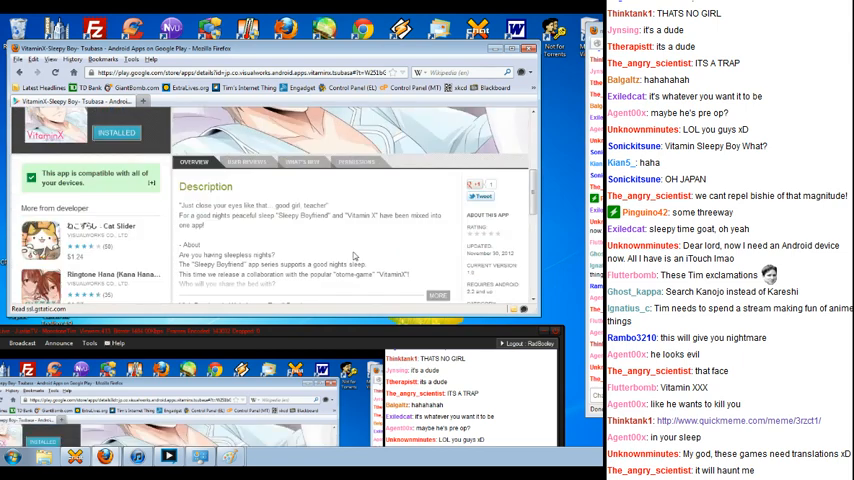
pyautogui.scroll(-3)
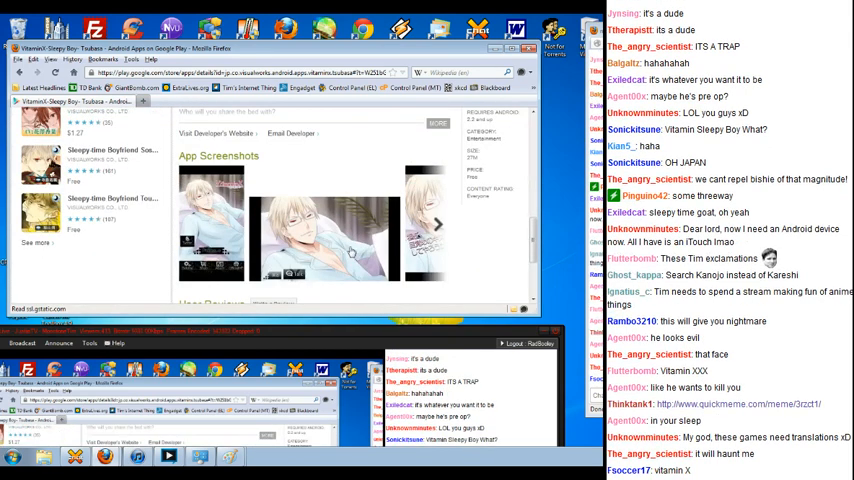
pyautogui.scroll(-3)
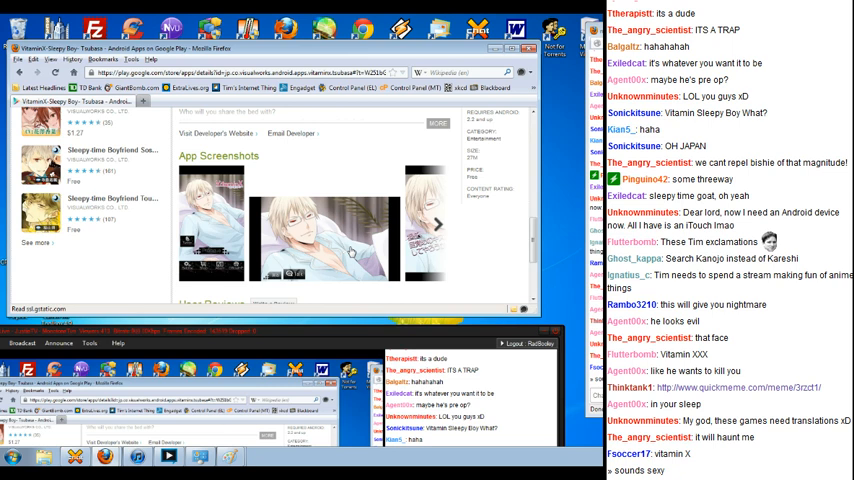
pyautogui.scroll(-3)
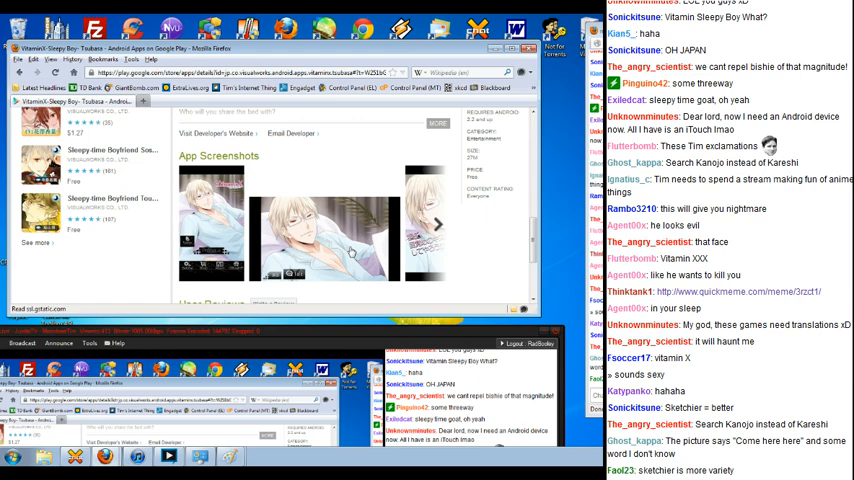
pyautogui.scroll(-3)
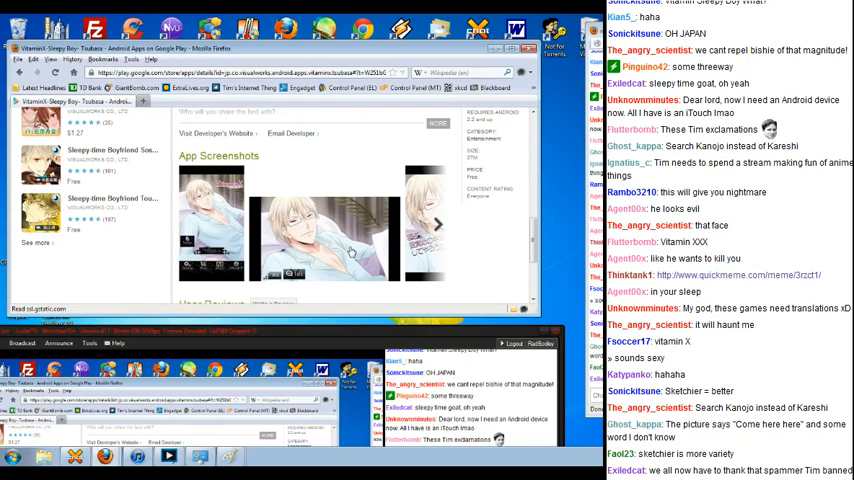
pyautogui.scroll(-3)
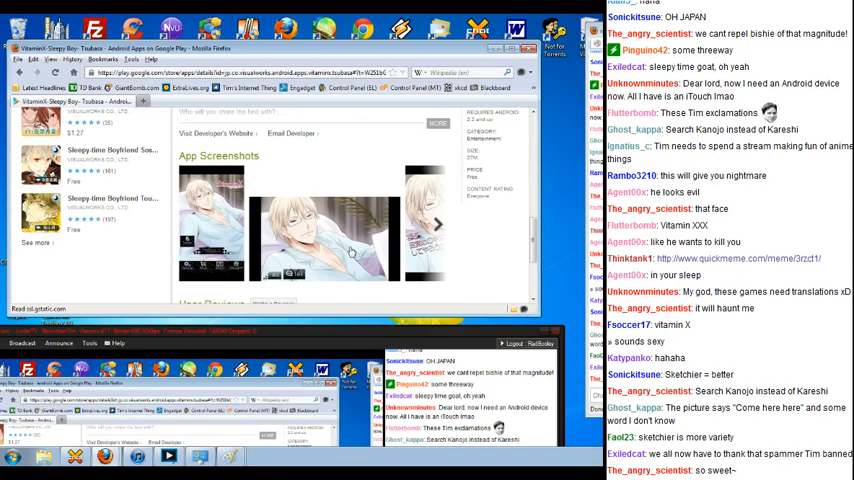
pyautogui.scroll(-3)
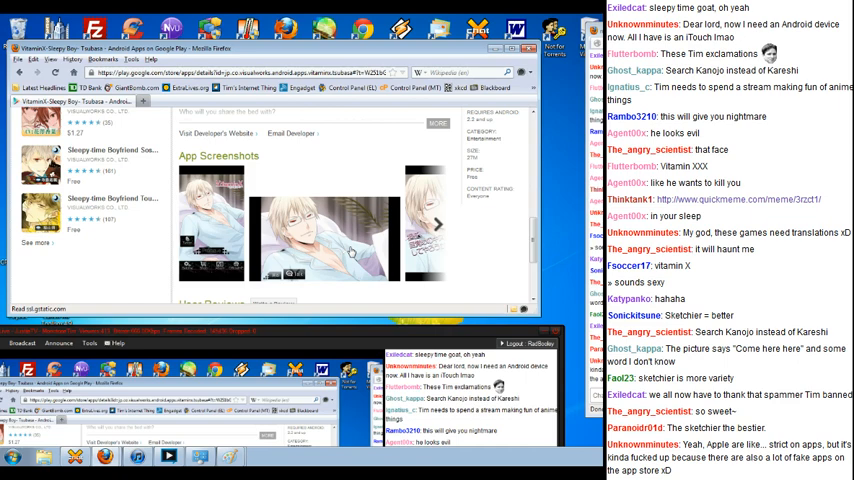
pyautogui.scroll(-3)
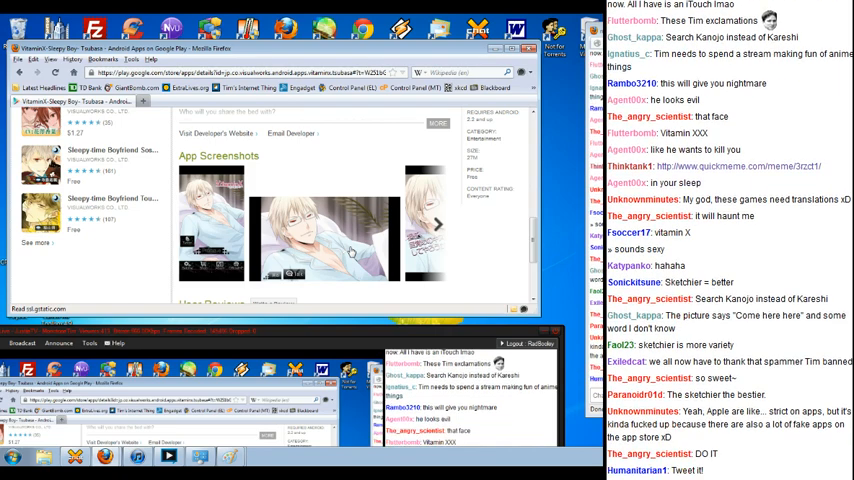
pyautogui.scroll(-3)
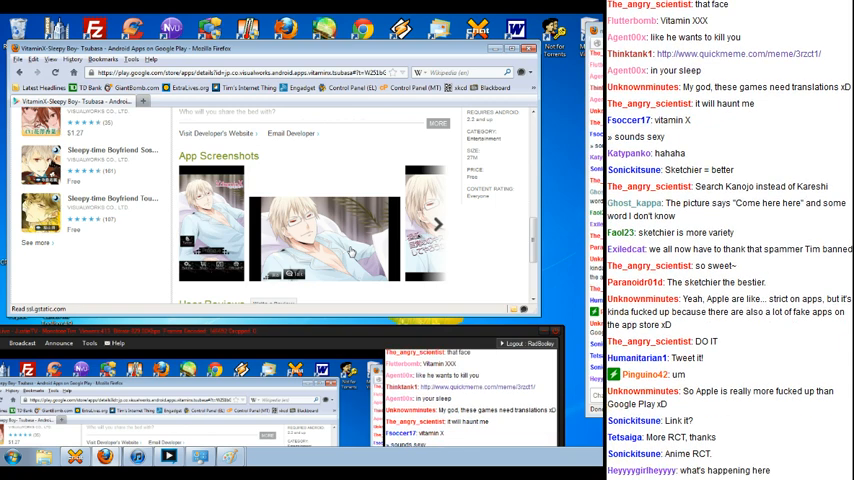
pyautogui.scroll(-3)
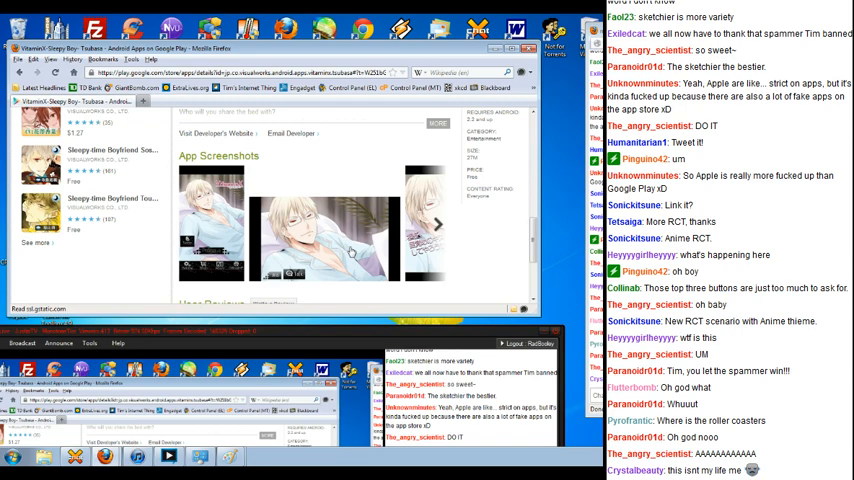
pyautogui.scroll(-3)
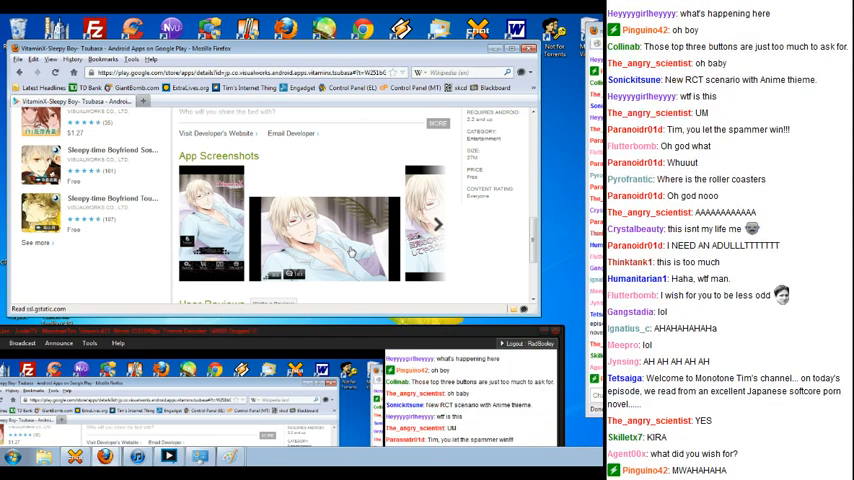
pyautogui.scroll(-3)
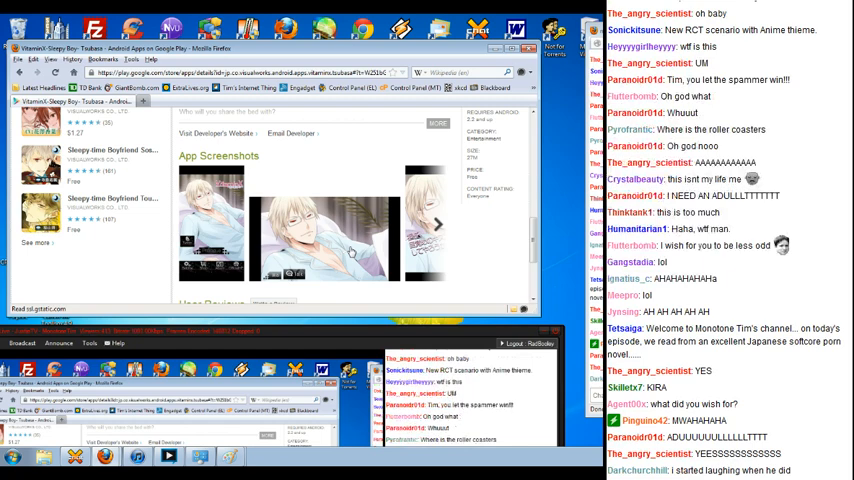
pyautogui.scroll(-3)
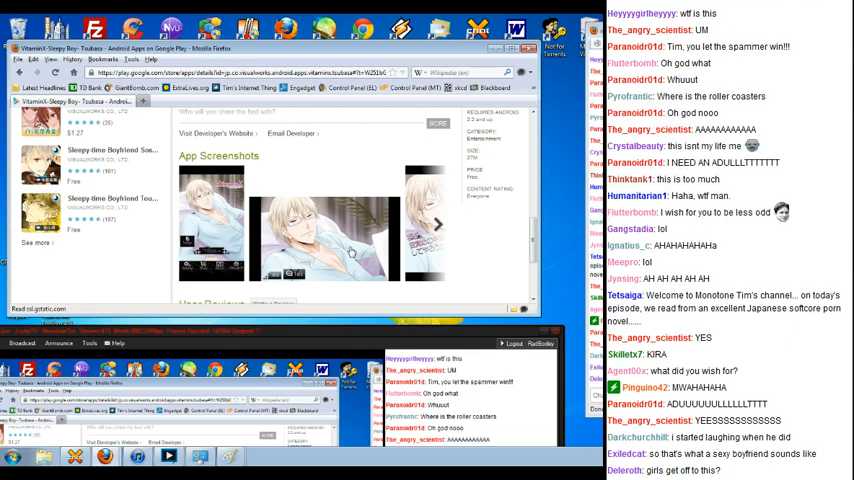
pyautogui.scroll(-3)
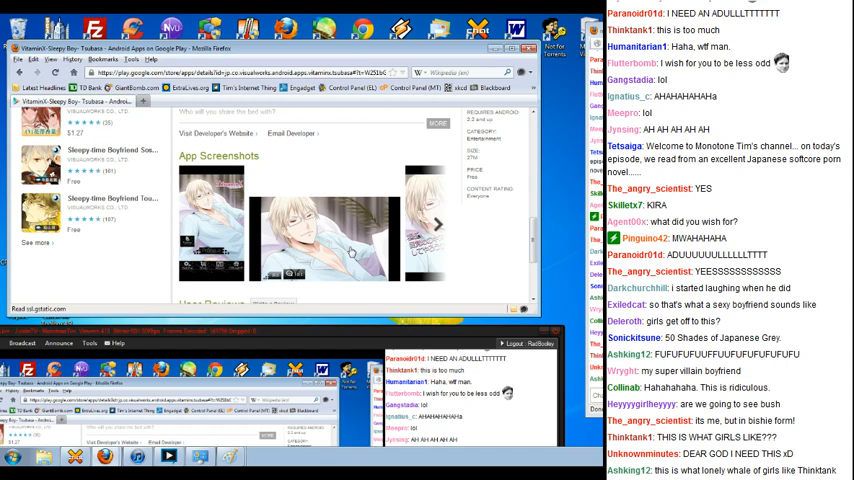
pyautogui.scroll(-3)
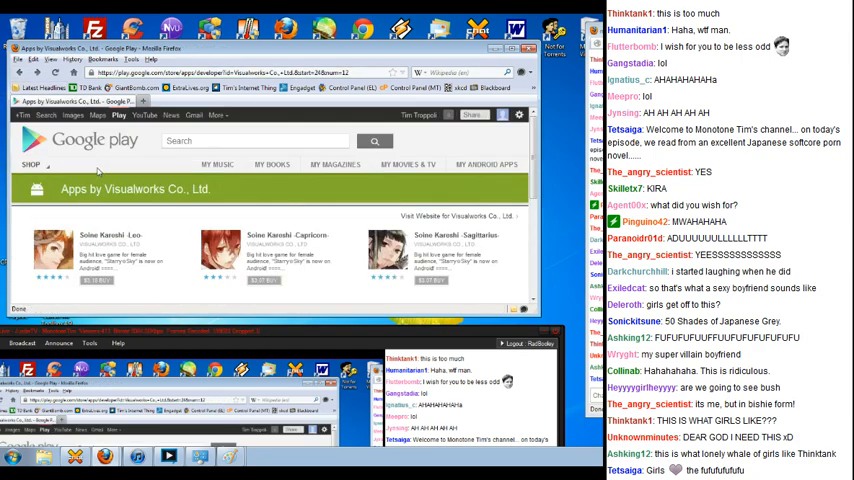
# Scroll down the Visualworks Co., Ltd. apps listing to the Soine Kareshi titles.
pyautogui.scroll(-3)
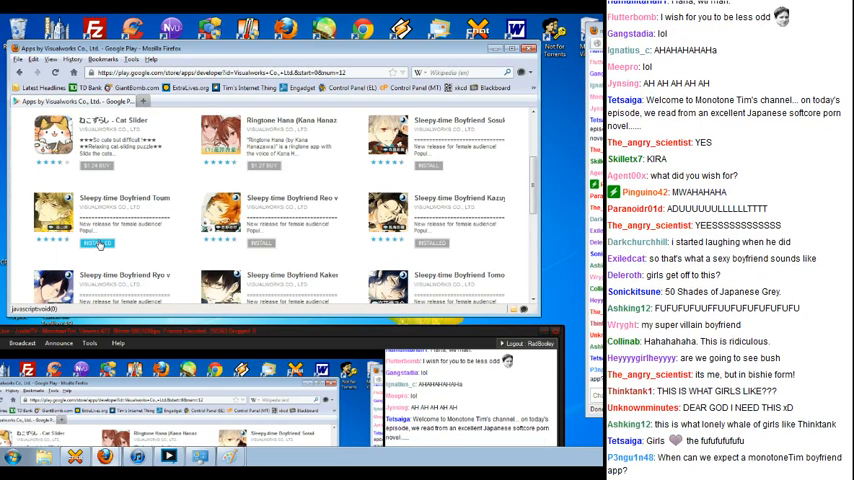
pyautogui.scroll(-3)
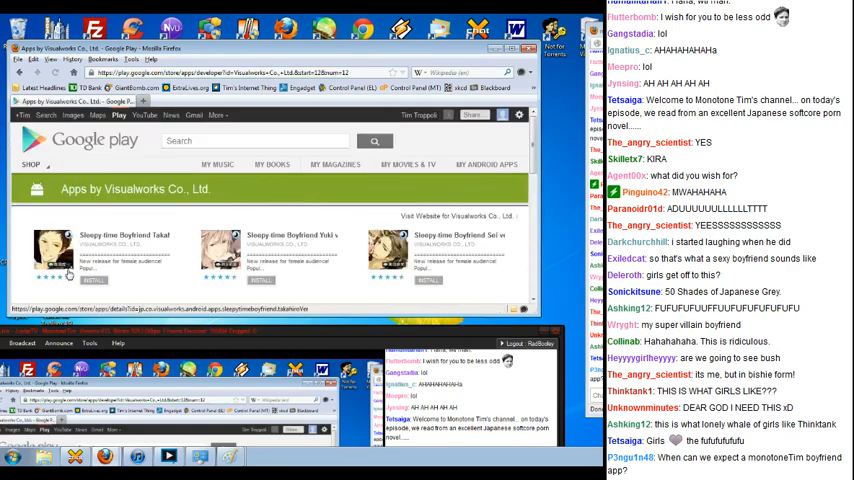
pyautogui.scroll(-3)
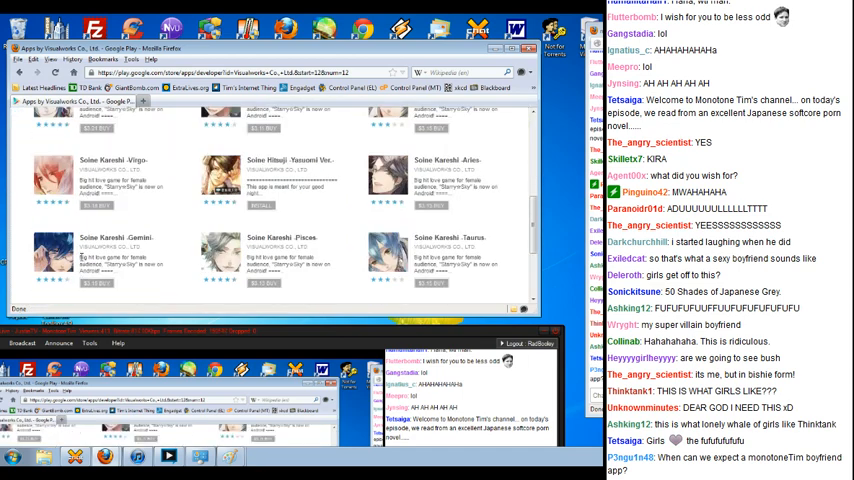
pyautogui.scroll(-3)
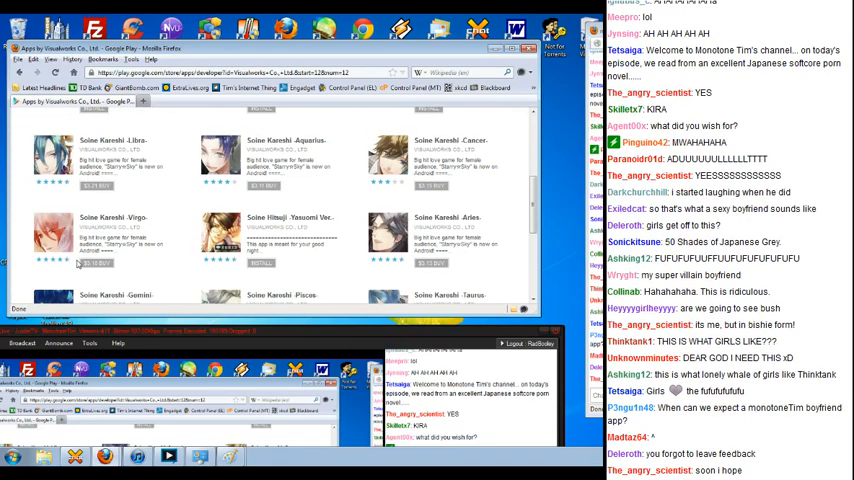
pyautogui.scroll(3)
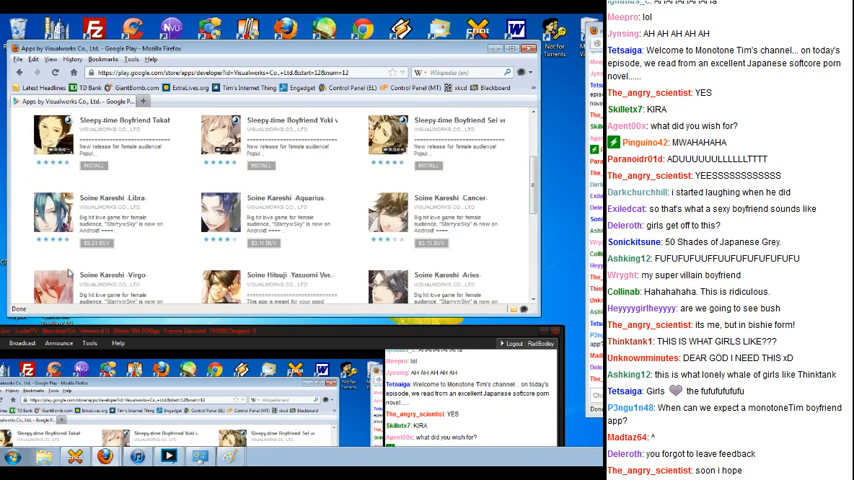
pyautogui.scroll(-3)
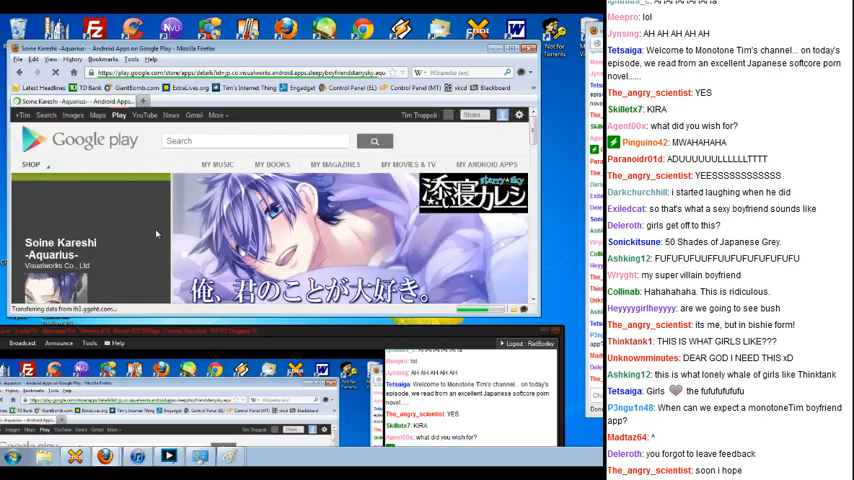
# Browse the Soine Kareshi -Aquarius- screenshots in the carousel, then follow the arianeb.com link.
pyautogui.scroll(-3)
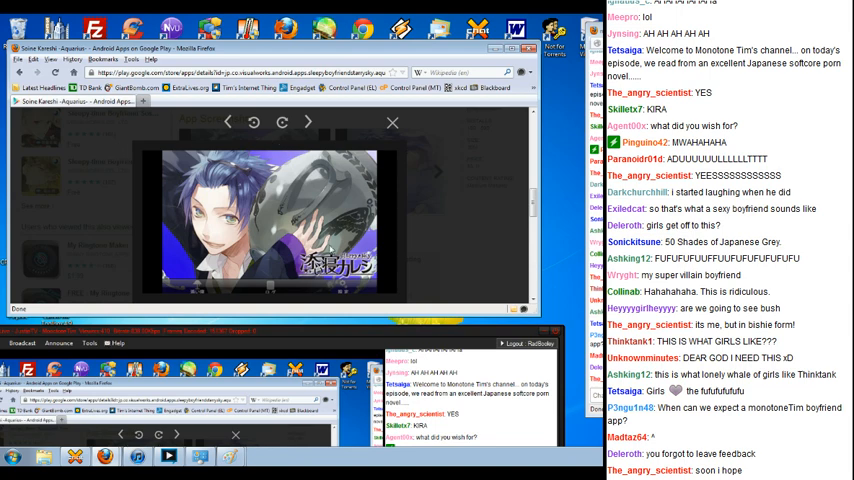
pyautogui.click(307, 121)
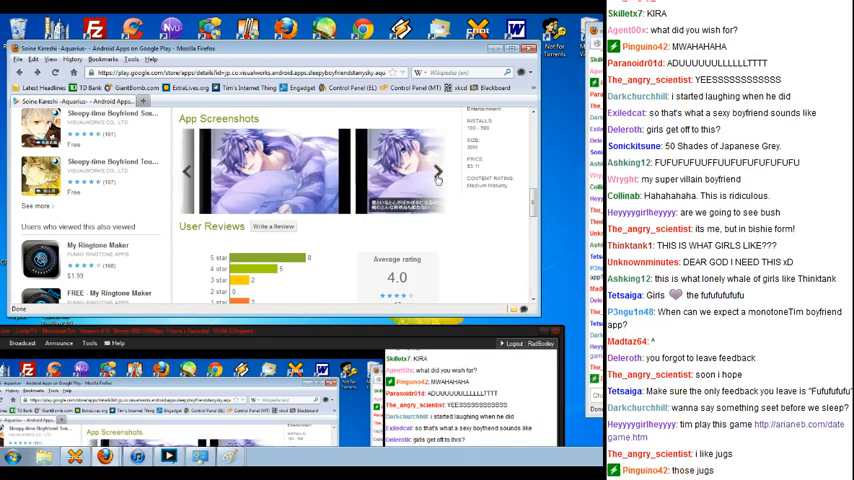
pyautogui.scroll(-3)
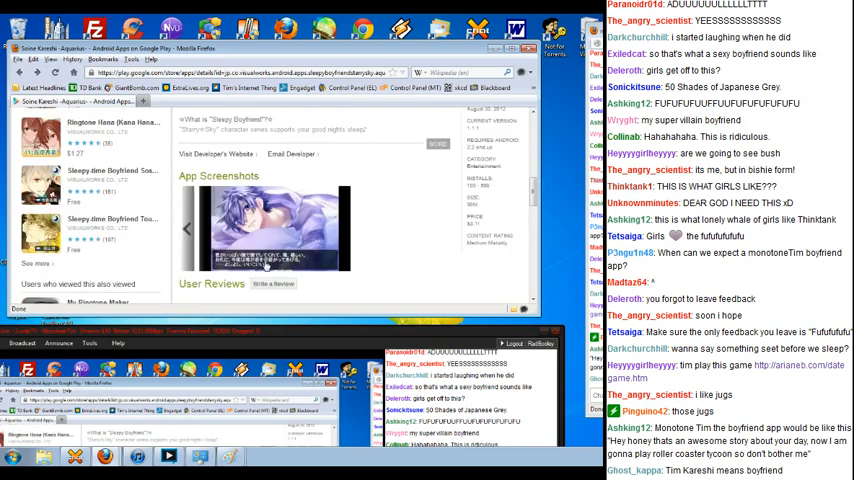
pyautogui.click(265, 228)
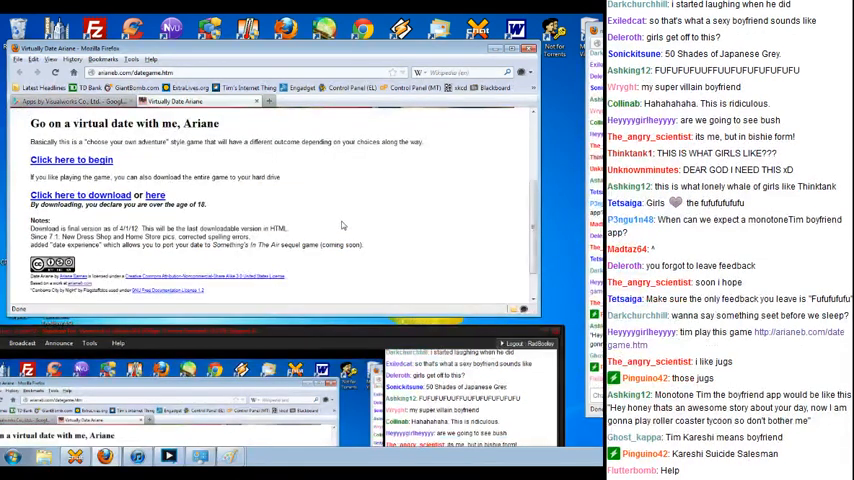
# Scroll through the Virtually Date Ariane page's download notes and back up.
pyautogui.scroll(-3)
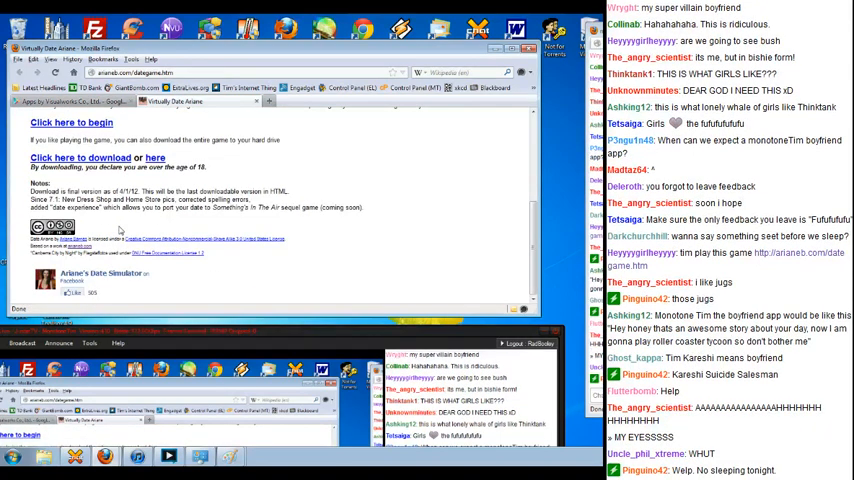
pyautogui.scroll(-3)
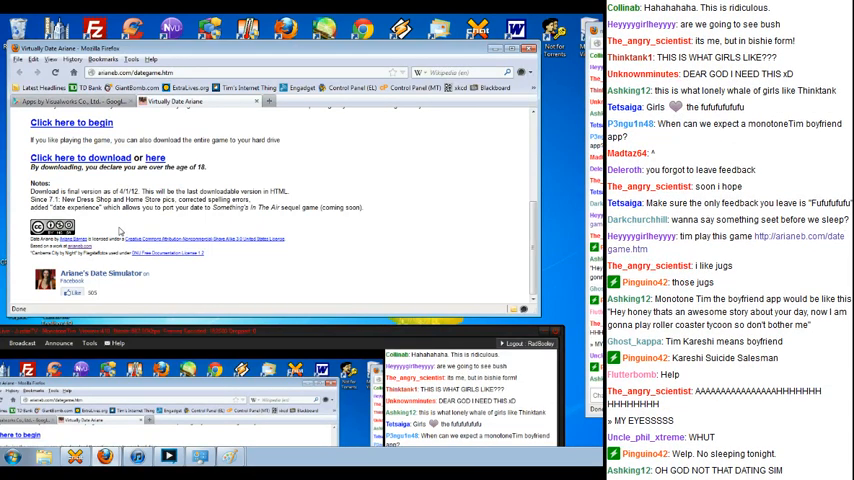
pyautogui.scroll(3)
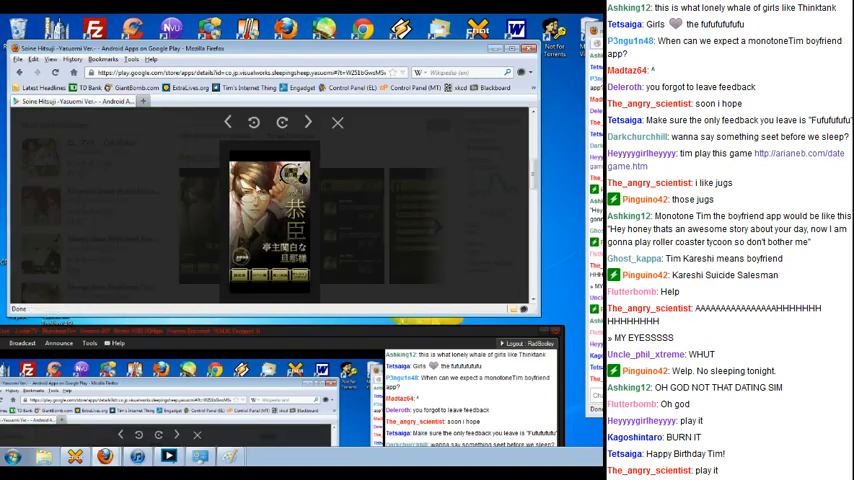
# View the next Soine Hitsuji screenshot, close the gallery and scroll down to the user reviews.
pyautogui.click(307, 122)
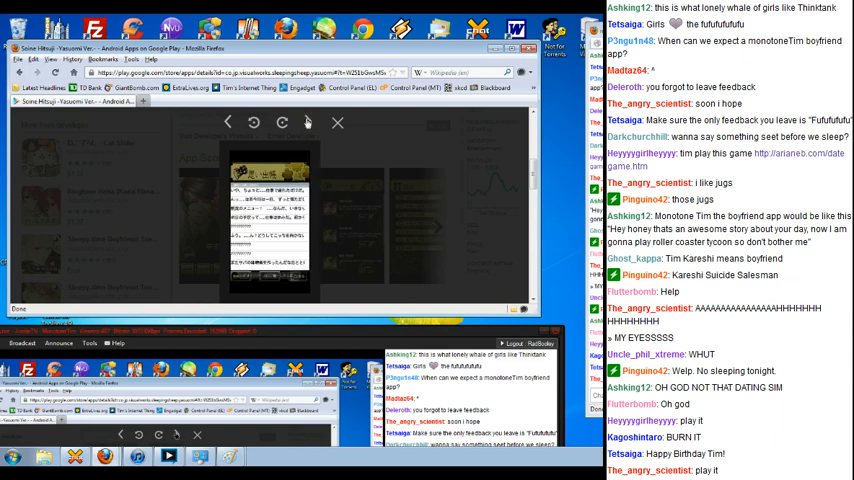
pyautogui.click(337, 122)
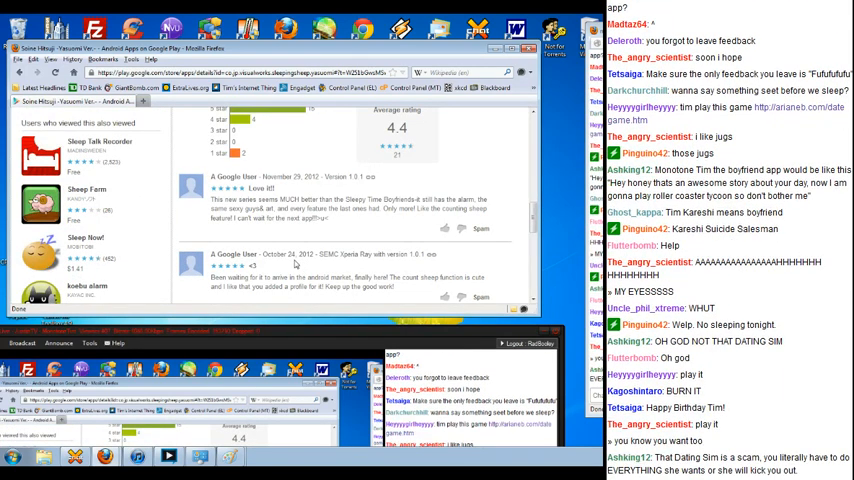
pyautogui.scroll(-3)
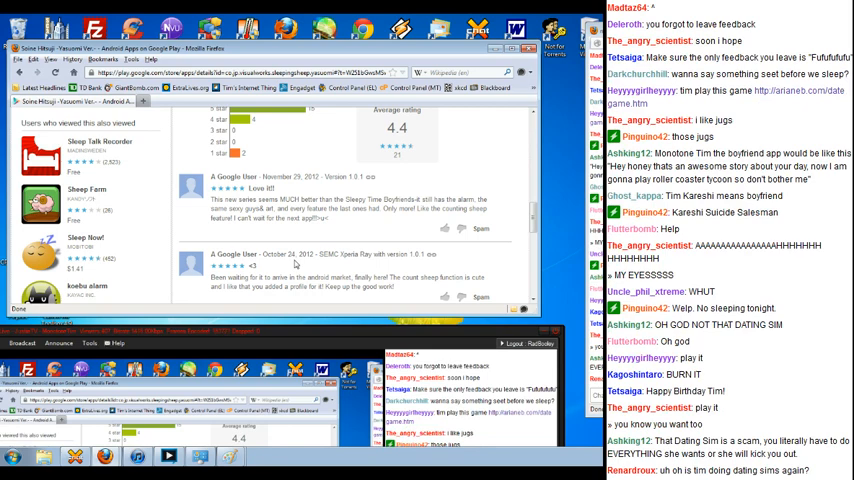
pyautogui.scroll(-3)
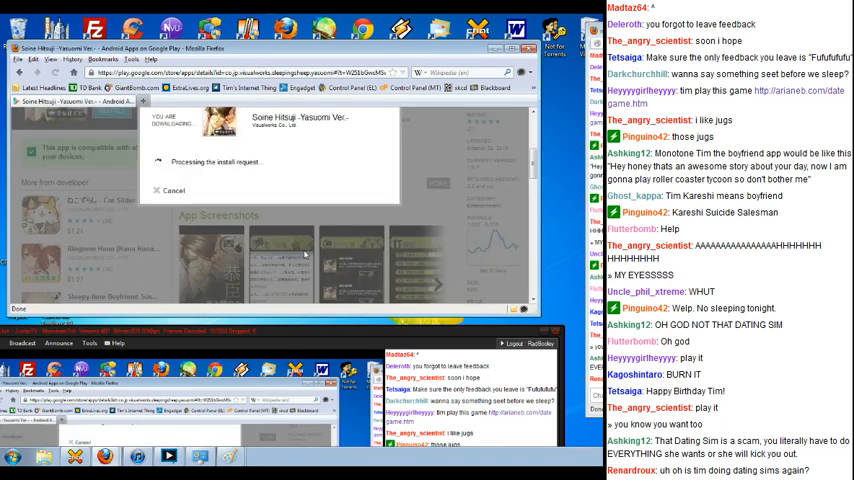
# Dismiss the Soine Hitsuji install request notice and read further down its user reviews.
pyautogui.click(173, 190)
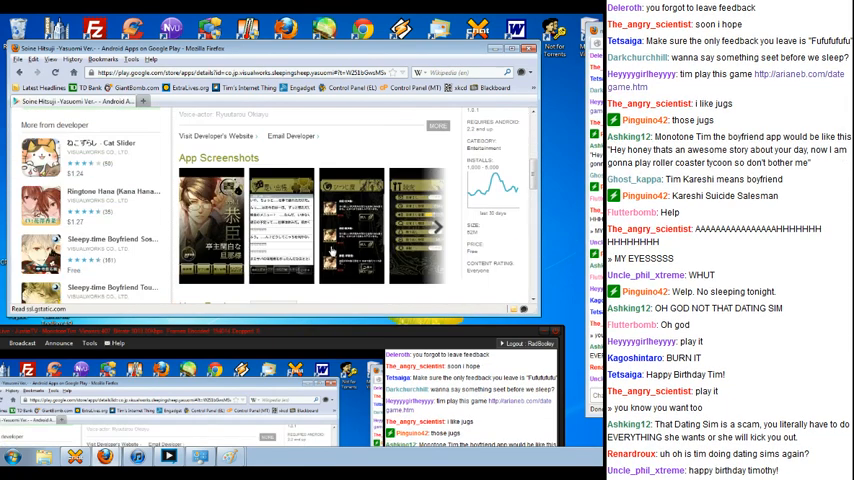
pyautogui.scroll(-3)
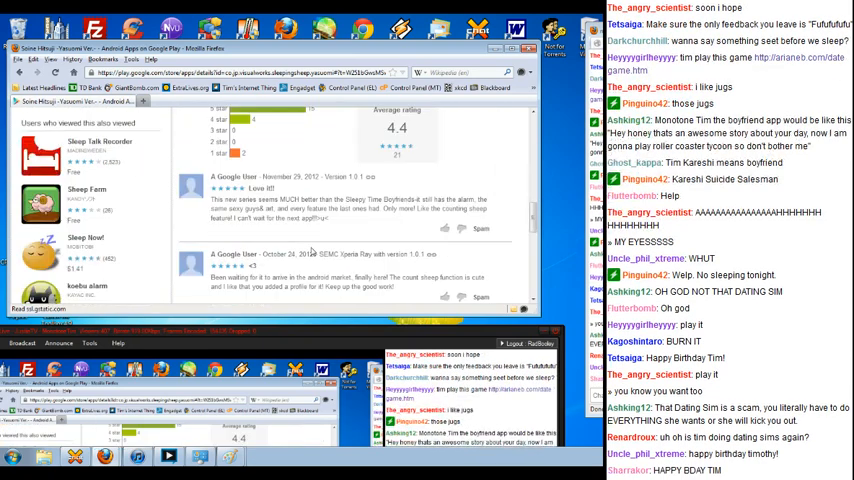
pyautogui.scroll(-3)
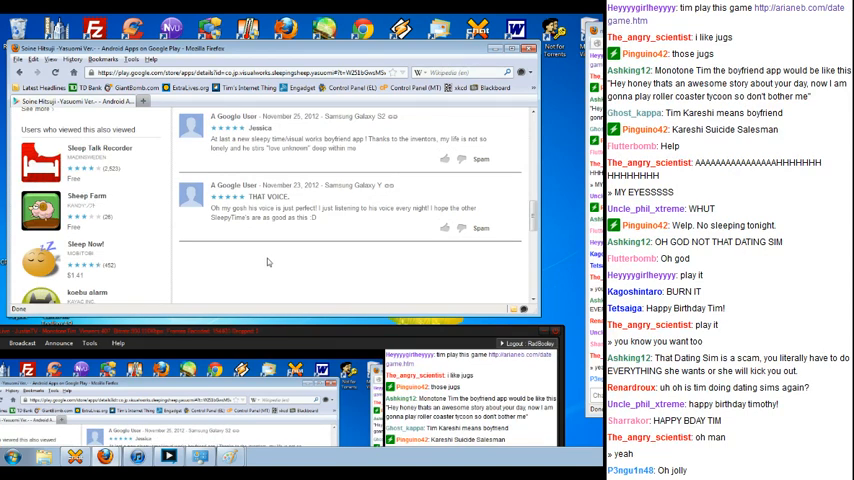
pyautogui.scroll(-3)
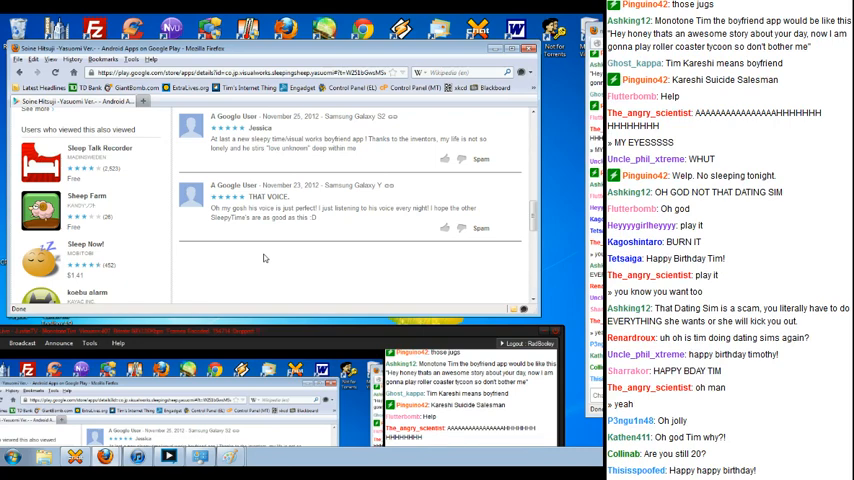
# View the app's Overview description with character and developer details, then start a WolframAlpha lookup.
pyautogui.scroll(3)
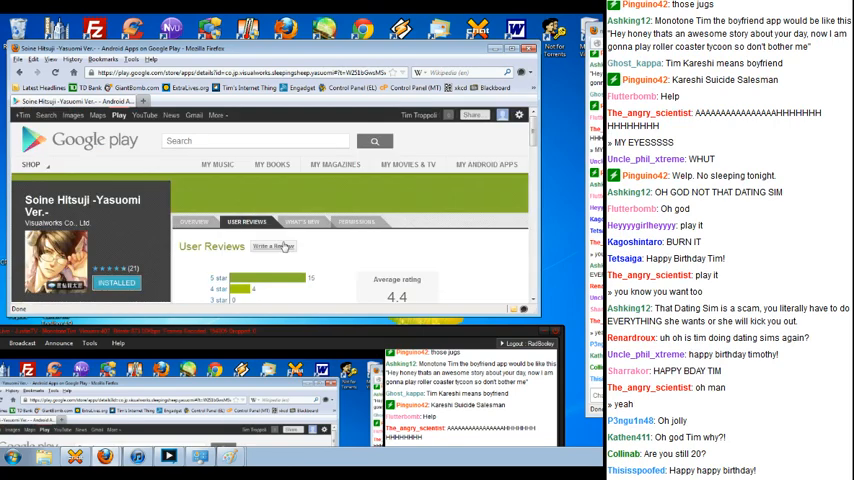
pyautogui.scroll(-3)
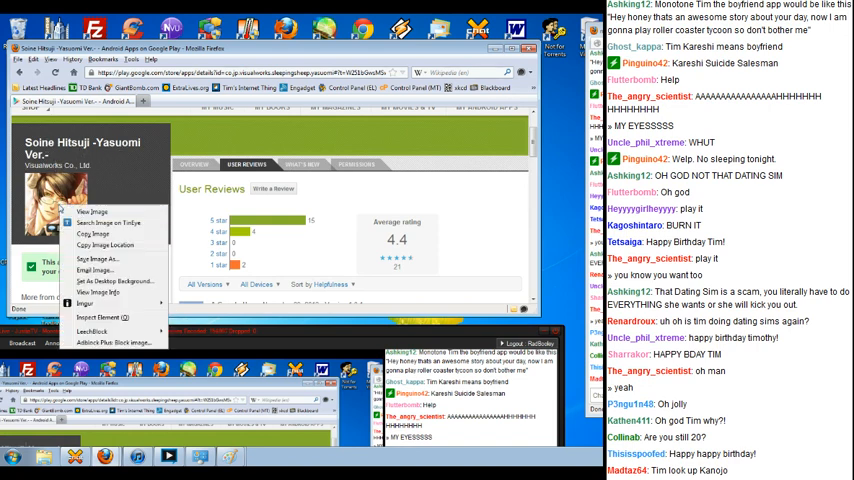
pyautogui.click(92, 211)
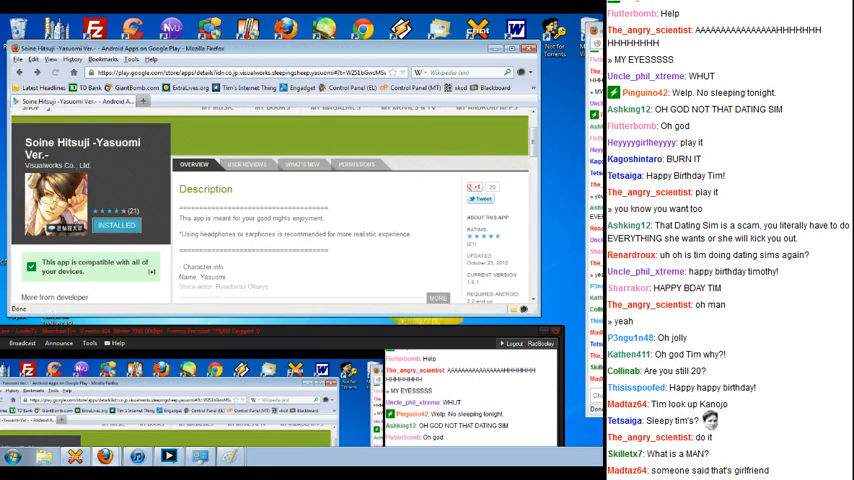
pyautogui.scroll(-3)
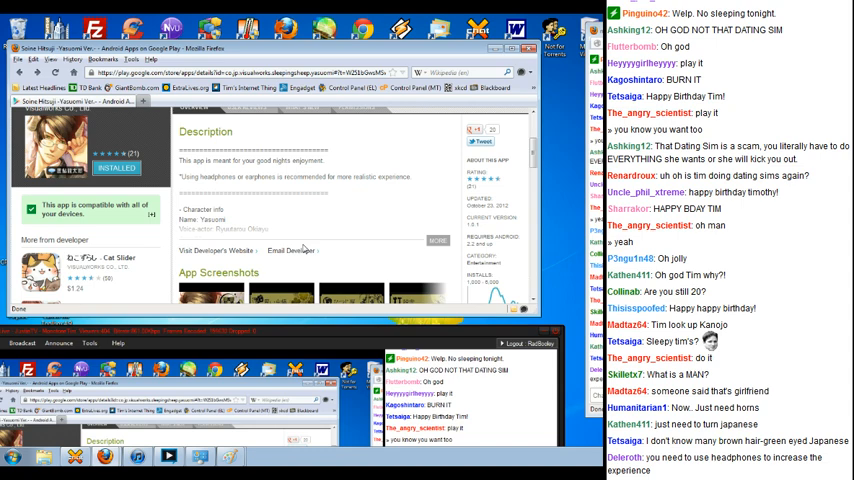
pyautogui.click(200, 100)
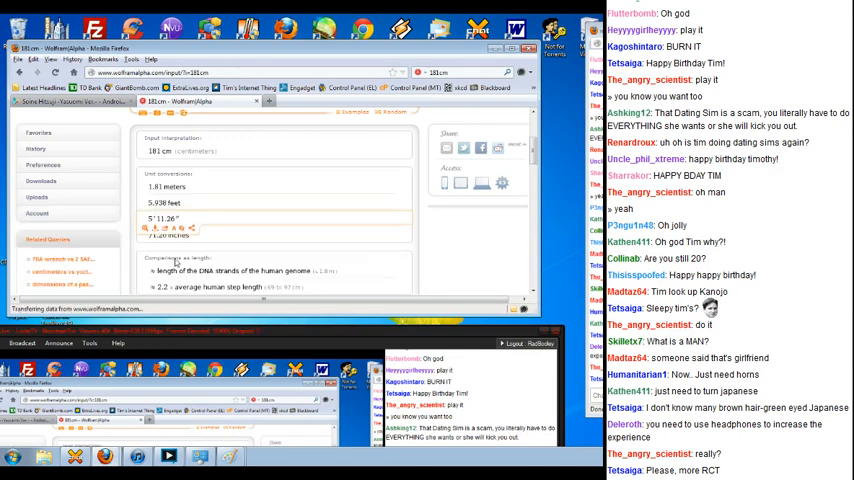
# Run the 70kg conversion on WolframAlpha (154.3 lb) and return to the Google Play tab.
pyautogui.scroll(3)
pyautogui.write('70kh')
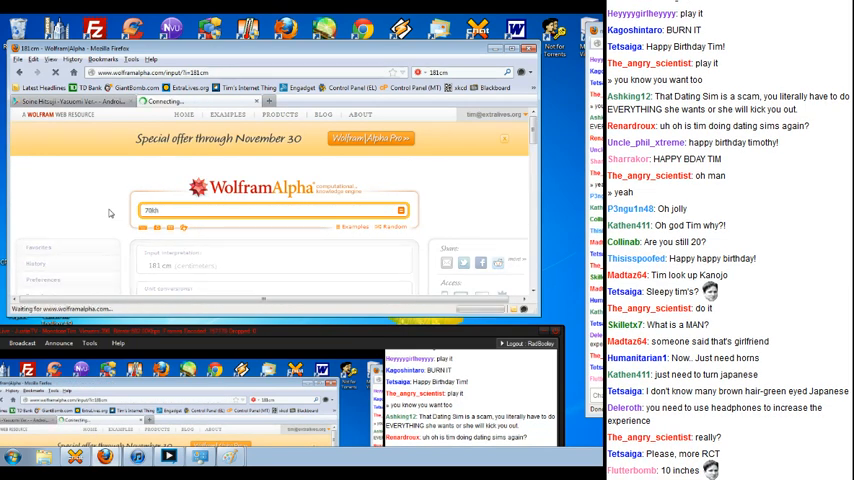
pyautogui.click(400, 210)
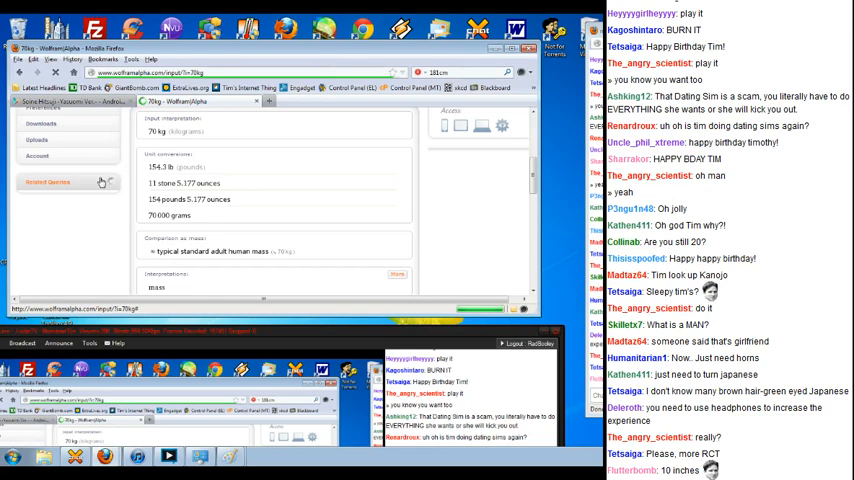
pyautogui.click(47, 181)
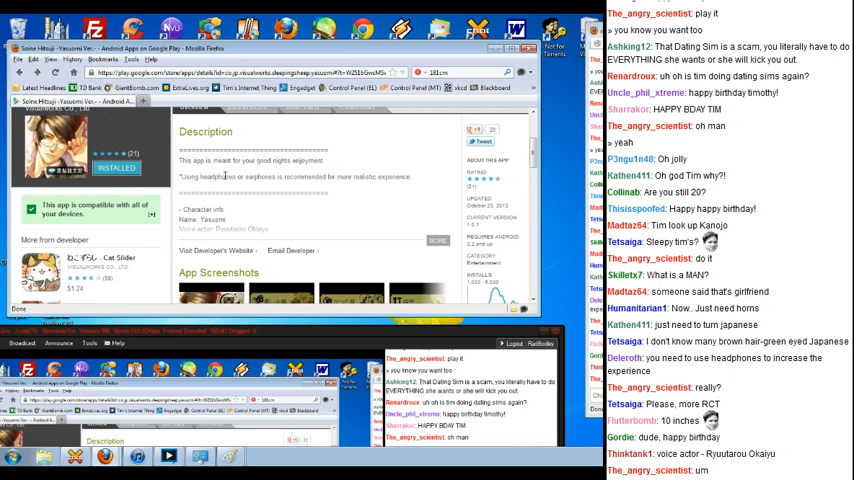
pyautogui.scroll(-3)
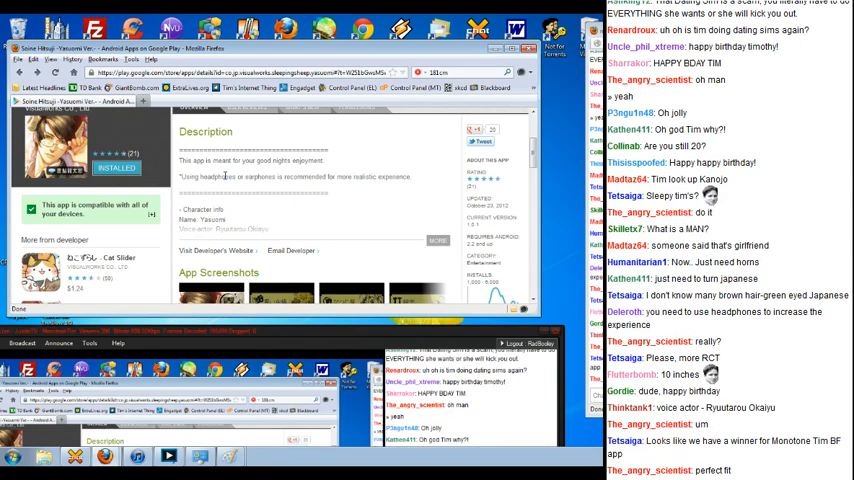
pyautogui.scroll(-3)
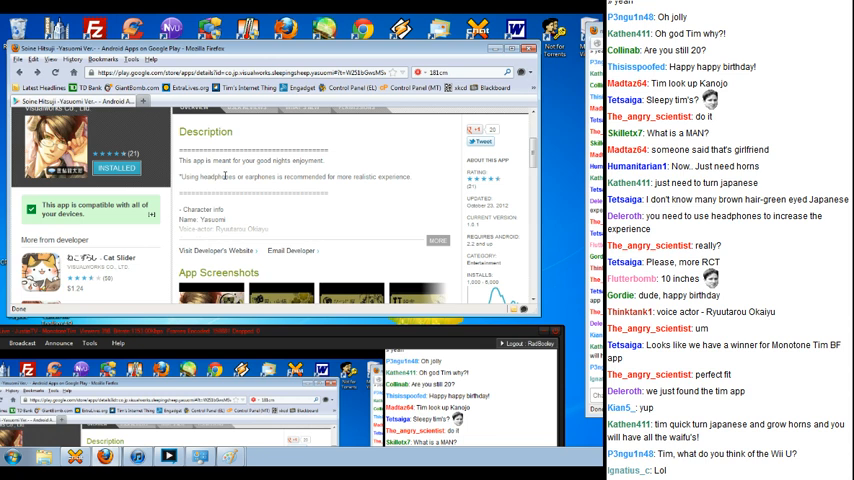
pyautogui.scroll(-3)
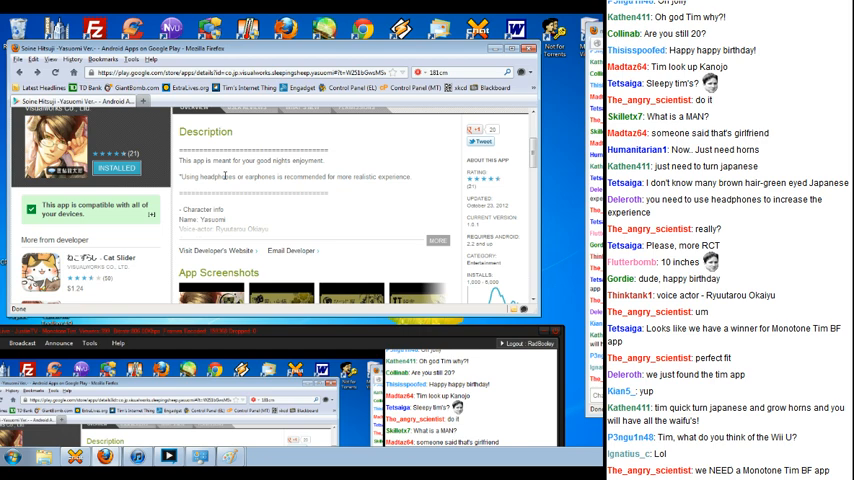
pyautogui.scroll(-3)
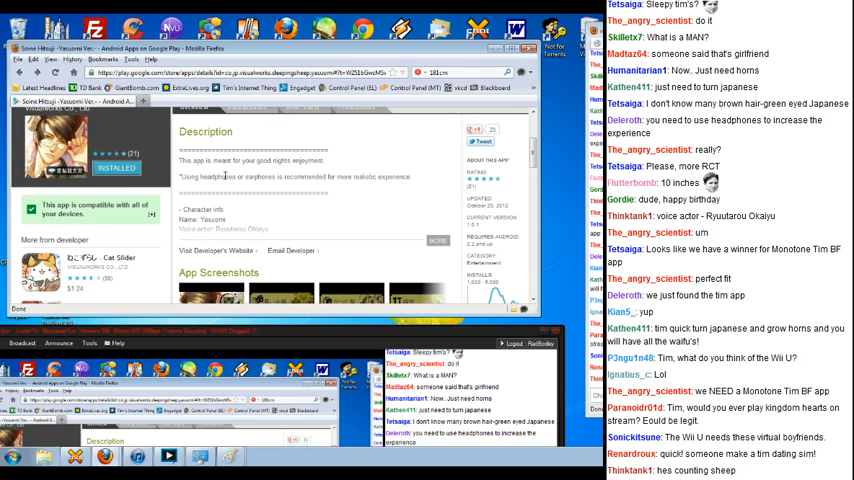
pyautogui.scroll(-3)
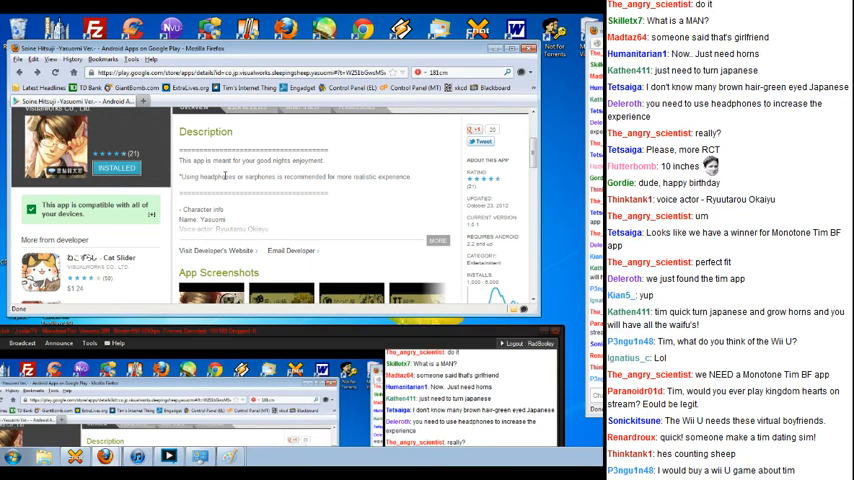
pyautogui.scroll(-3)
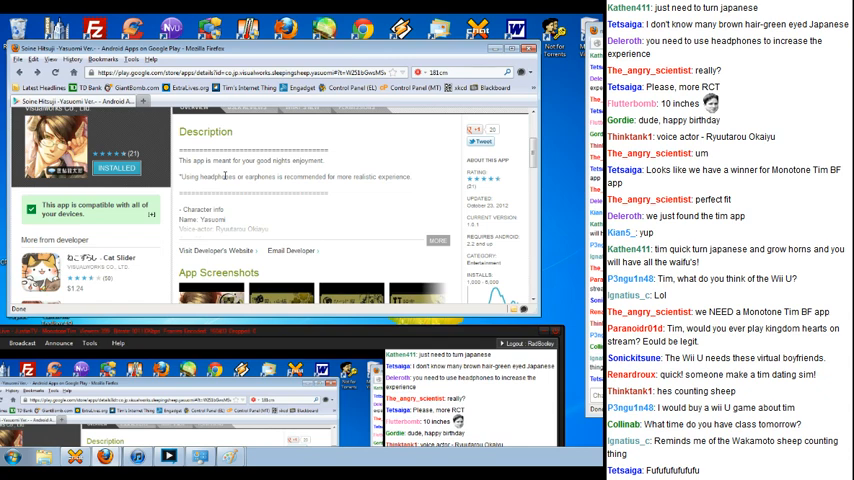
pyautogui.scroll(-3)
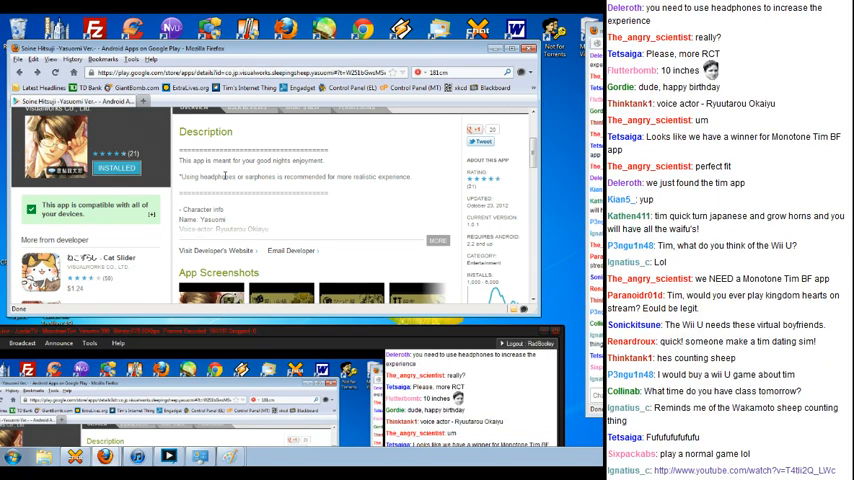
pyautogui.scroll(-3)
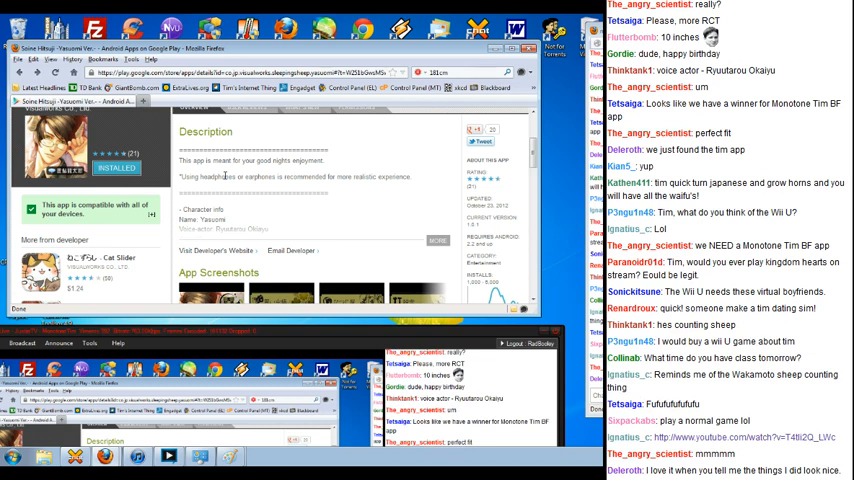
pyautogui.scroll(-3)
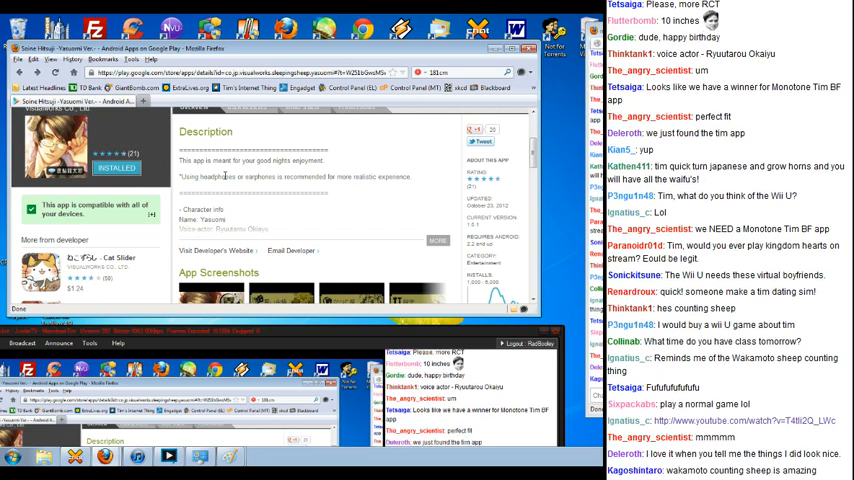